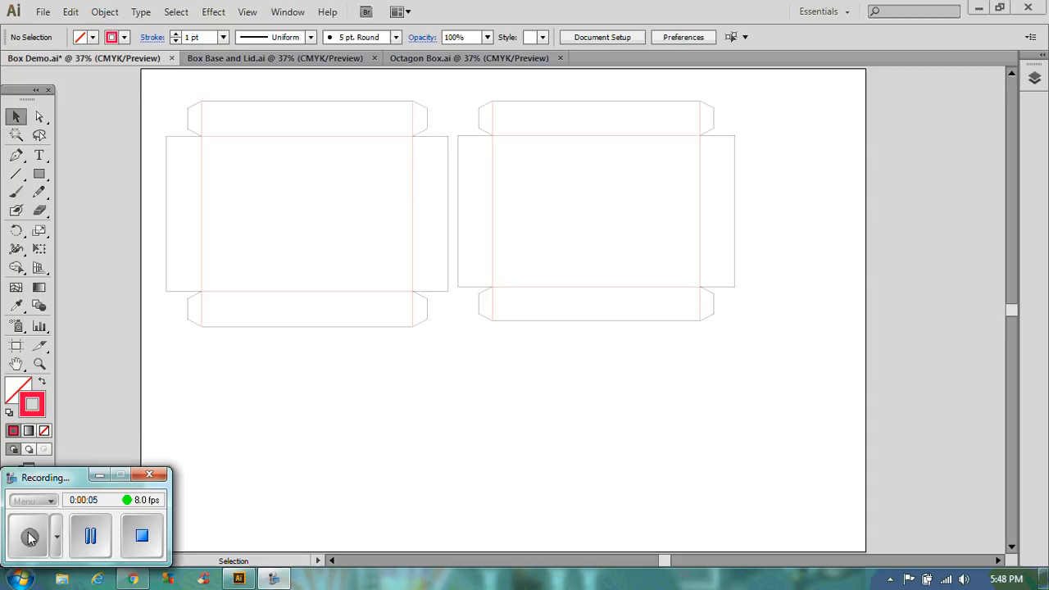
{"action": "mouse_move", "coordinate": [164, 335]}
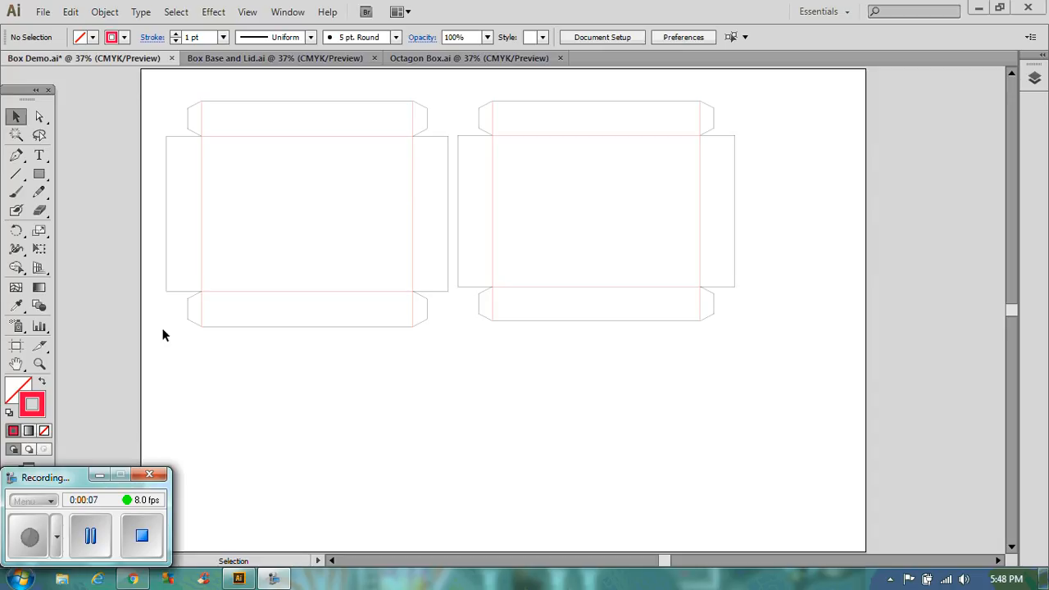
{"action": "mouse_move", "coordinate": [241, 272]}
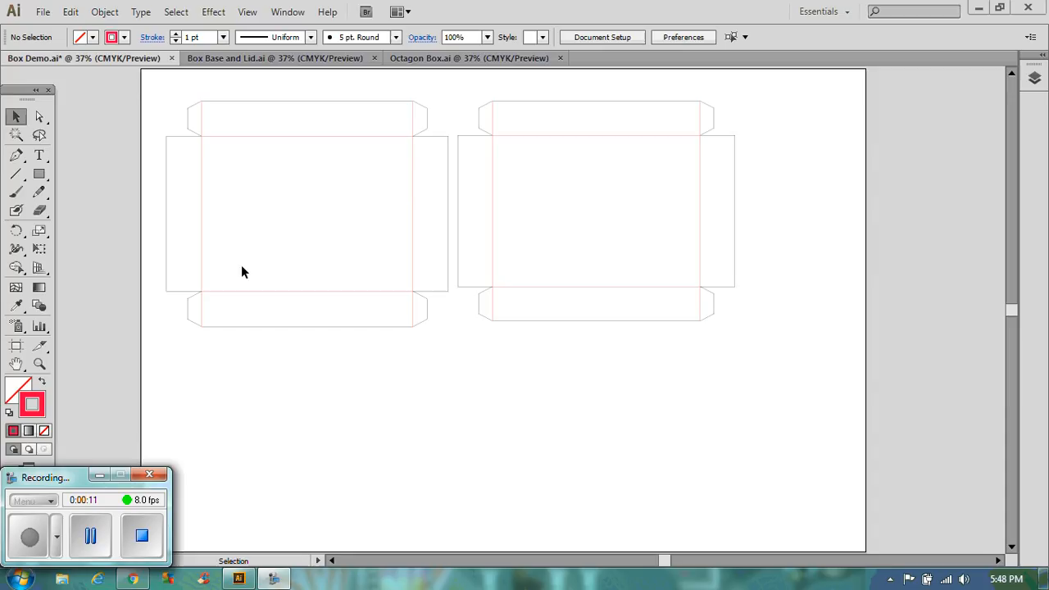
{"action": "mouse_move", "coordinate": [250, 241]}
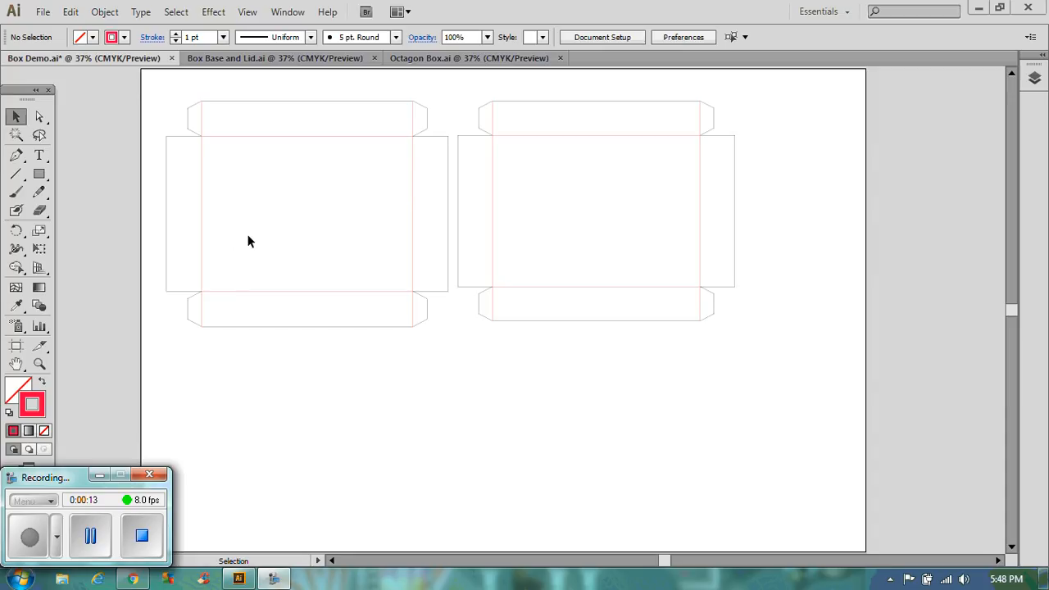
{"action": "mouse_move", "coordinate": [358, 145]}
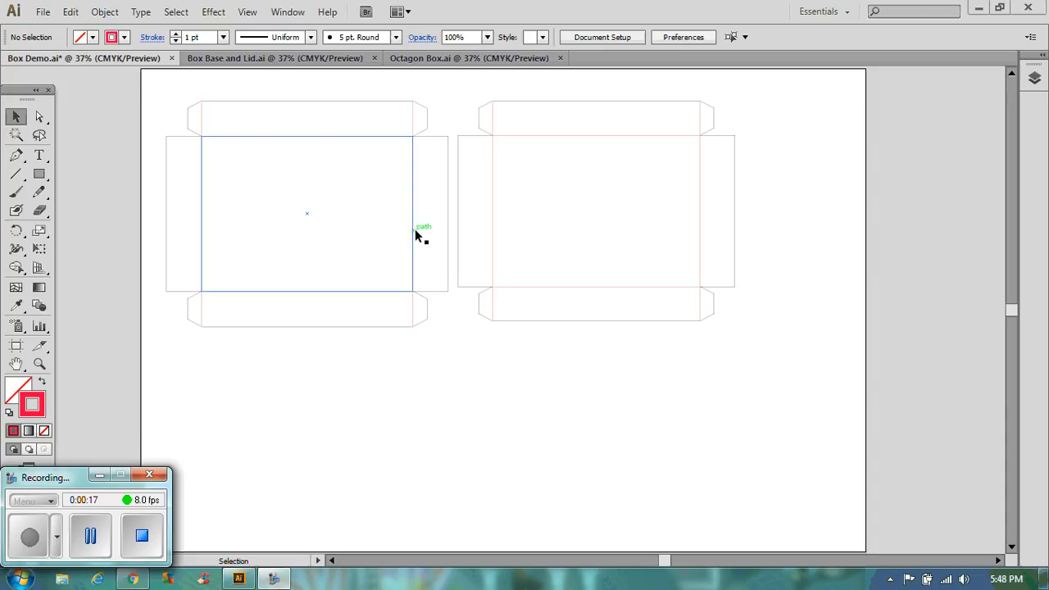
{"action": "mouse_move", "coordinate": [451, 197]}
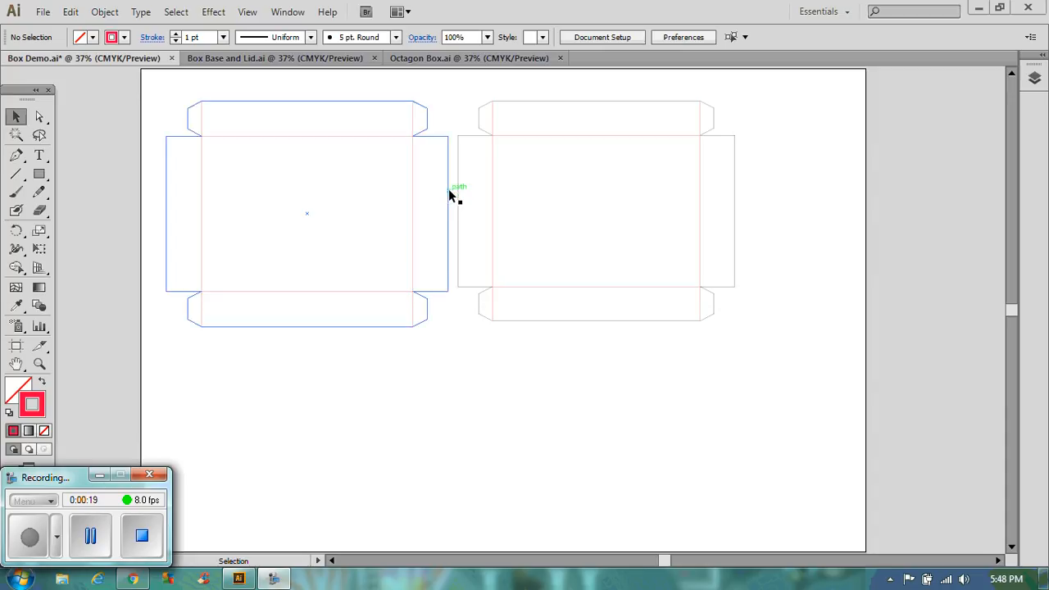
Create a new 900 × 600 mm landscape document, Untitled-4, via File > New.
{"action": "left_click", "coordinate": [457, 339]}
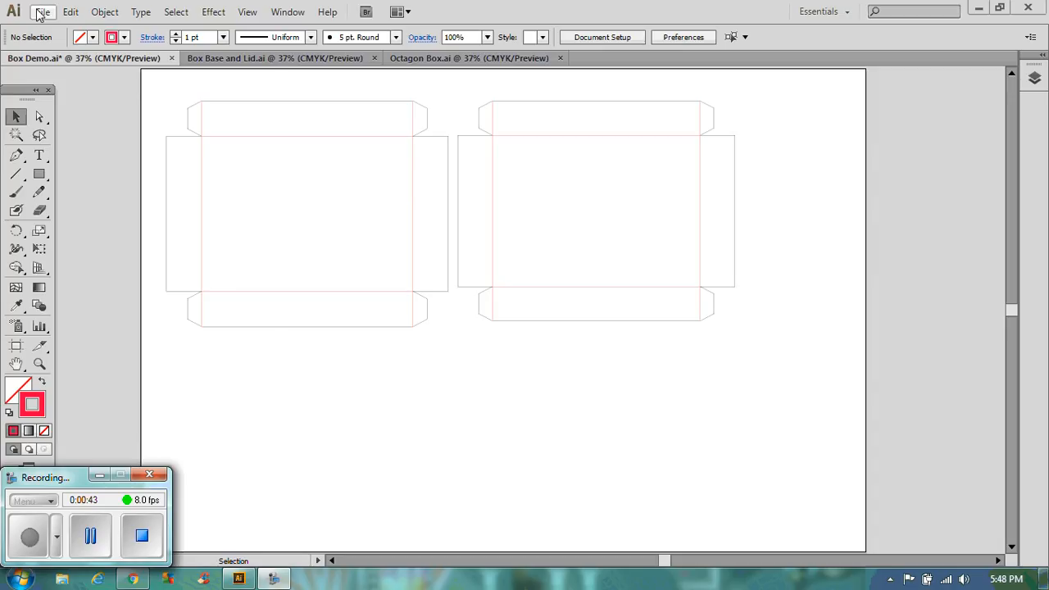
{"action": "left_click", "coordinate": [42, 11]}
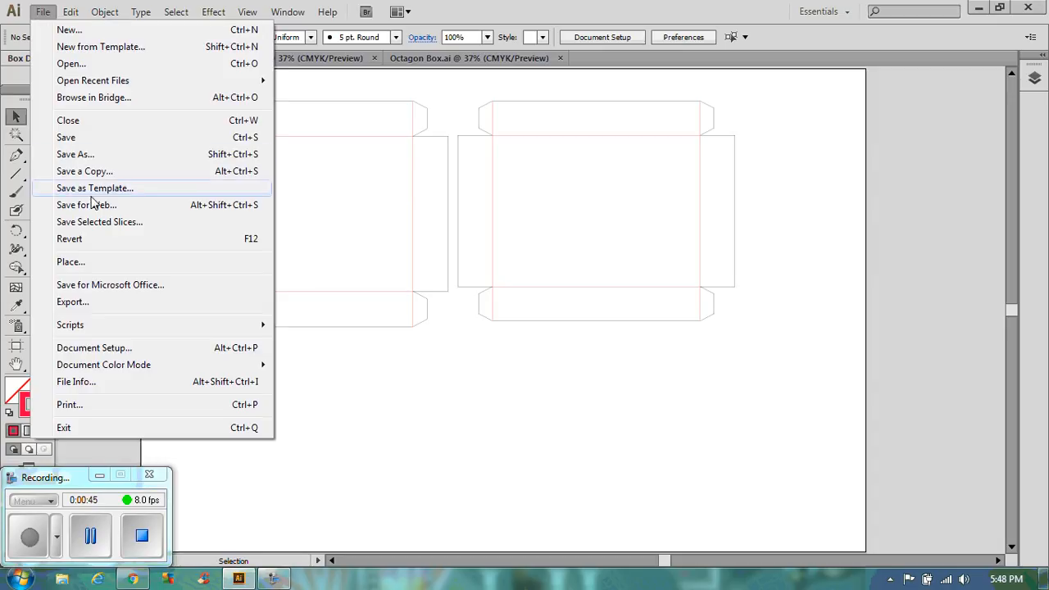
{"action": "left_click", "coordinate": [69, 30]}
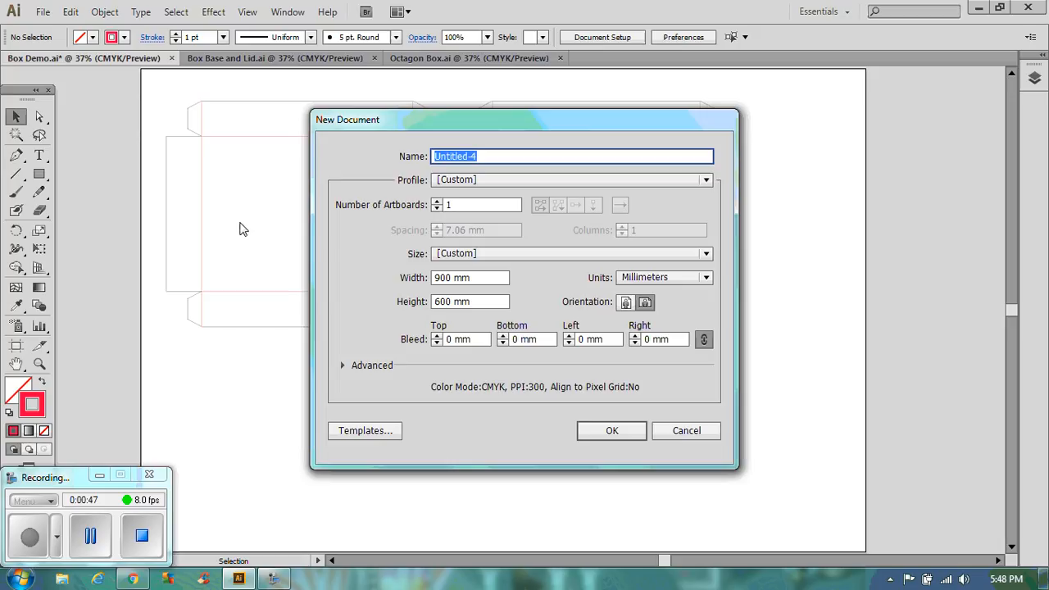
{"action": "mouse_move", "coordinate": [400, 367]}
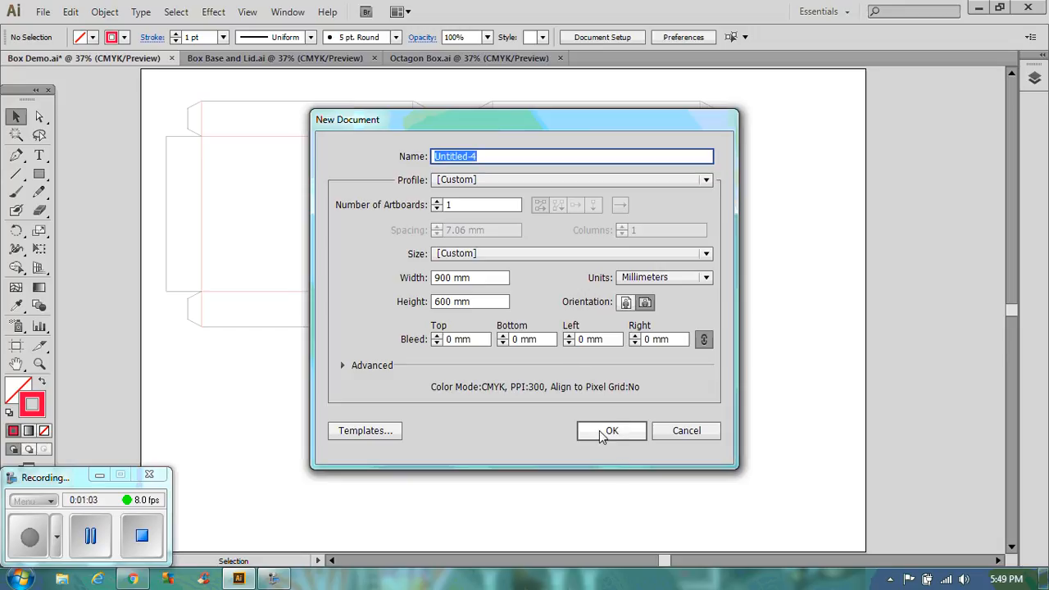
{"action": "left_click", "coordinate": [612, 431]}
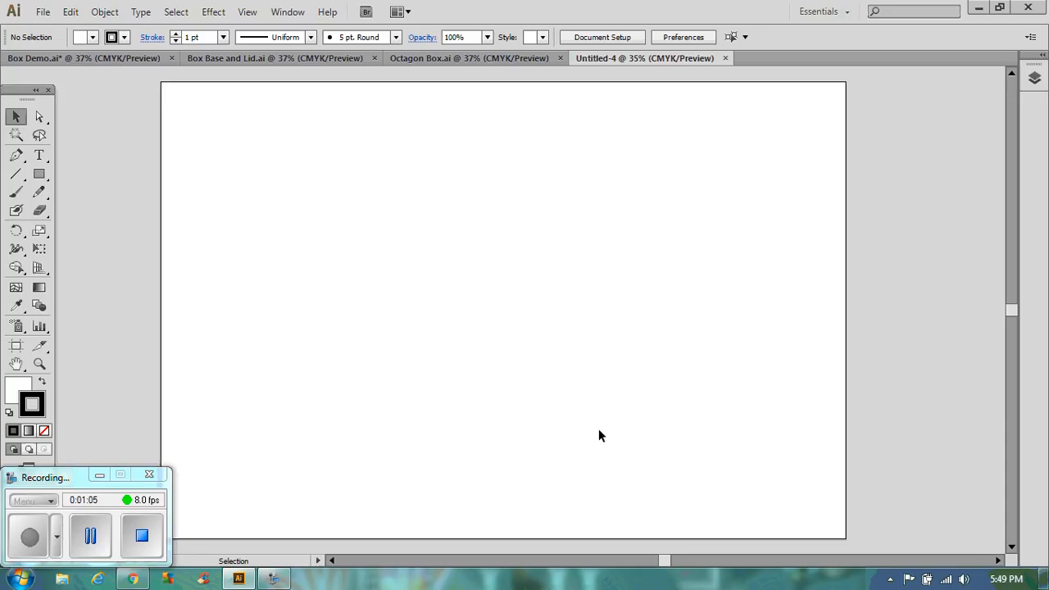
{"action": "mouse_move", "coordinate": [197, 162]}
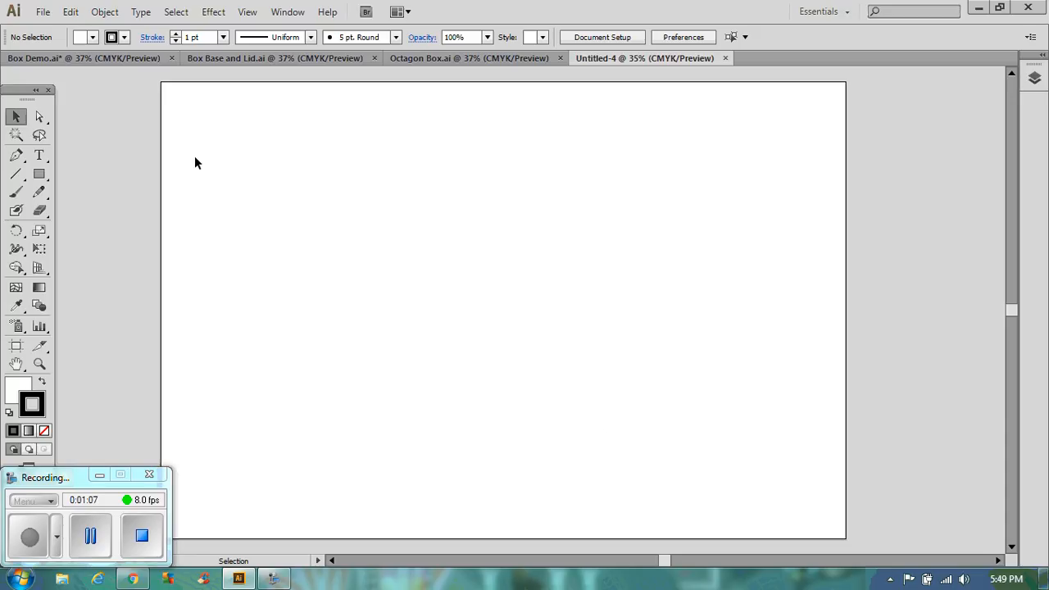
Draw a polygon with 3 sides and a 180 mm radius using the Polygon Tool.
{"action": "left_click", "coordinate": [16, 173]}
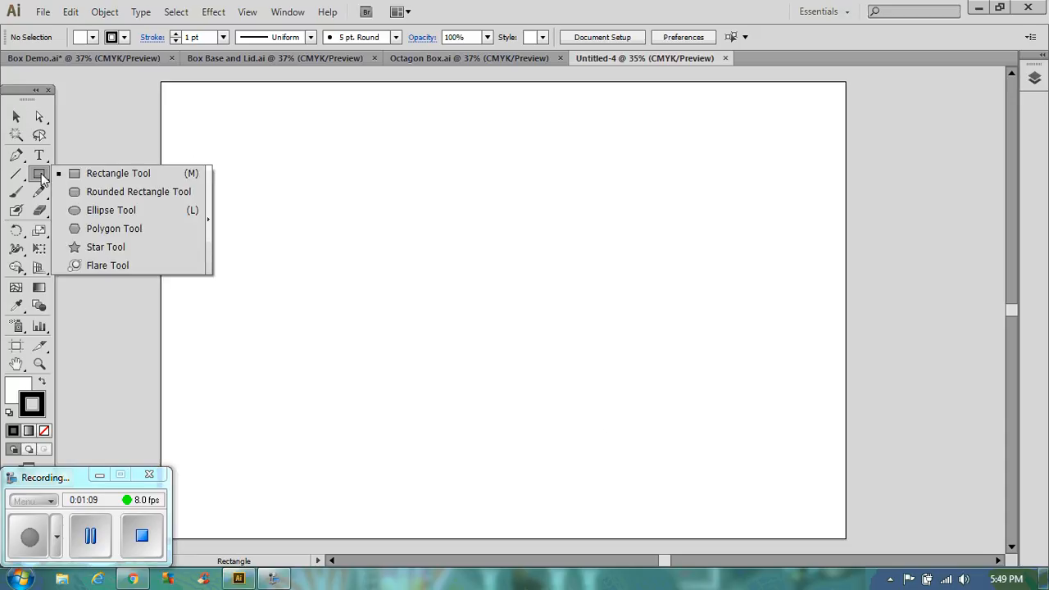
{"action": "mouse_move", "coordinate": [114, 228]}
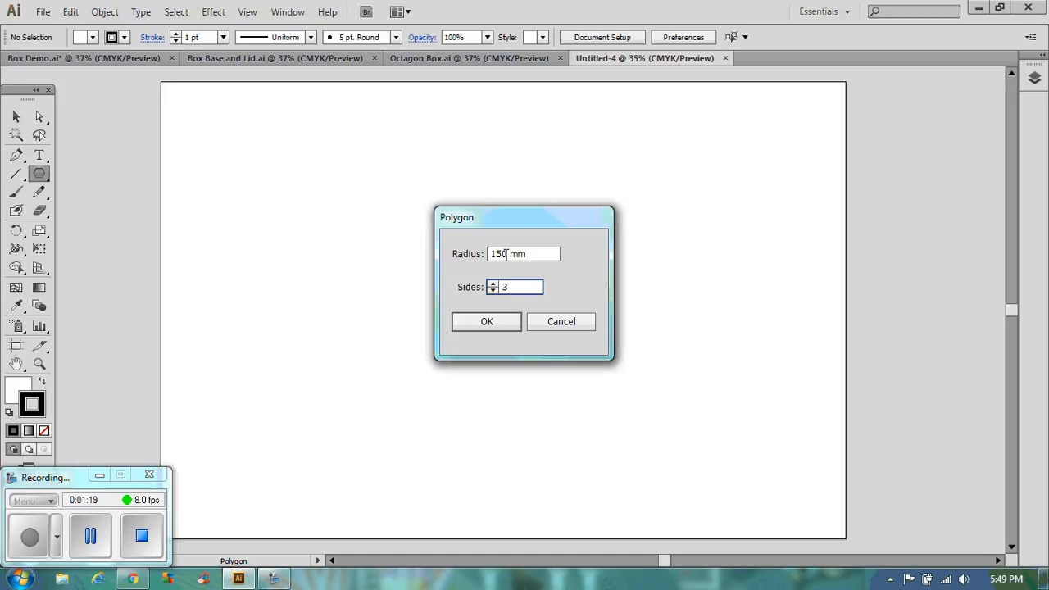
{"action": "triple_click", "coordinate": [523, 253]}
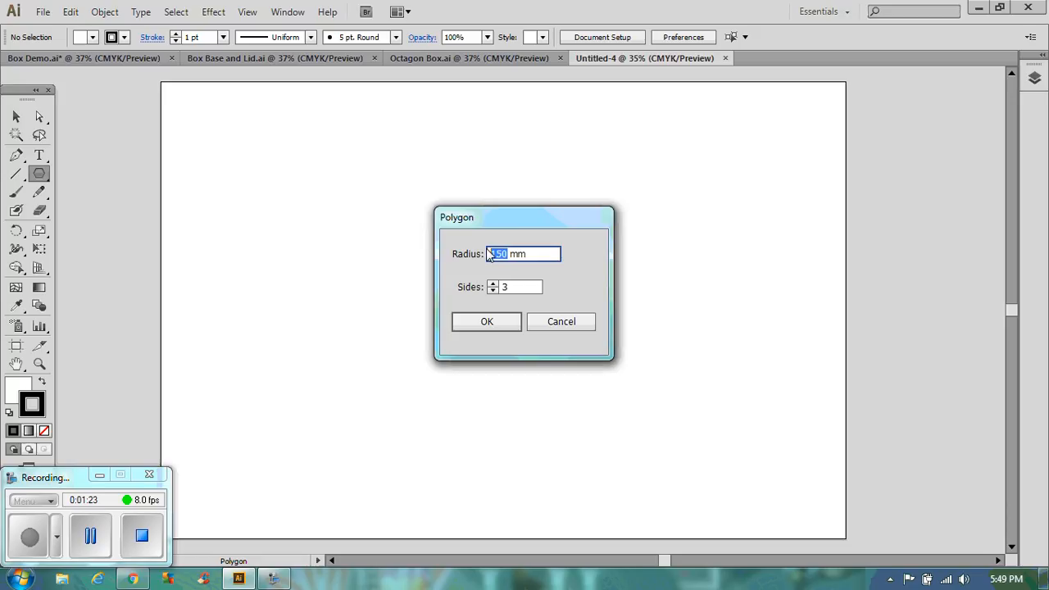
{"action": "type", "text": "6"}
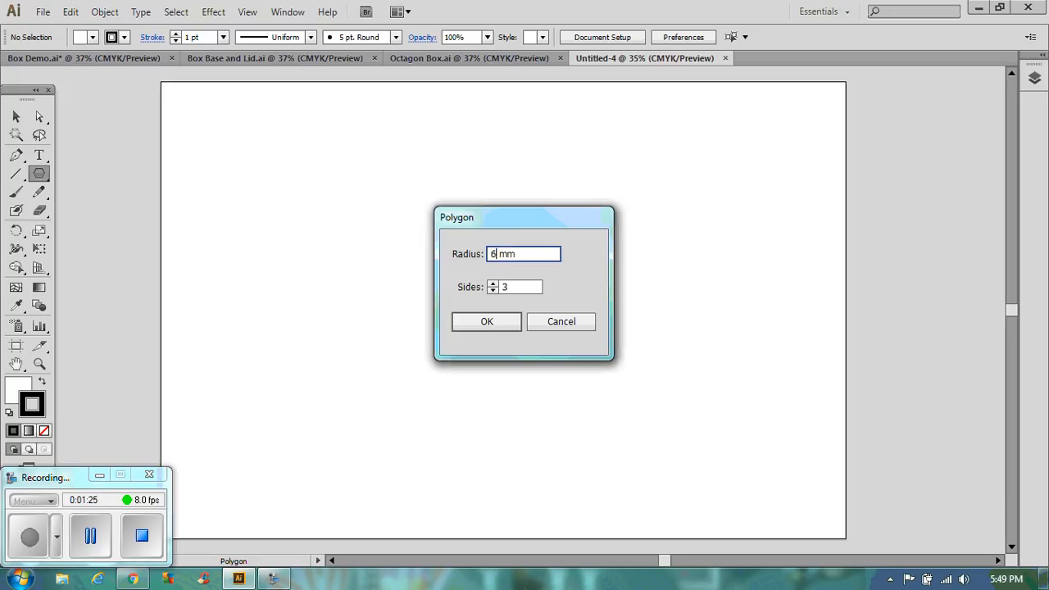
{"action": "key", "text": "Backspace"}
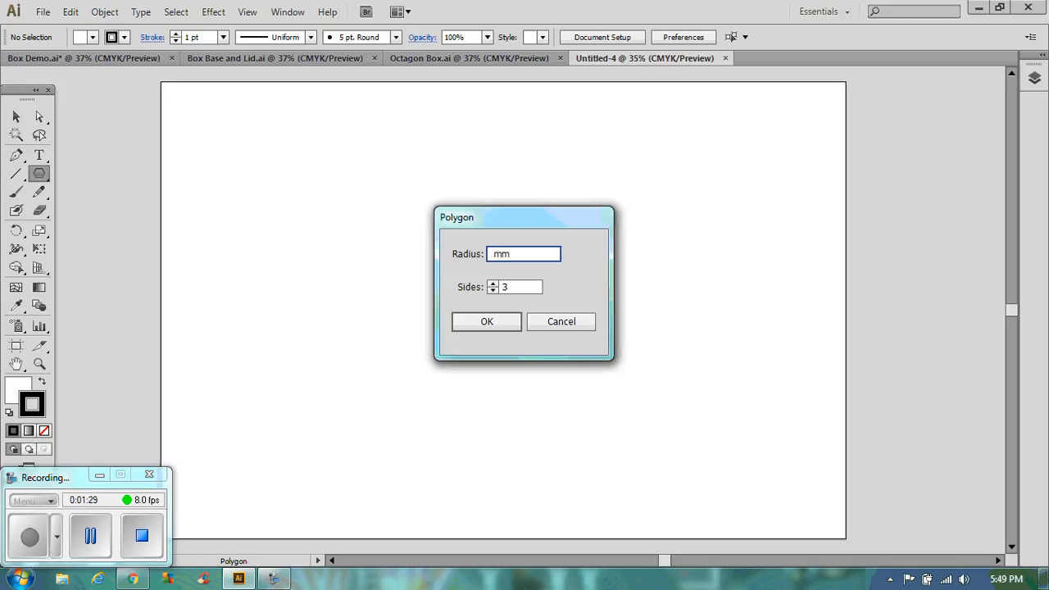
{"action": "type", "text": "180"}
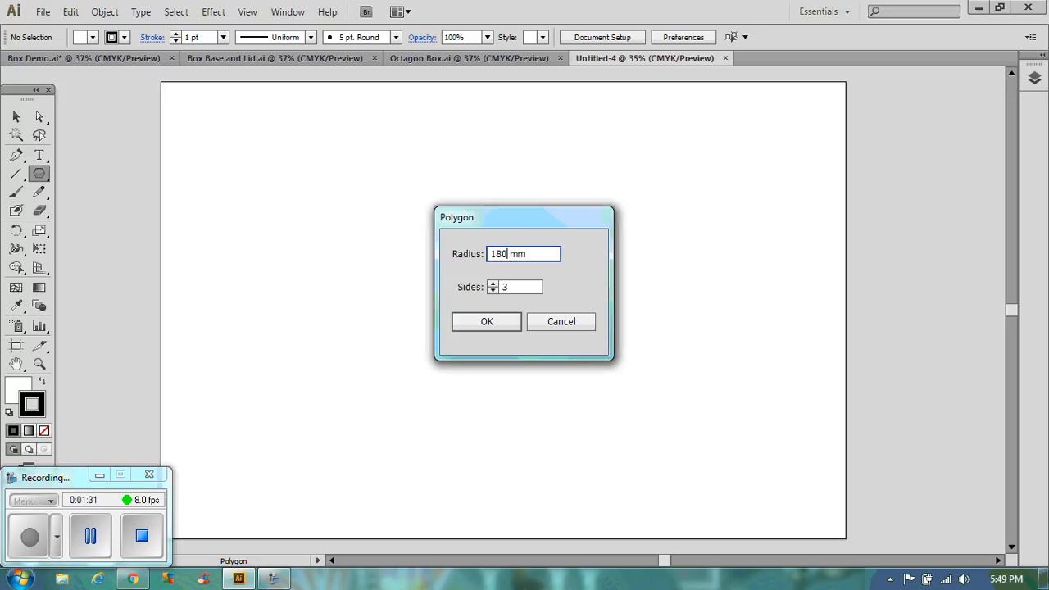
{"action": "left_click", "coordinate": [487, 321]}
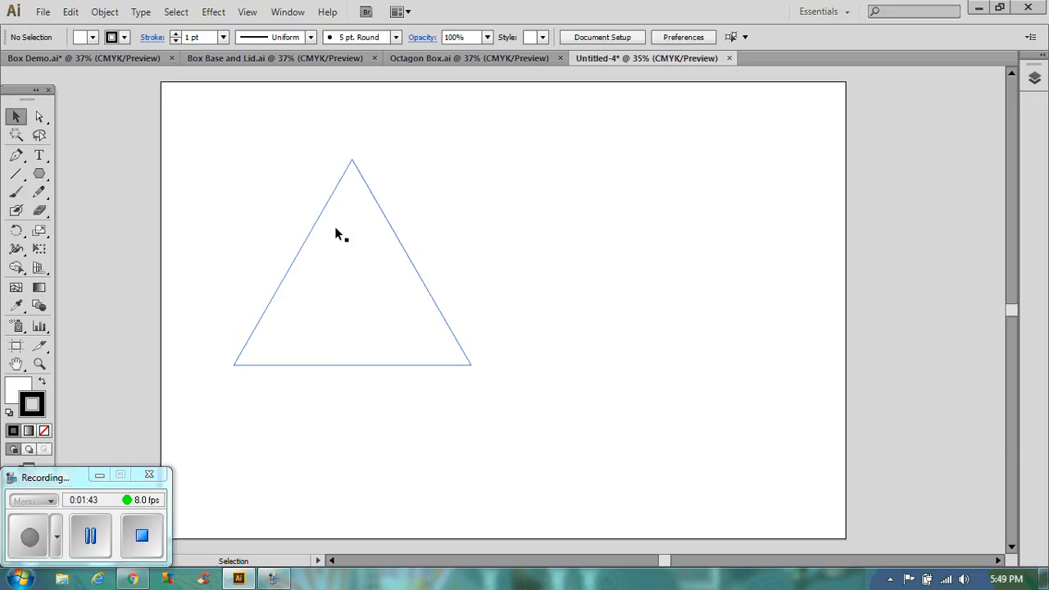
{"action": "mouse_move", "coordinate": [373, 201]}
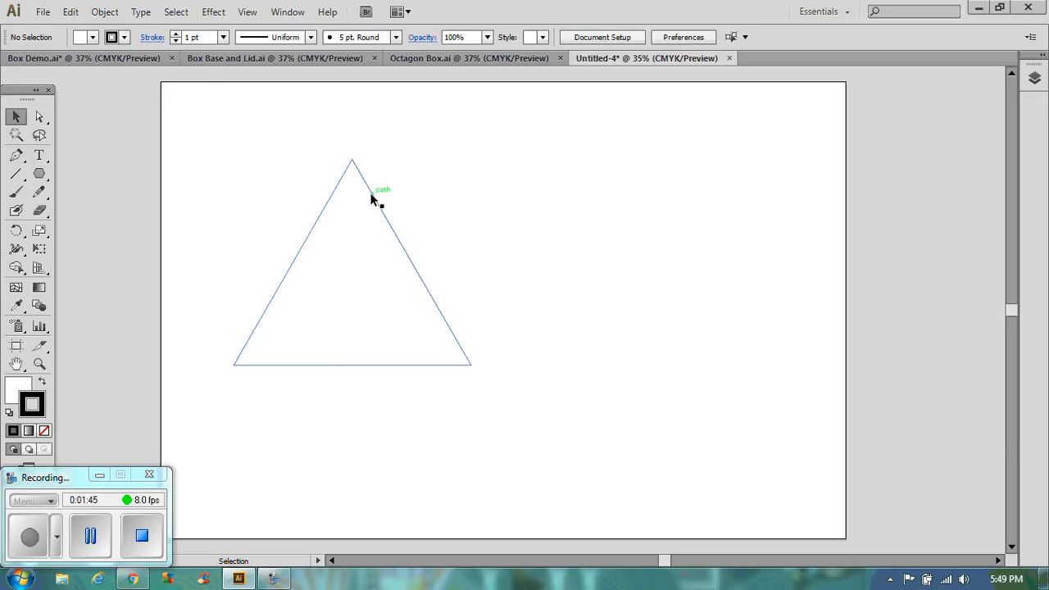
Match Box Demo's dieline style: thin pink stroke, no fill on the triangle.
{"action": "left_click", "coordinate": [274, 58]}
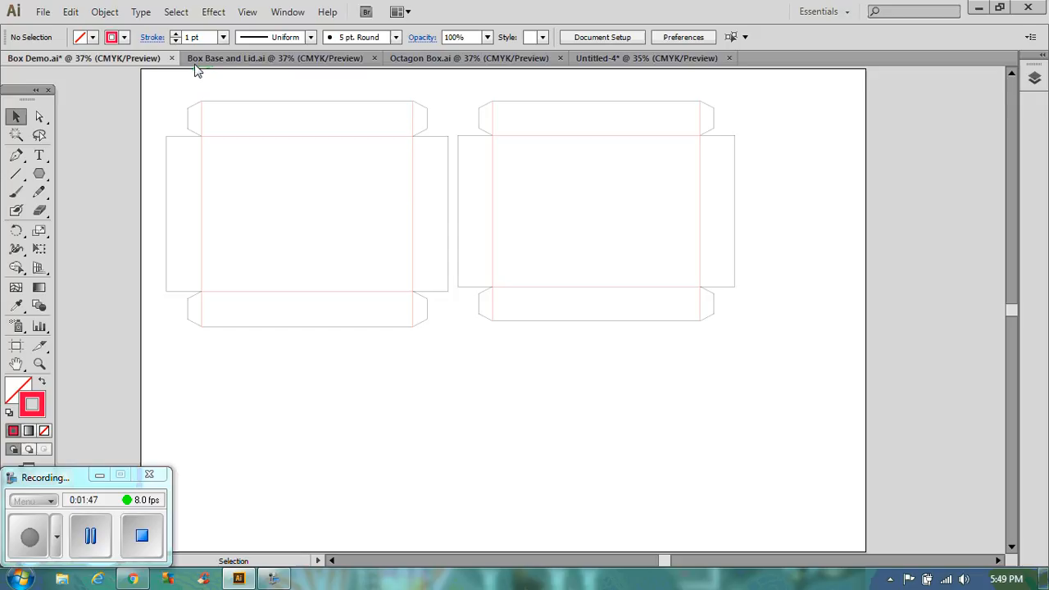
{"action": "mouse_move", "coordinate": [447, 59]}
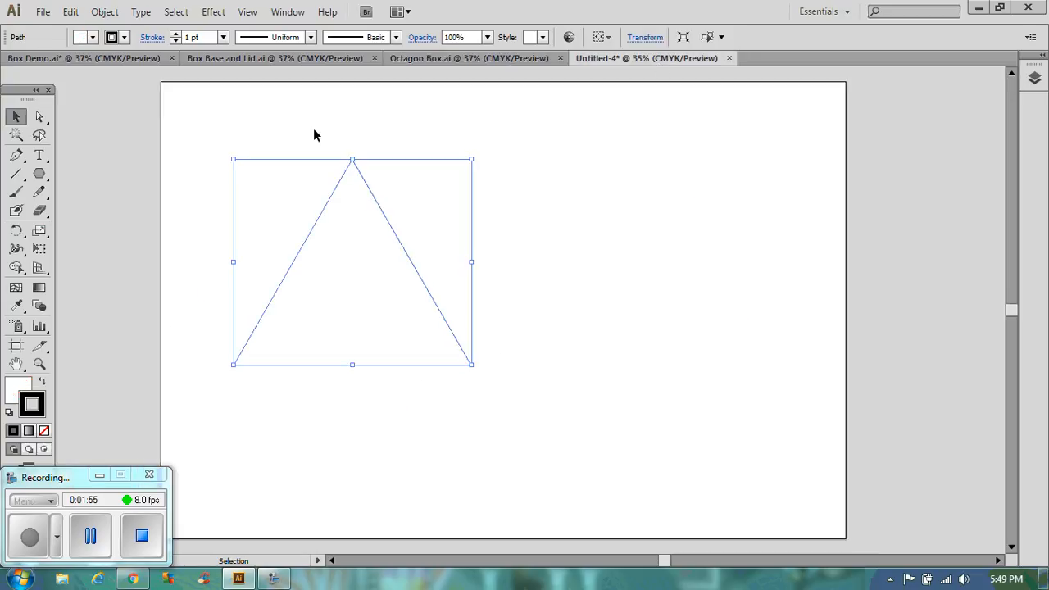
{"action": "left_click", "coordinate": [124, 37]}
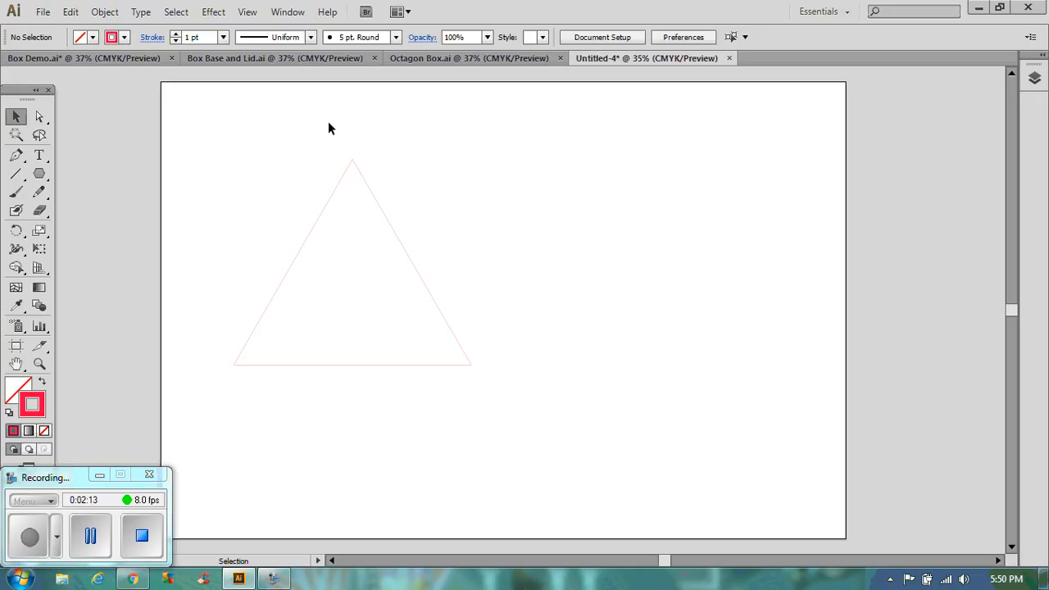
{"action": "mouse_move", "coordinate": [295, 274]}
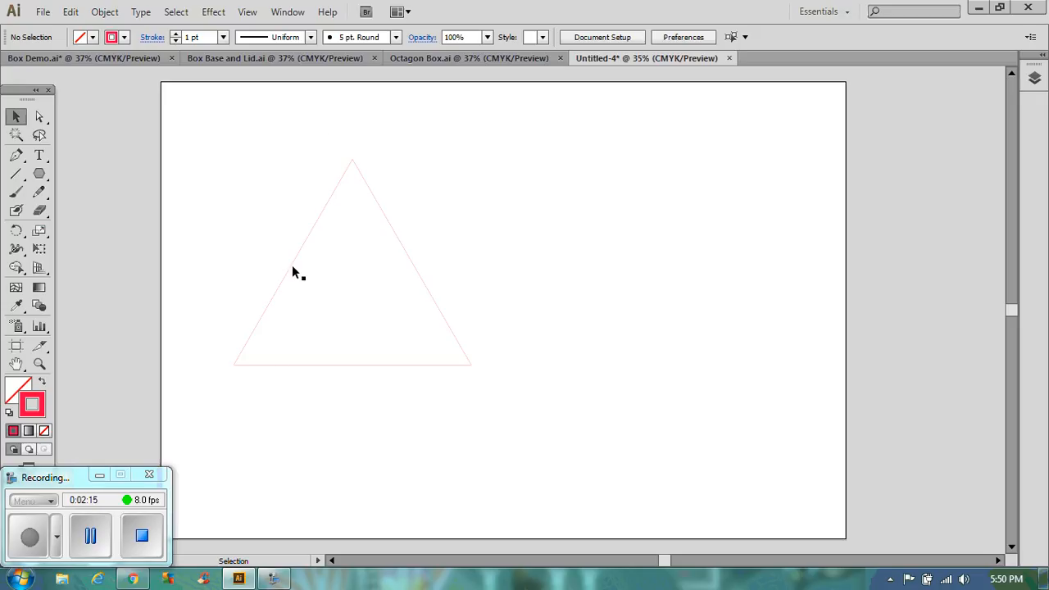
{"action": "mouse_move", "coordinate": [436, 422]}
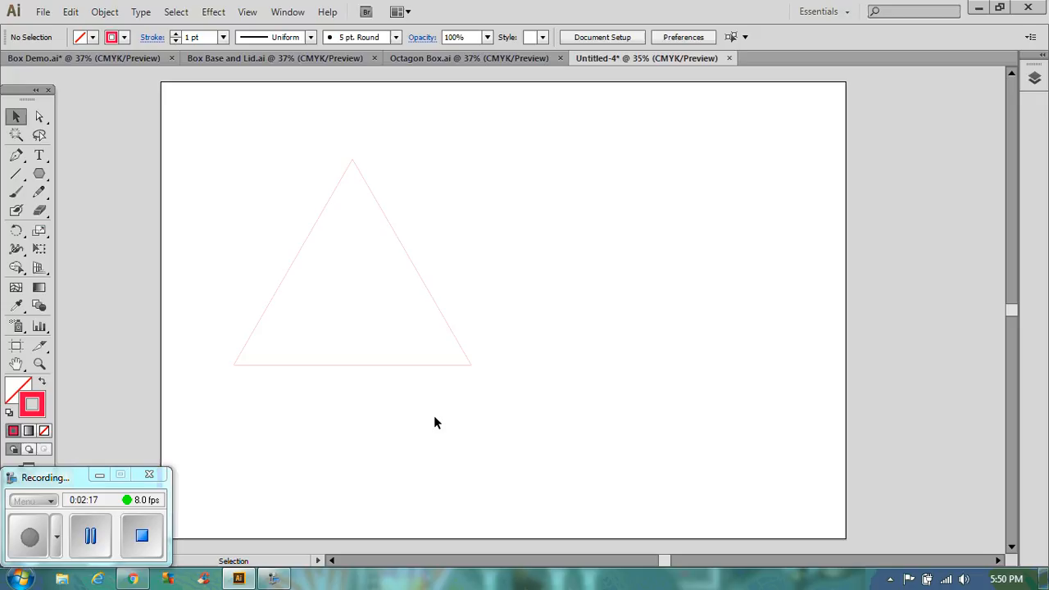
{"action": "mouse_move", "coordinate": [399, 408]}
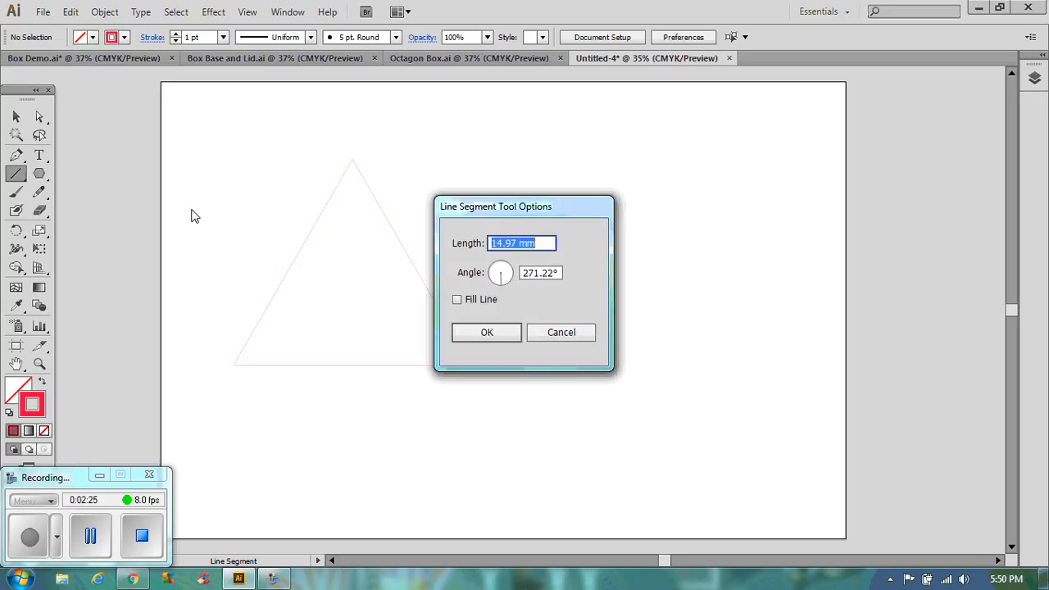
{"action": "mouse_move", "coordinate": [532, 295]}
{"action": "type", "text": "270"}
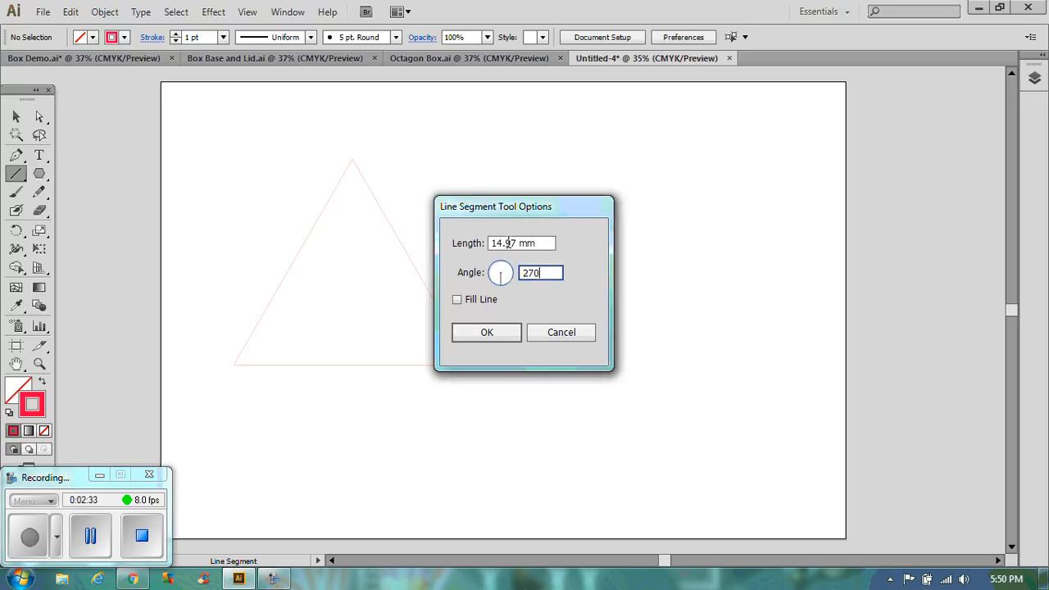
Draw 60 mm vertical lines at 270° and move them to the triangle's base corners.
{"action": "triple_click", "coordinate": [521, 243]}
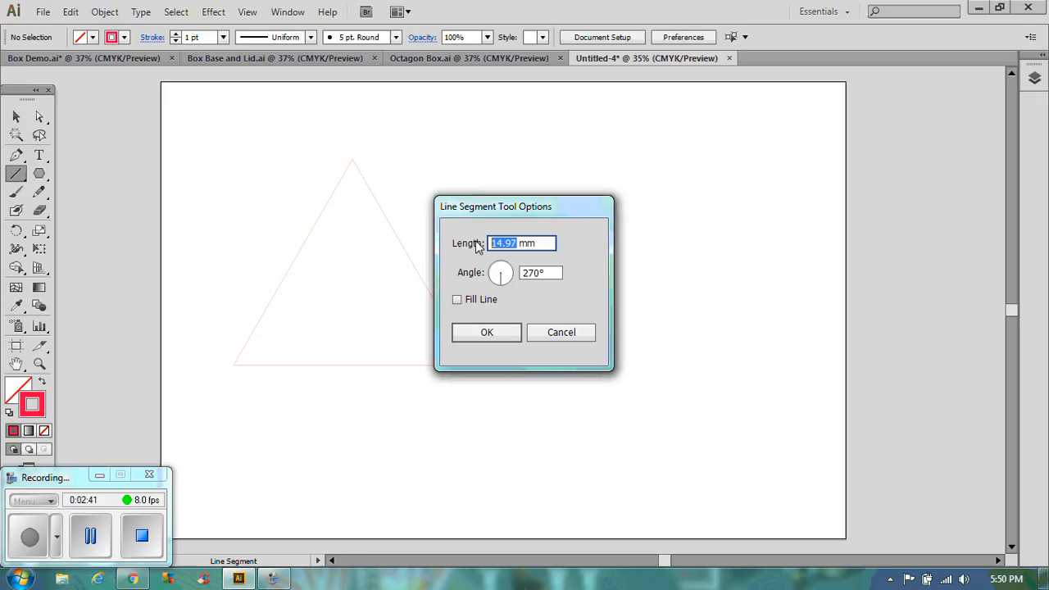
{"action": "type", "text": "60 mm"}
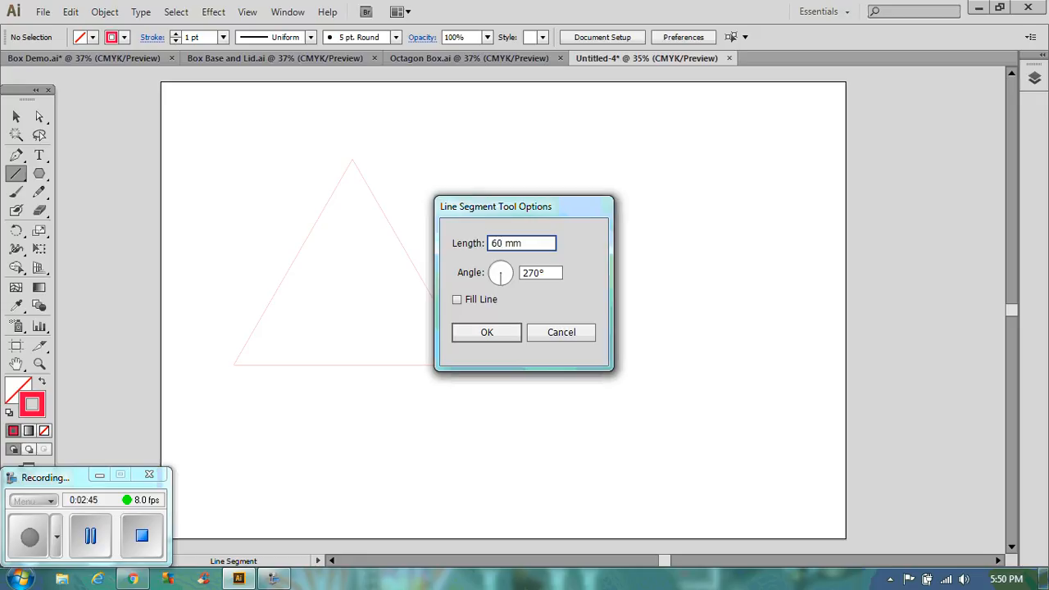
{"action": "left_click", "coordinate": [487, 332]}
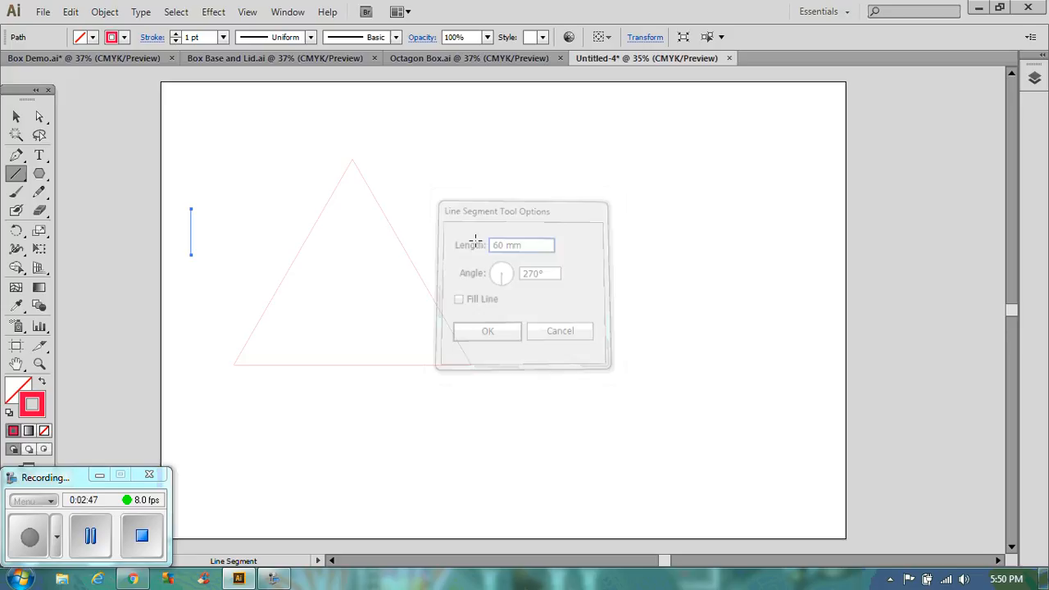
{"action": "left_click", "coordinate": [487, 331]}
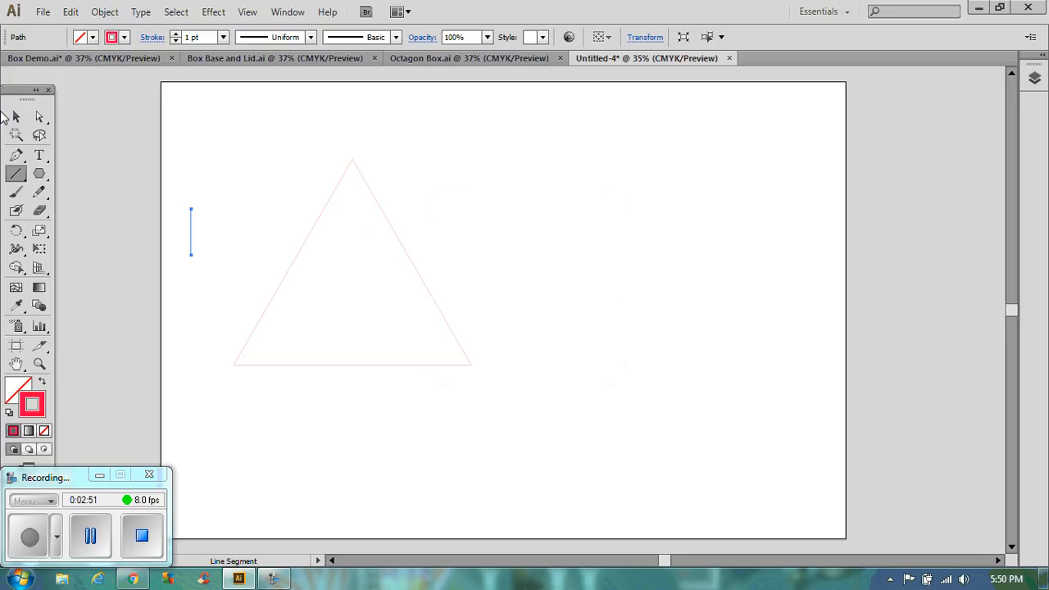
{"action": "left_click", "coordinate": [16, 117]}
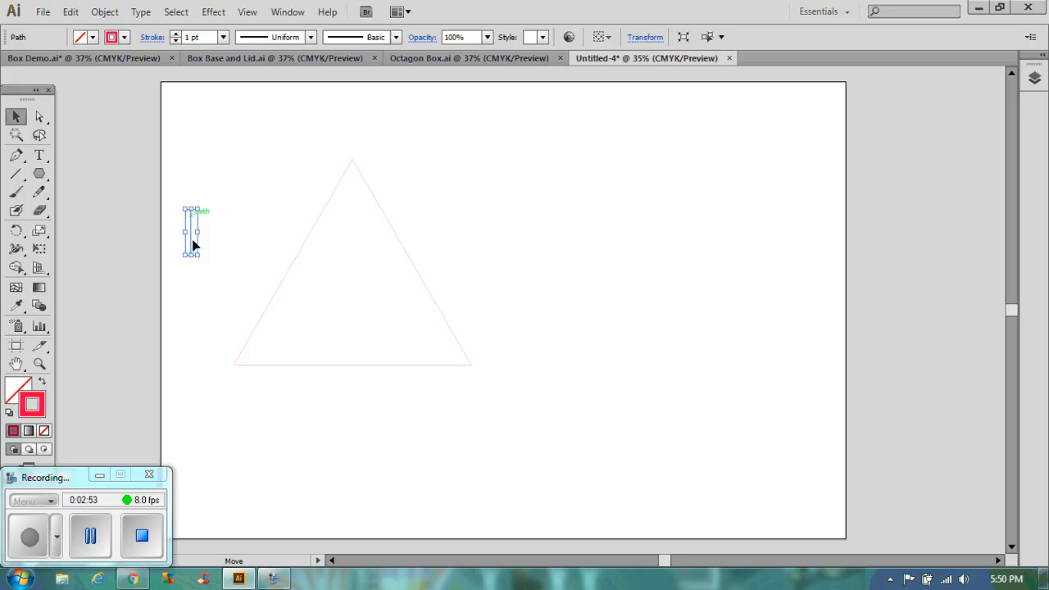
{"action": "left_click_drag", "start_coordinate": [192, 232], "coordinate": [234, 365]}
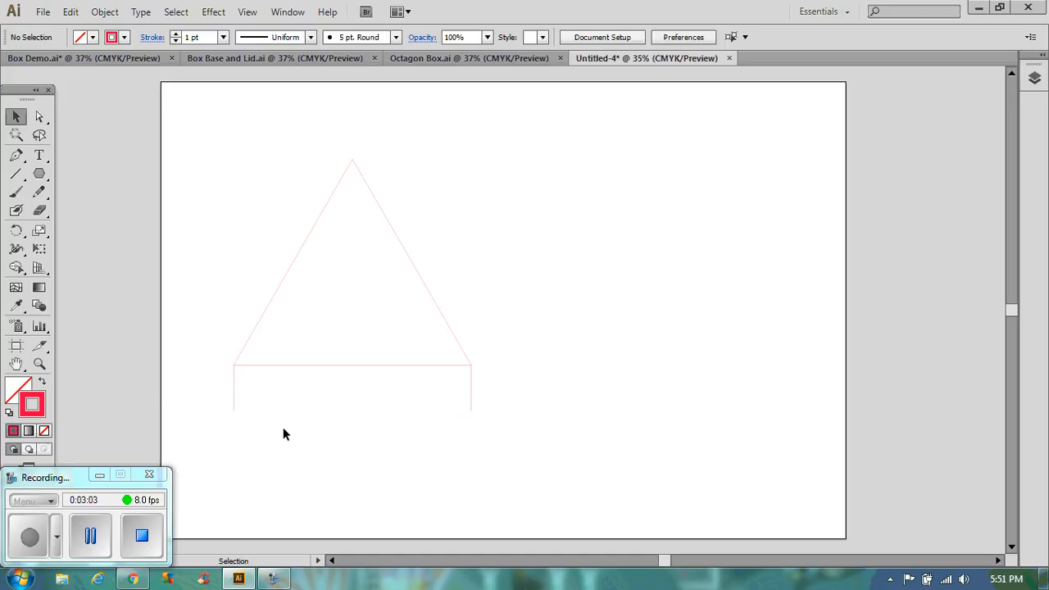
Draw a black horizontal line from the left line's lower end to the right line's.
{"action": "left_click", "coordinate": [16, 174]}
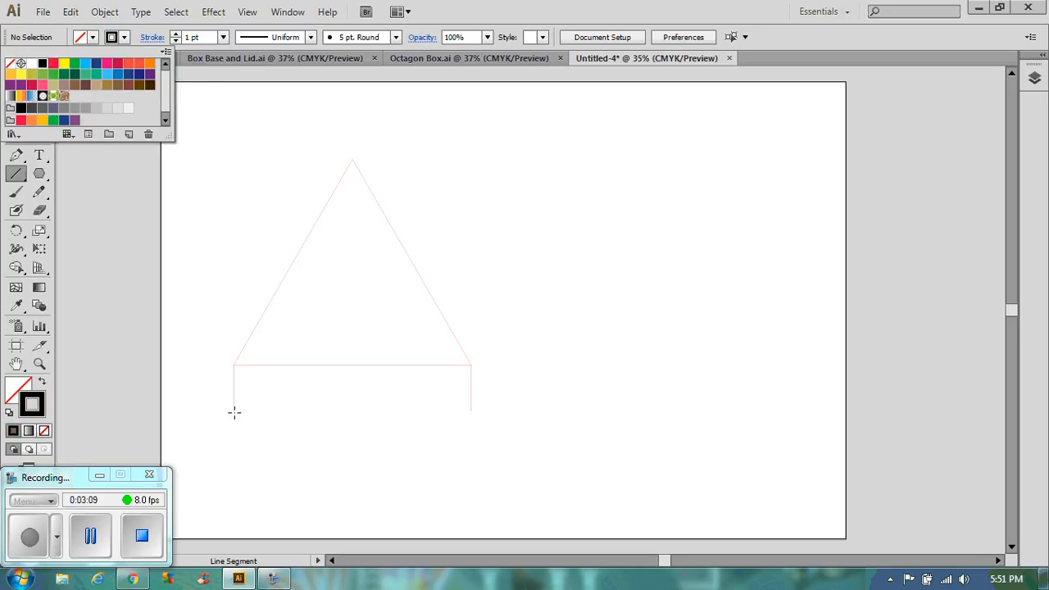
{"action": "mouse_move", "coordinate": [412, 450]}
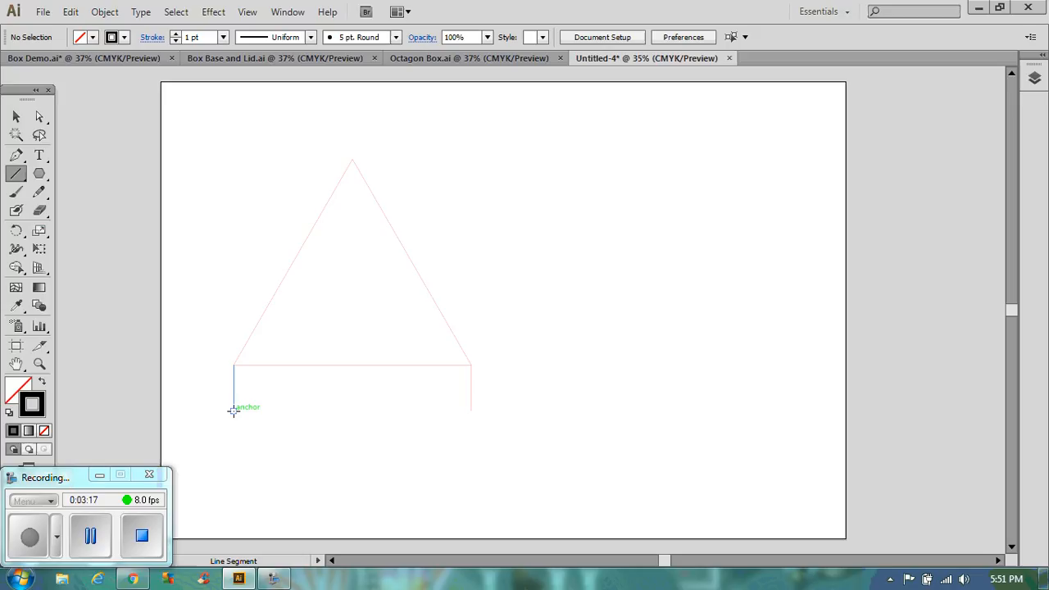
{"action": "left_click_drag", "start_coordinate": [235, 410], "coordinate": [474, 410]}
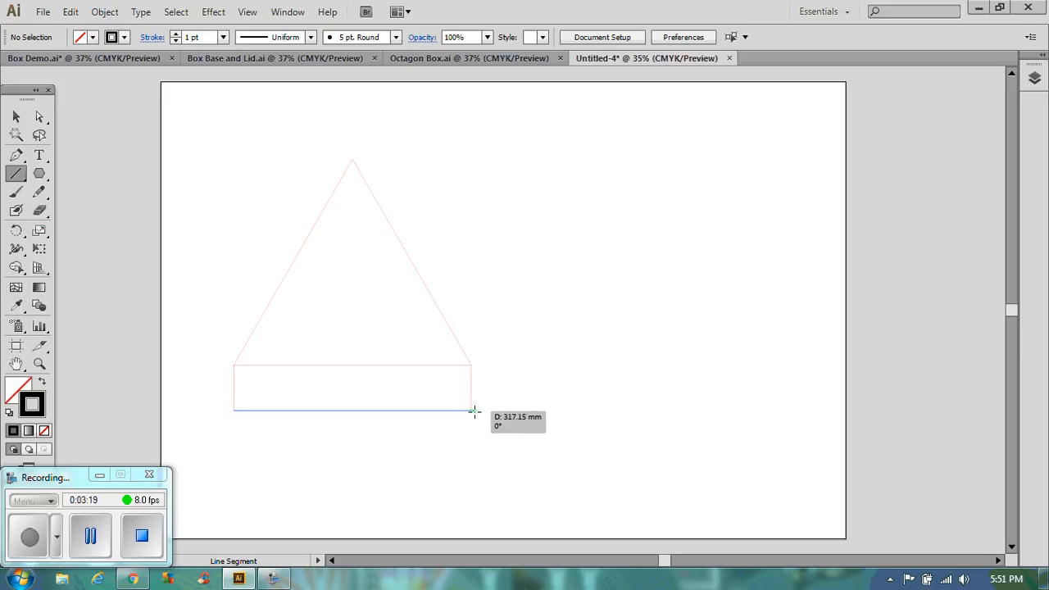
{"action": "left_click", "coordinate": [472, 410]}
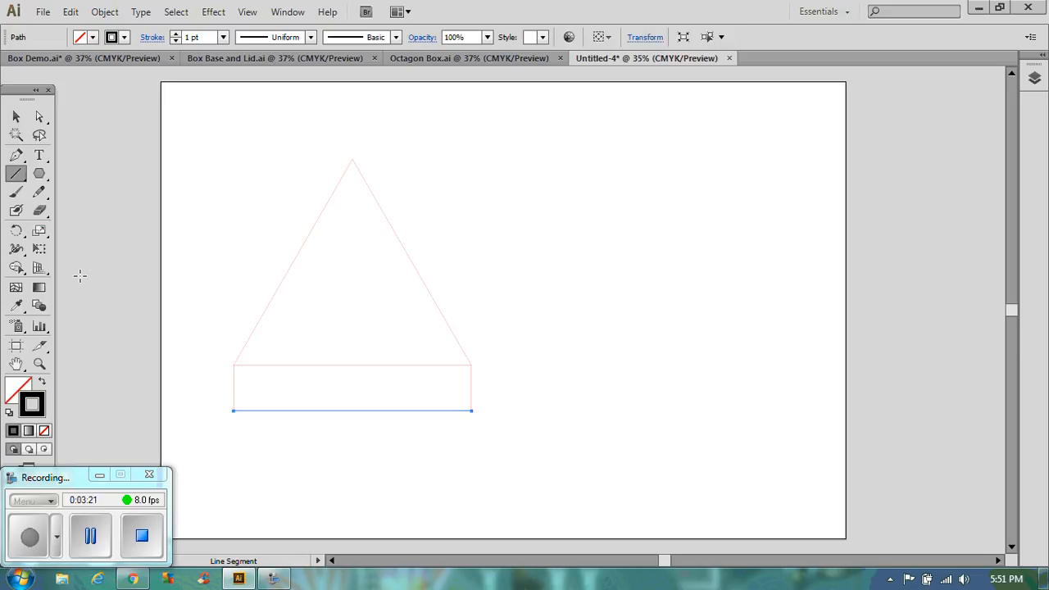
{"action": "mouse_move", "coordinate": [14, 116]}
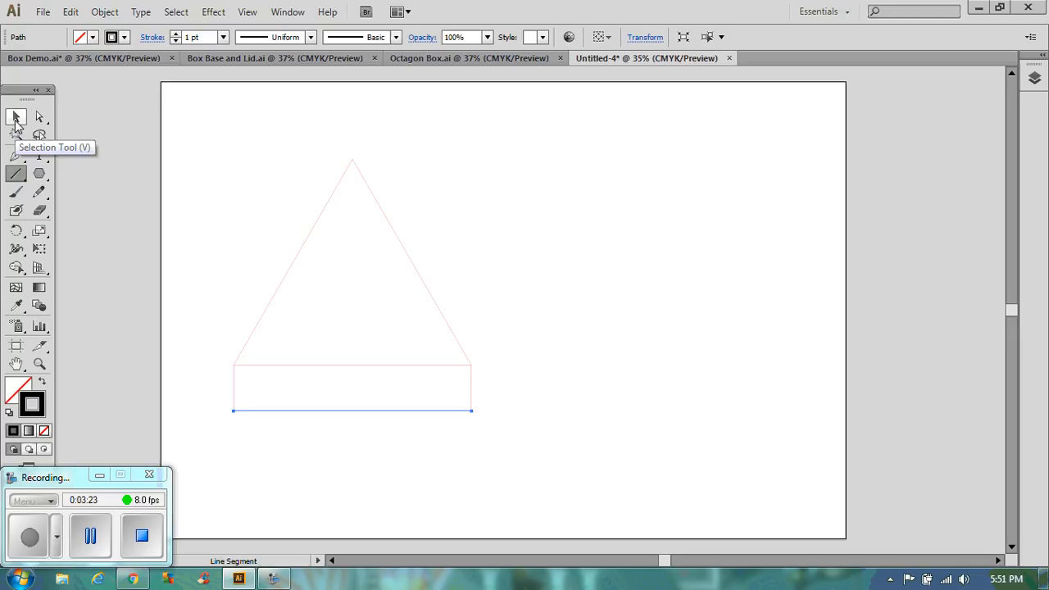
{"action": "left_click", "coordinate": [16, 117]}
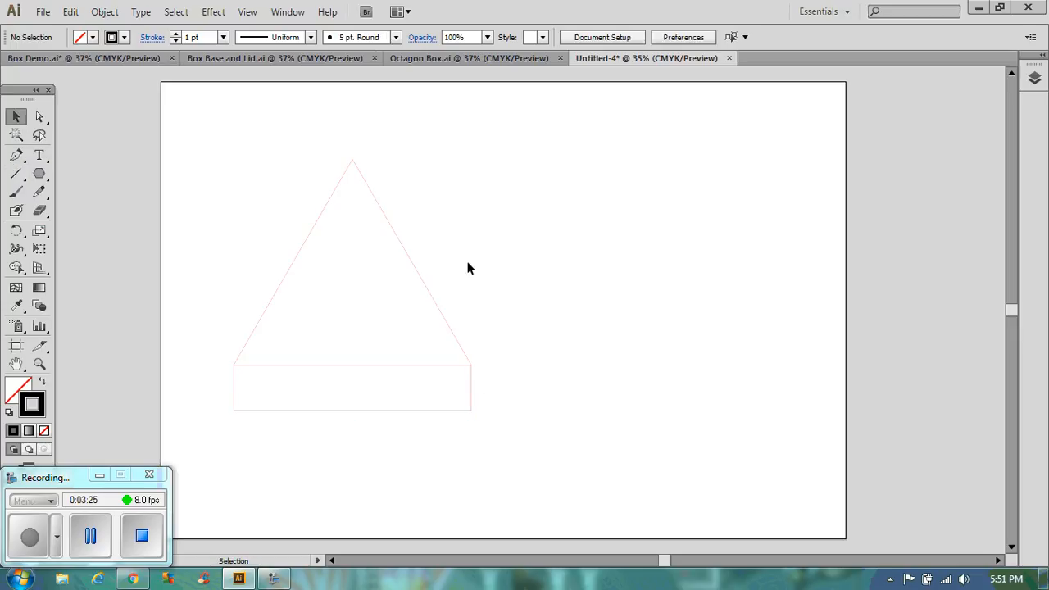
{"action": "mouse_move", "coordinate": [204, 216]}
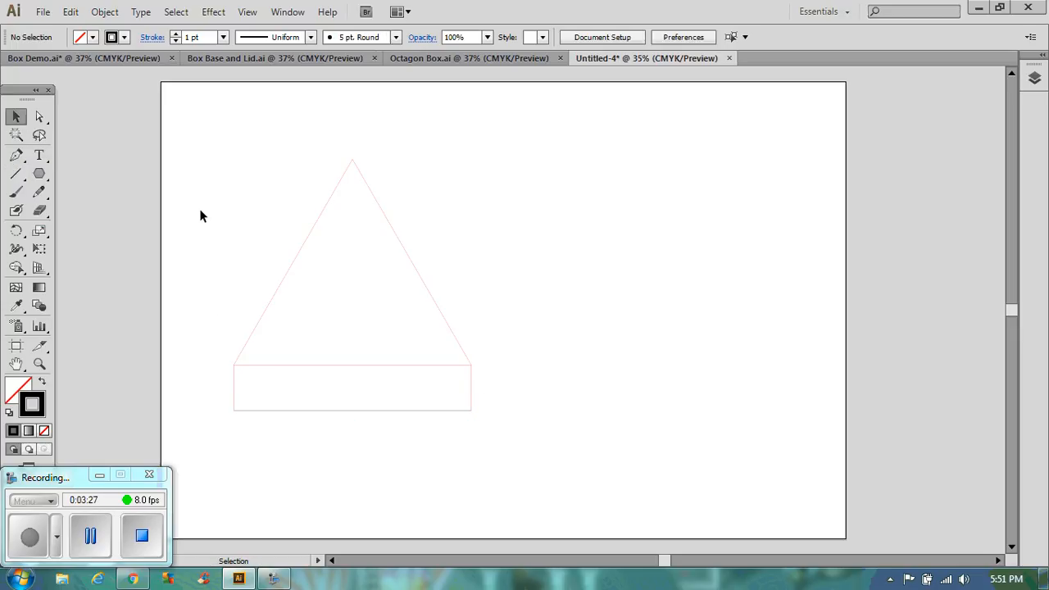
{"action": "mouse_move", "coordinate": [220, 400]}
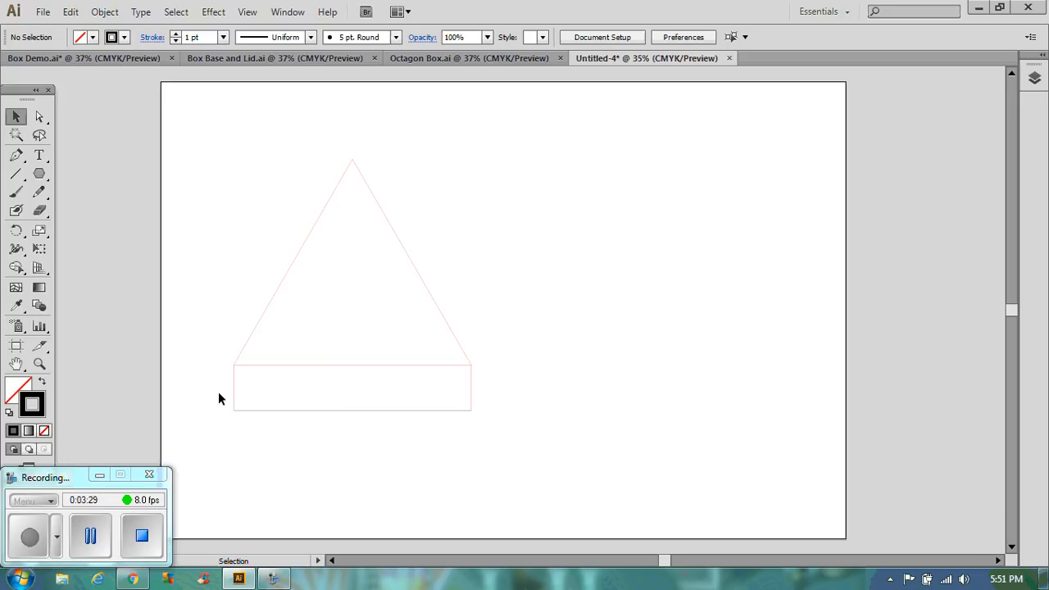
Make a 120° rotated copy of the base rectangle and place it on the triangle's right edge.
{"action": "left_click", "coordinate": [352, 388]}
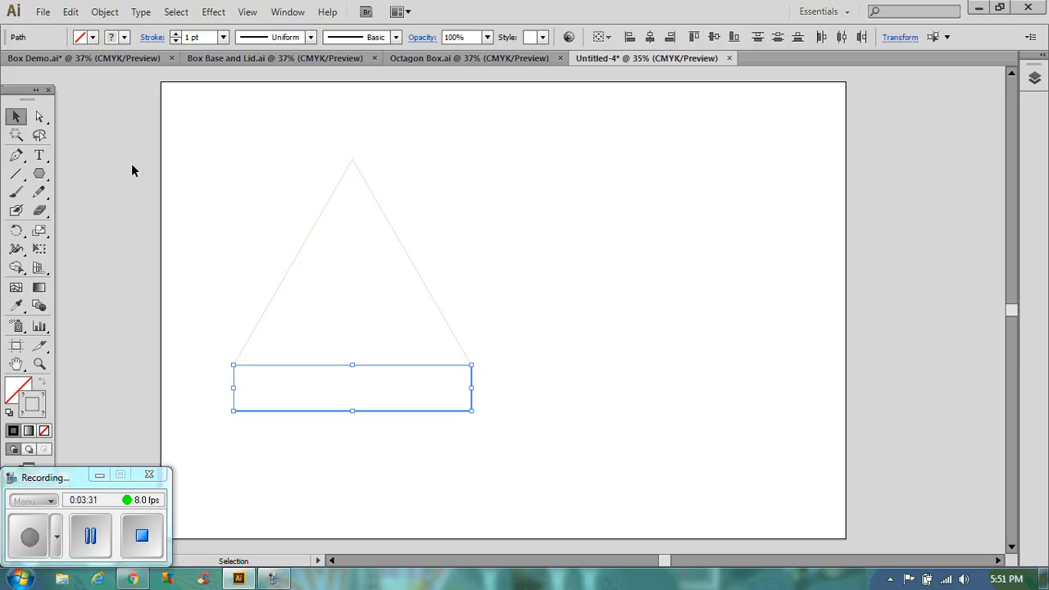
{"action": "left_click", "coordinate": [104, 11]}
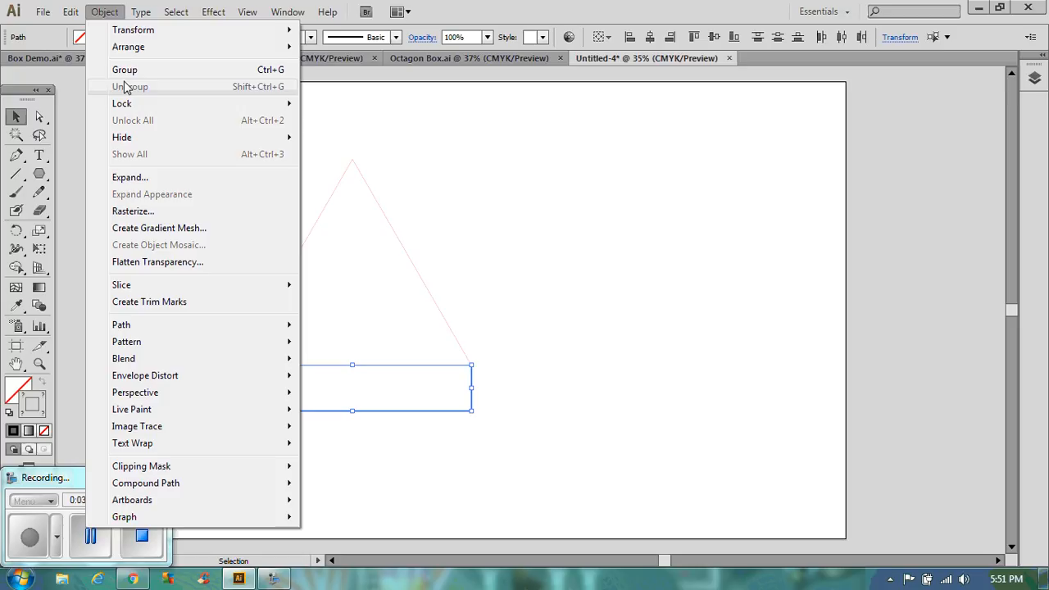
{"action": "mouse_move", "coordinate": [333, 68]}
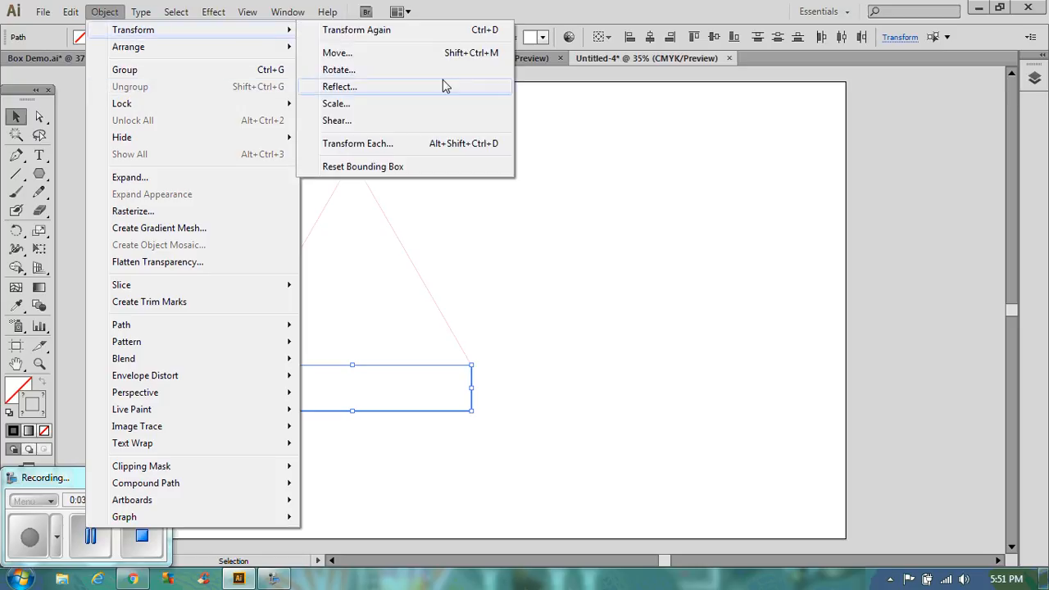
{"action": "left_click", "coordinate": [339, 70]}
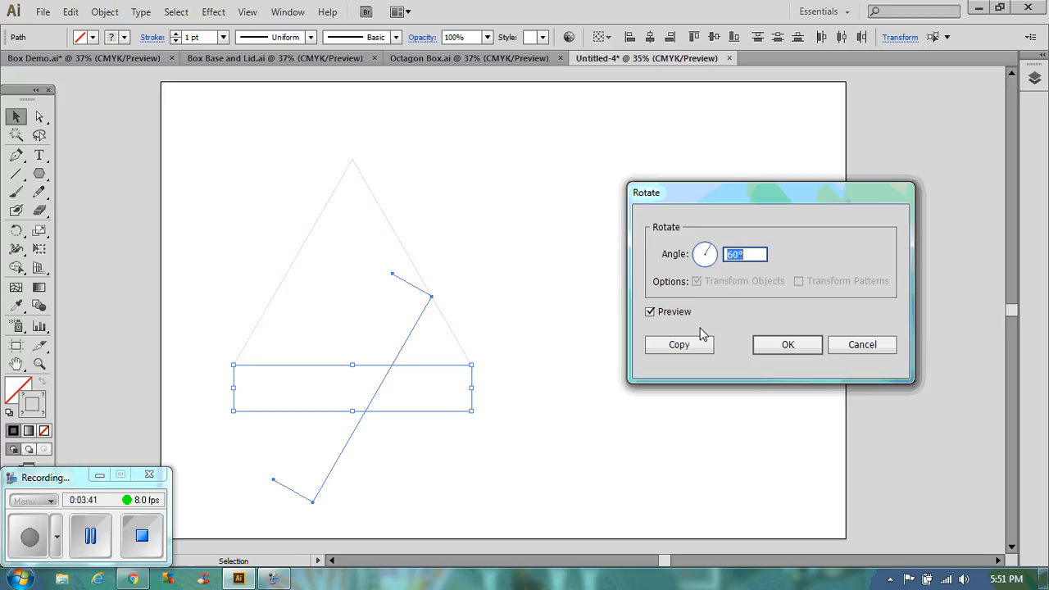
{"action": "mouse_move", "coordinate": [667, 297]}
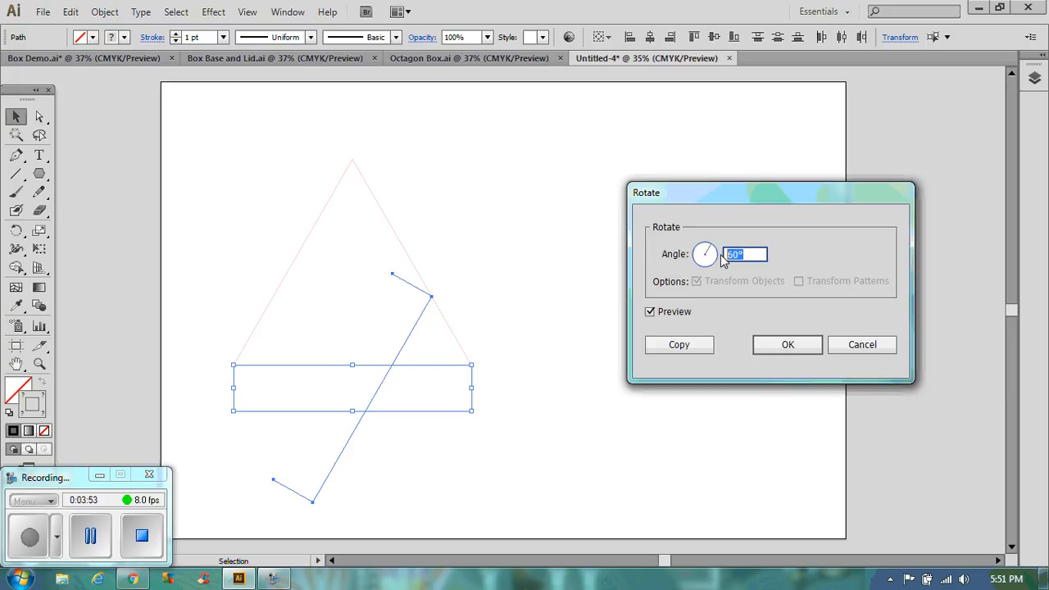
{"action": "type", "text": "120"}
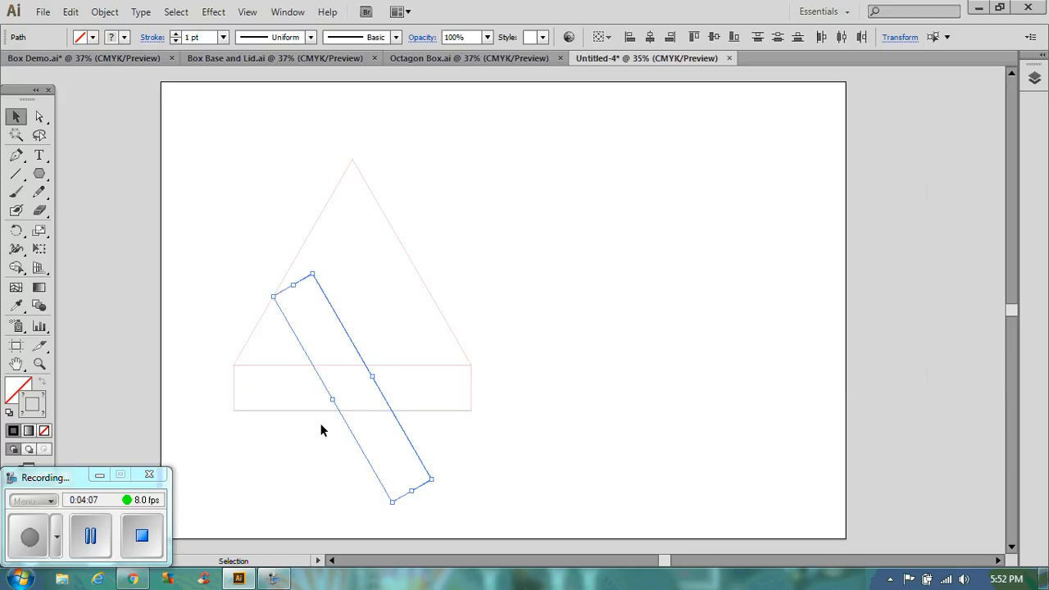
{"action": "left_click_drag", "start_coordinate": [322, 431], "coordinate": [418, 326]}
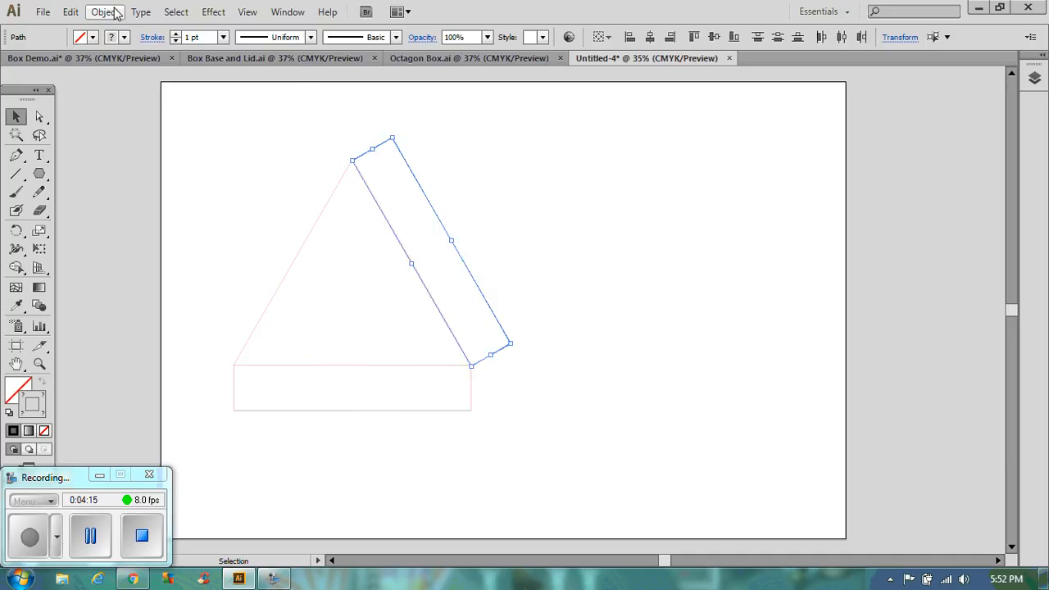
Rotate another copy of the side panel and align it with the triangle's left edge.
{"action": "left_click", "coordinate": [104, 12]}
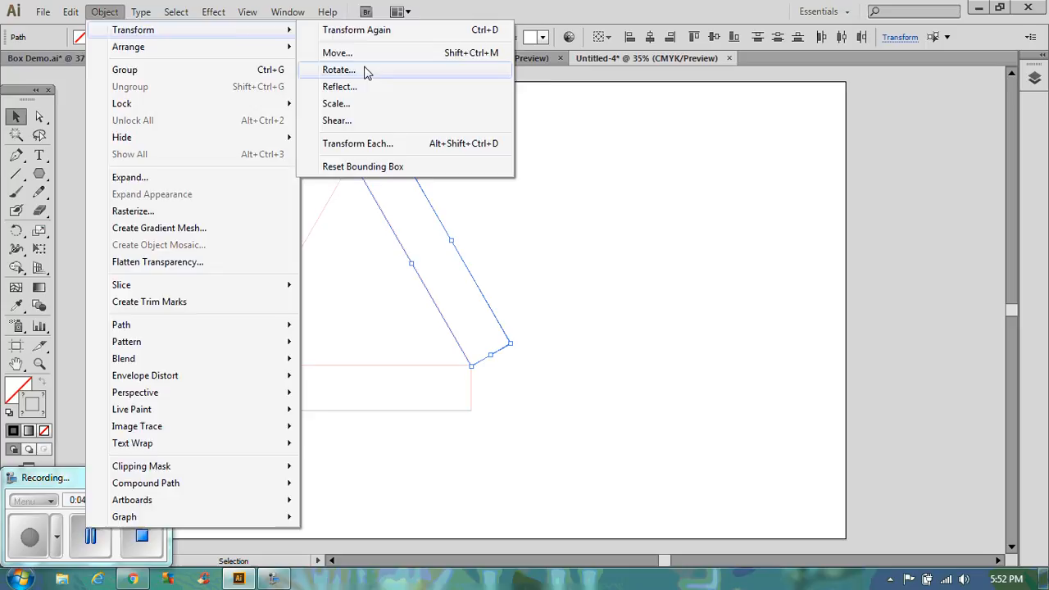
{"action": "left_click", "coordinate": [339, 69]}
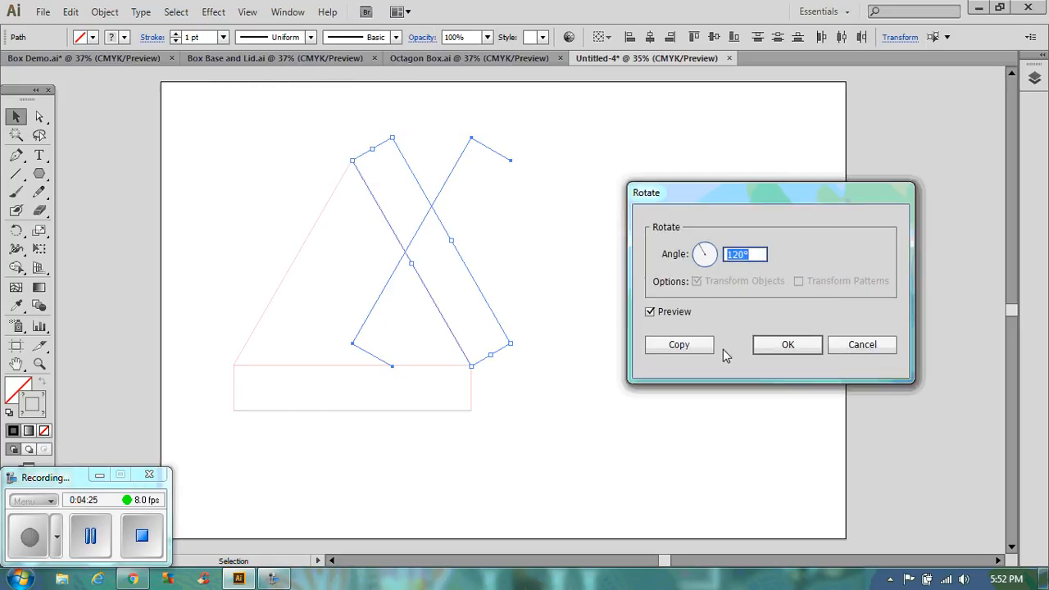
{"action": "left_click", "coordinate": [787, 344]}
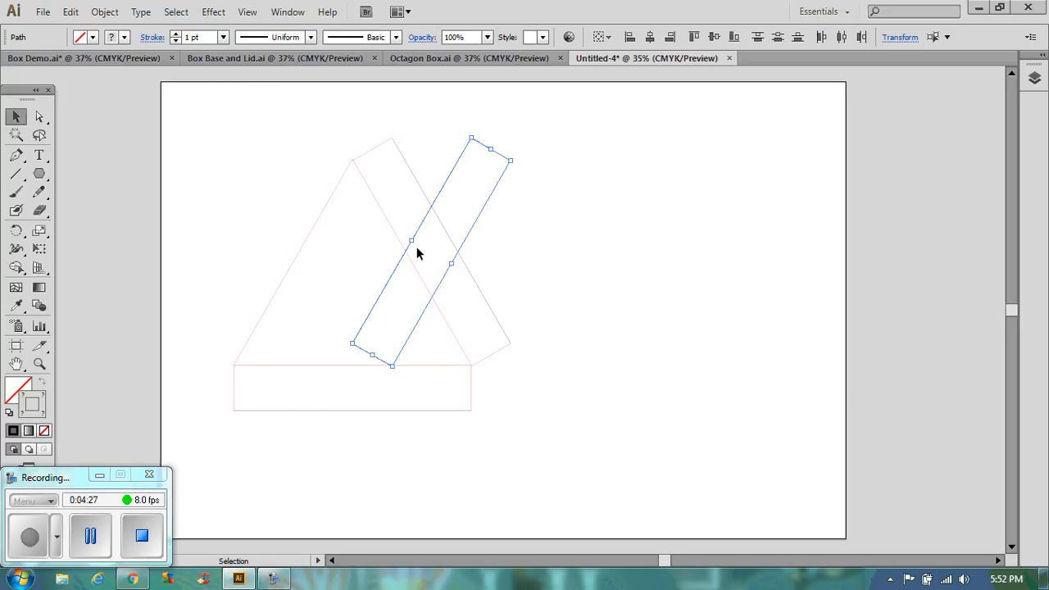
{"action": "left_click_drag", "start_coordinate": [418, 242], "coordinate": [238, 242]}
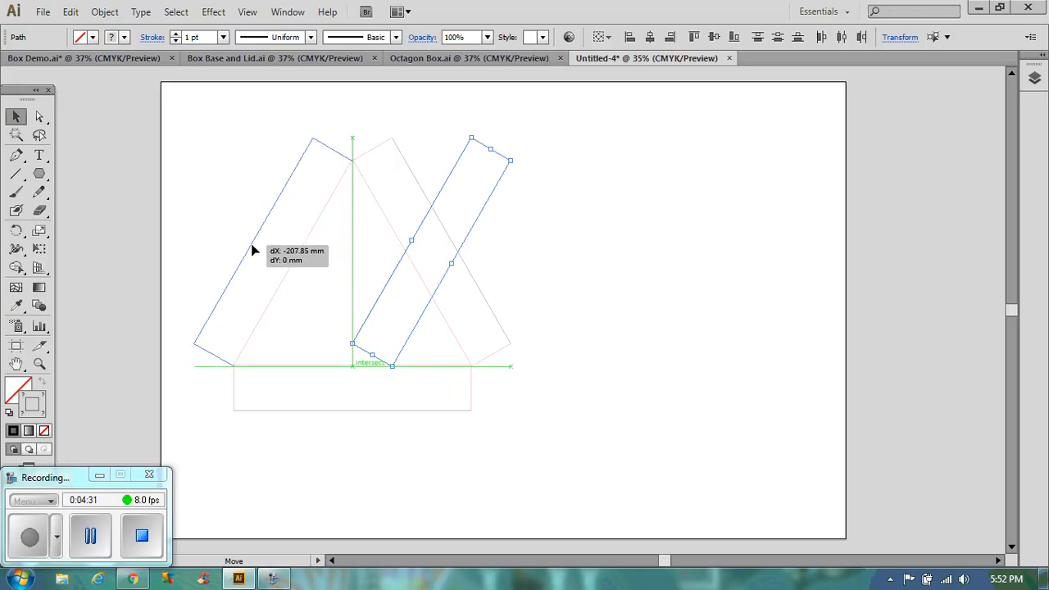
{"action": "left_click_drag", "start_coordinate": [451, 250], "coordinate": [281, 250]}
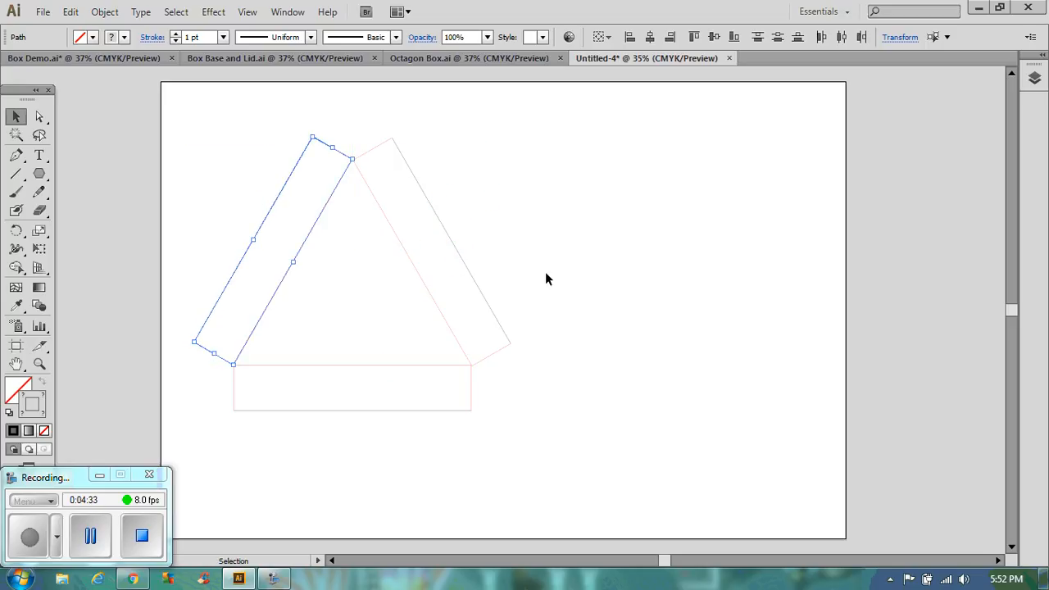
{"action": "left_click", "coordinate": [547, 279]}
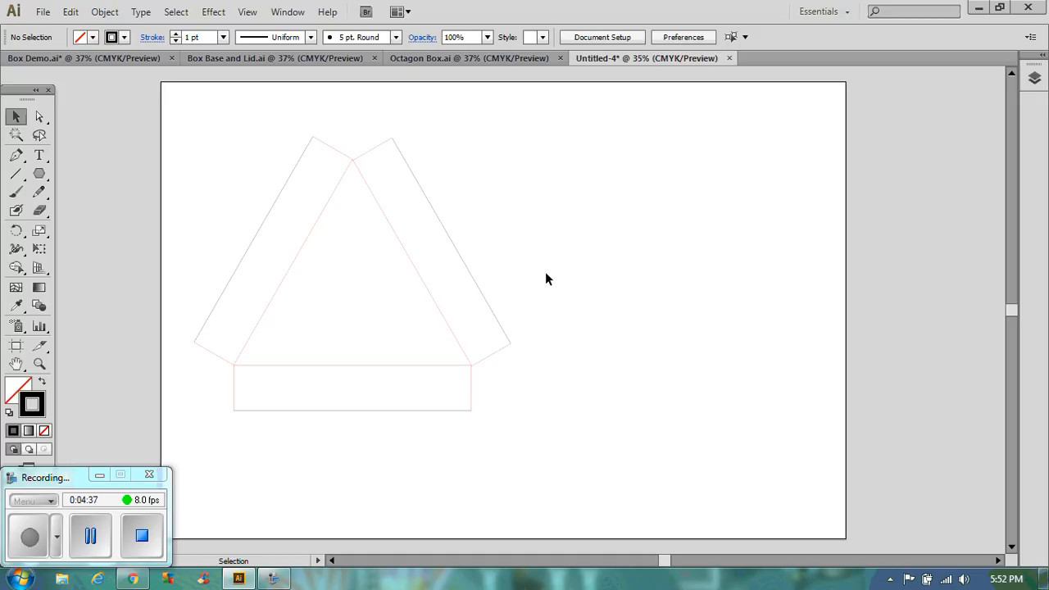
{"action": "mouse_move", "coordinate": [387, 125]}
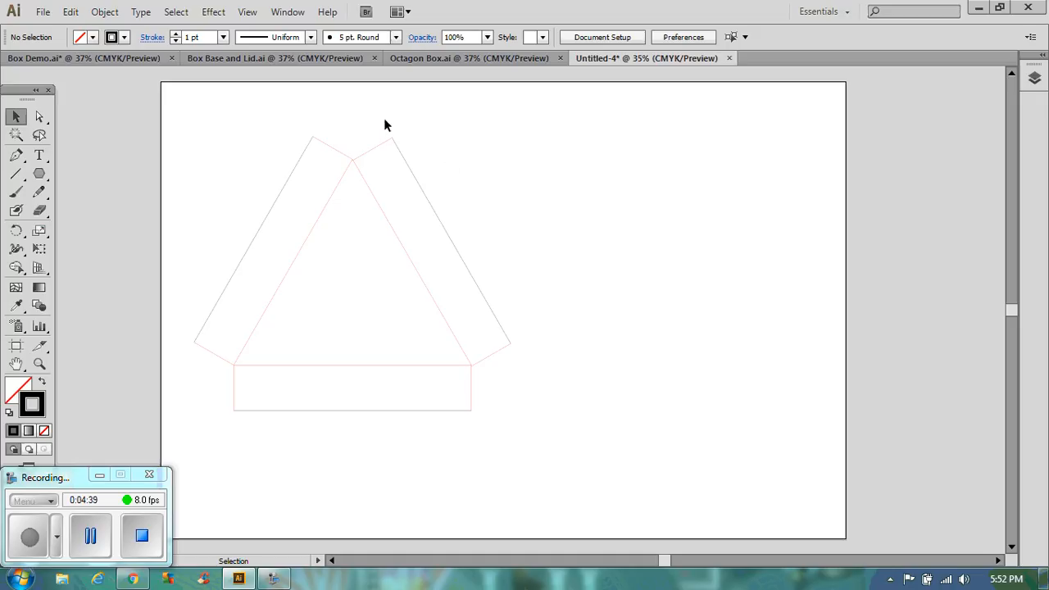
{"action": "left_click", "coordinate": [496, 360]}
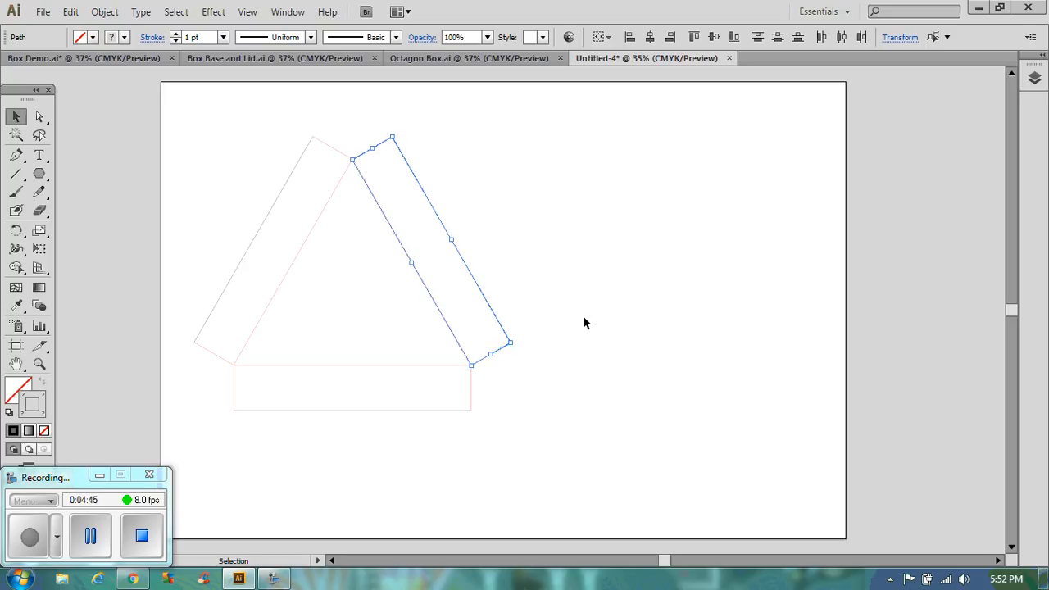
{"action": "left_click", "coordinate": [581, 293]}
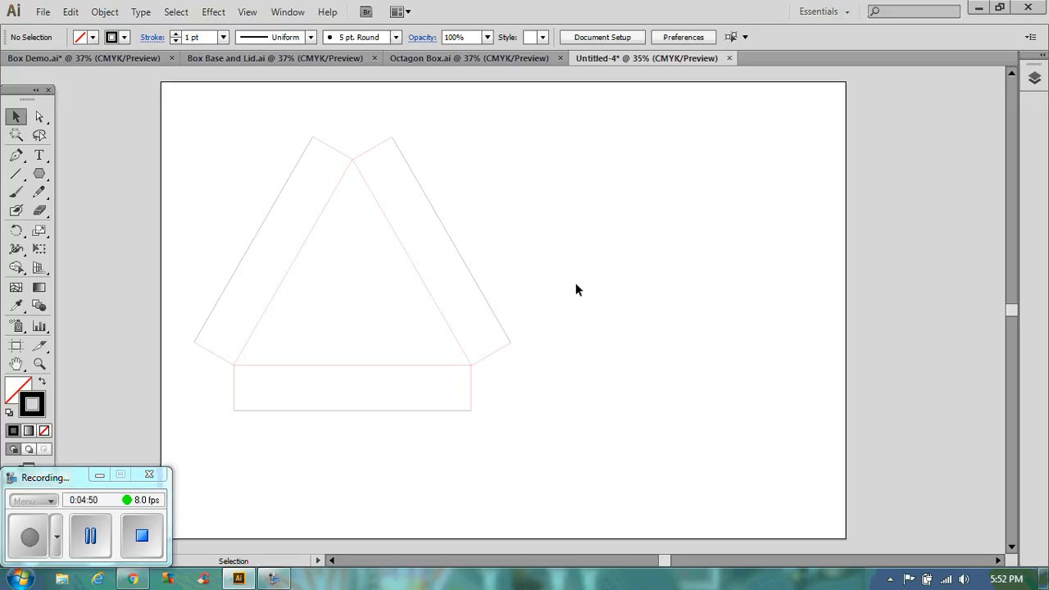
{"action": "mouse_move", "coordinate": [460, 403]}
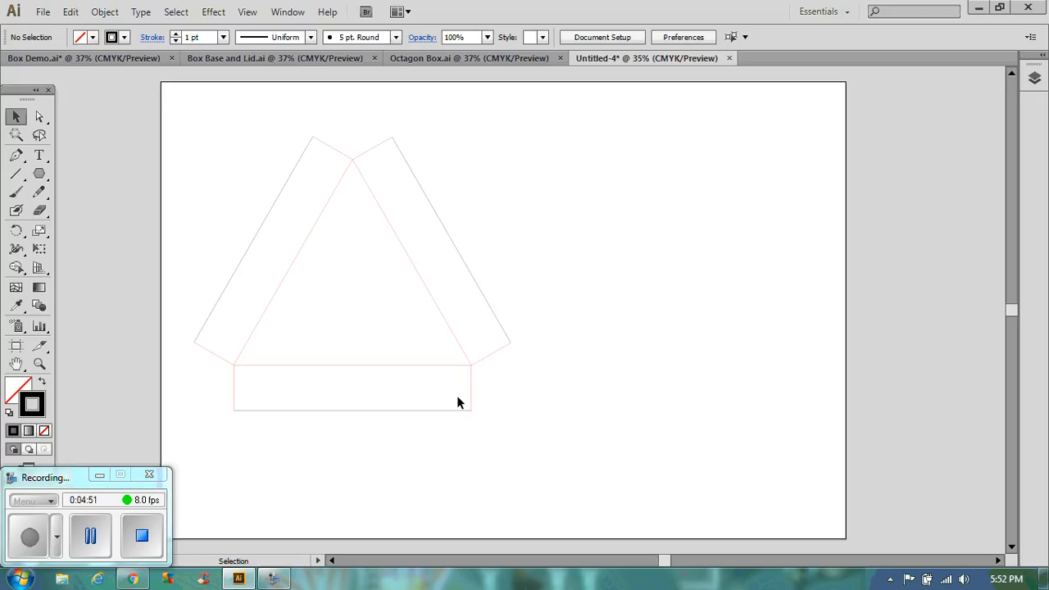
{"action": "mouse_move", "coordinate": [485, 394]}
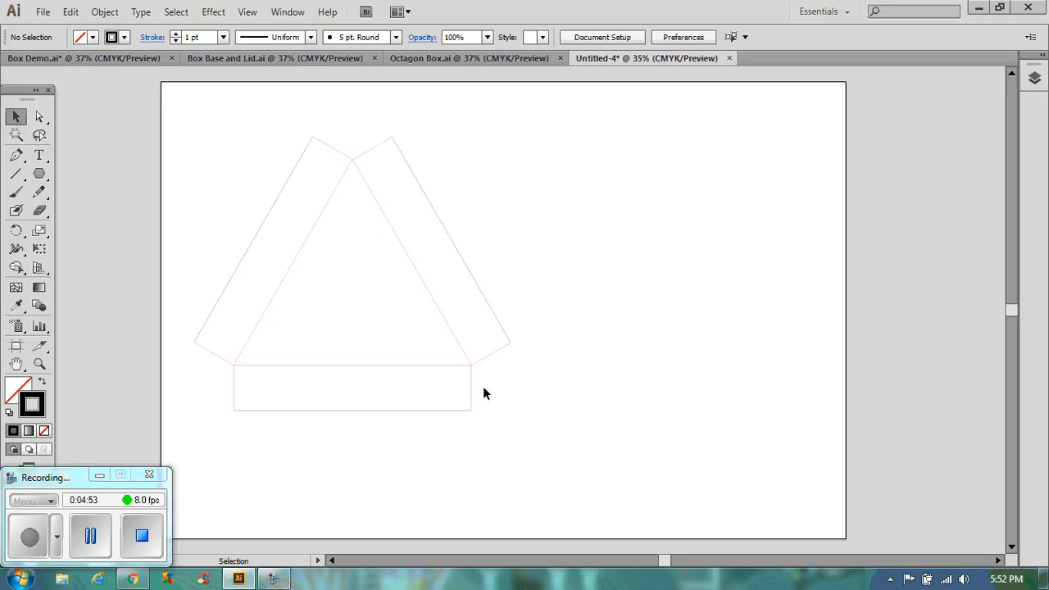
{"action": "mouse_move", "coordinate": [463, 377]}
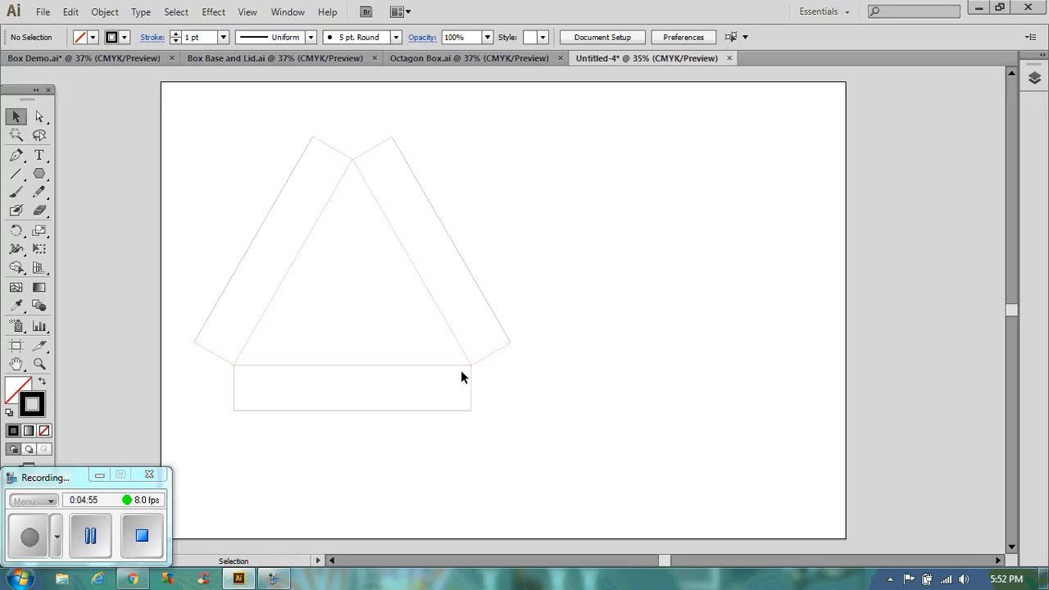
{"action": "mouse_move", "coordinate": [500, 350]}
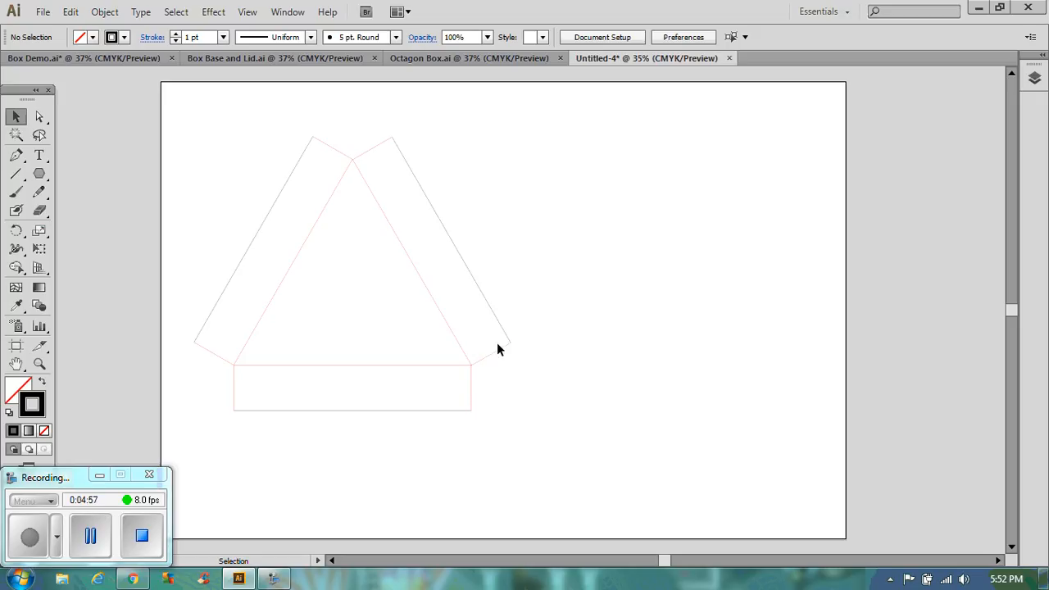
{"action": "left_click", "coordinate": [492, 348]}
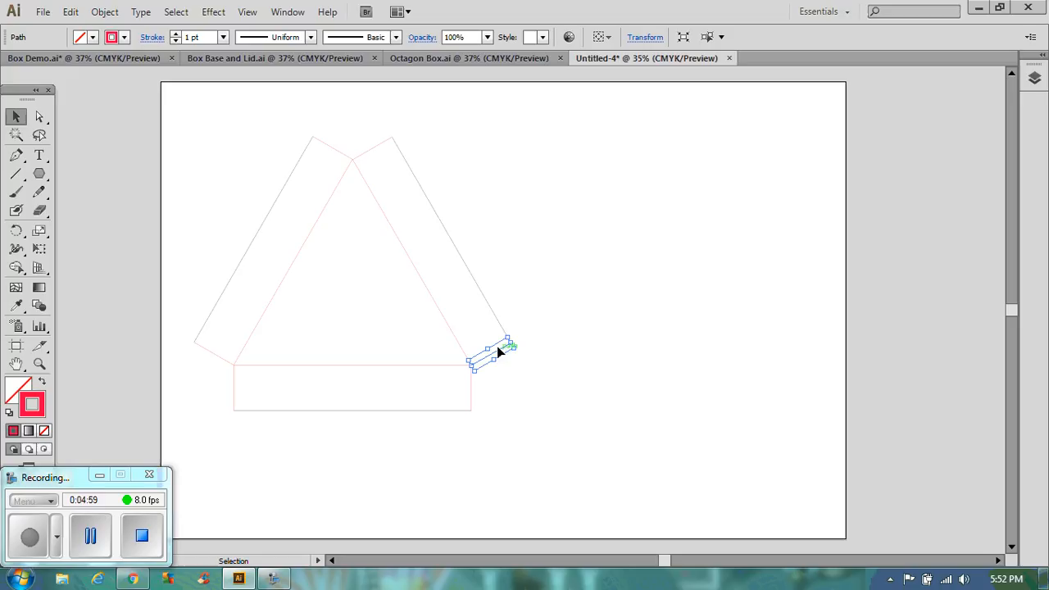
{"action": "mouse_move", "coordinate": [336, 148]}
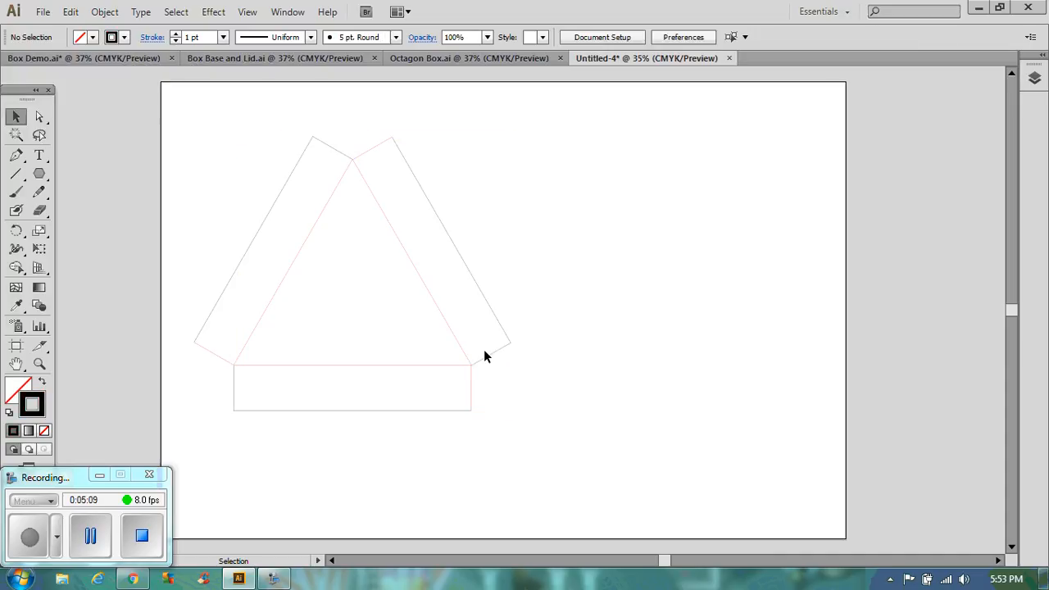
{"action": "left_click", "coordinate": [38, 364]}
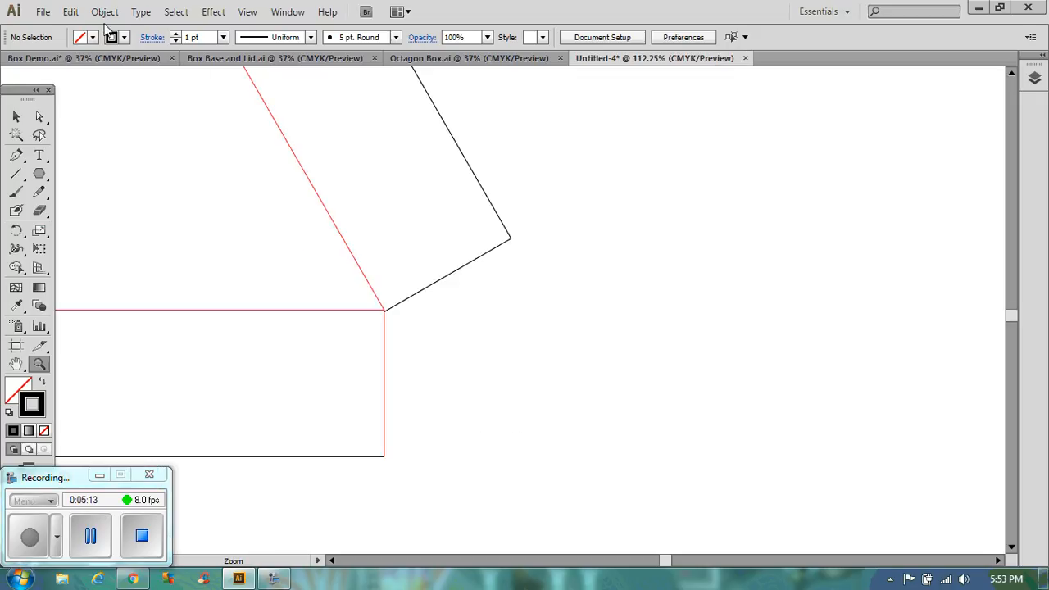
Draw an orange-outlined 15 × 60 mm rectangle.
{"action": "left_click", "coordinate": [113, 37]}
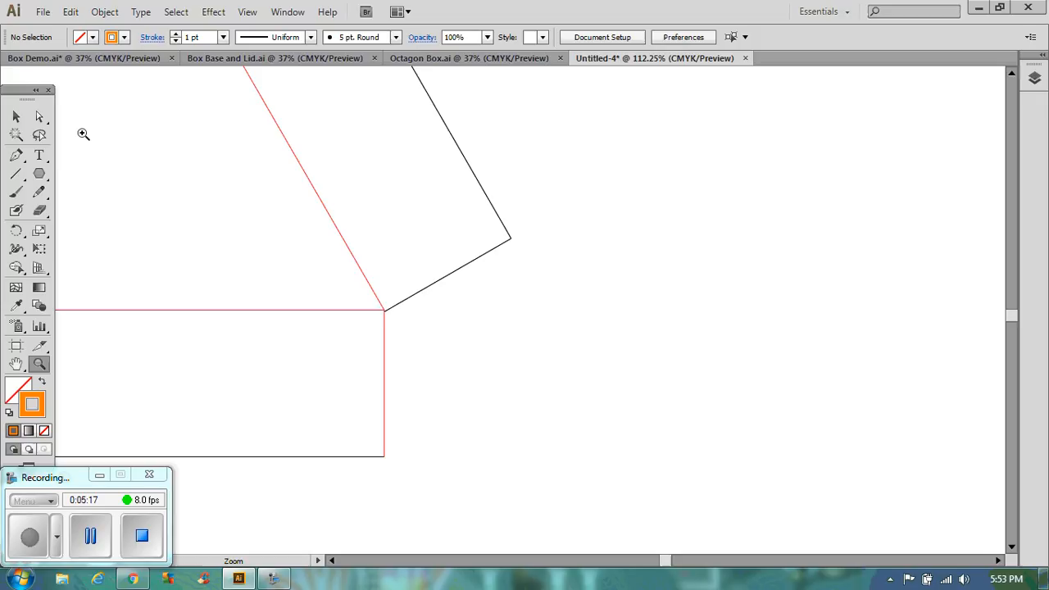
{"action": "left_click", "coordinate": [39, 173]}
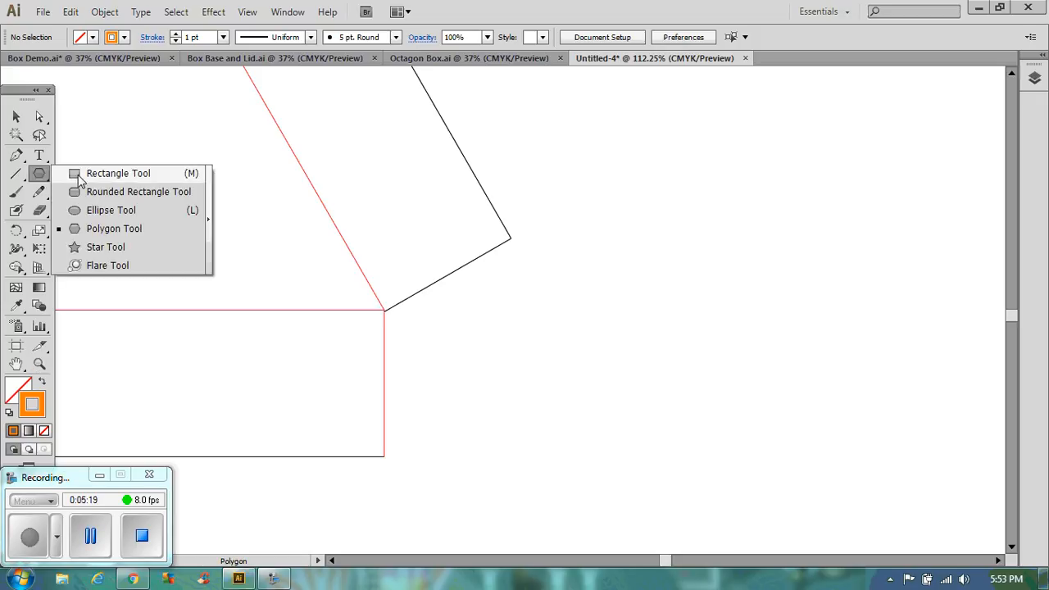
{"action": "left_click", "coordinate": [118, 173]}
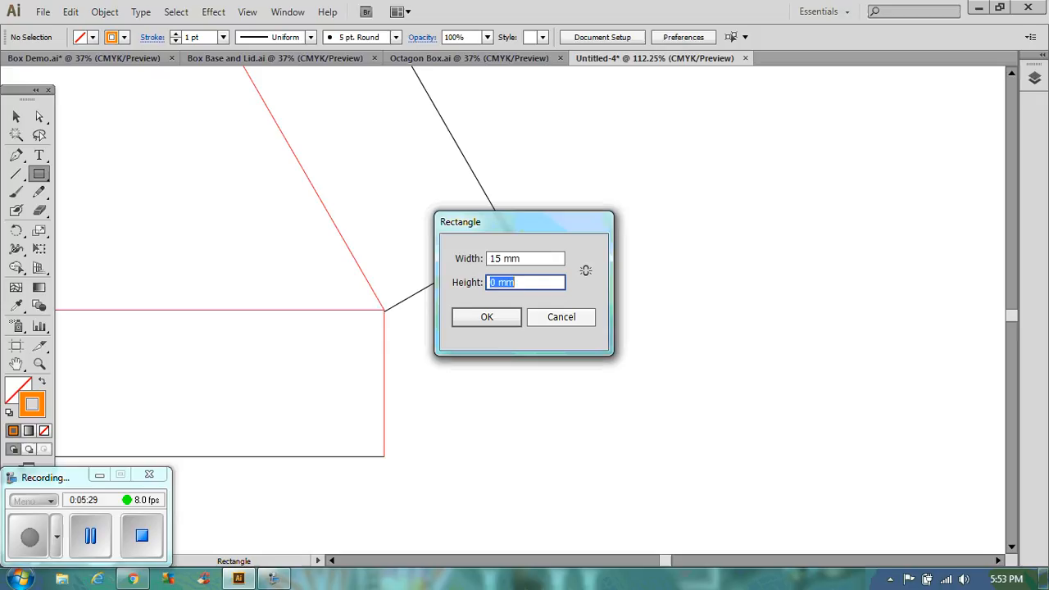
{"action": "type", "text": "60"}
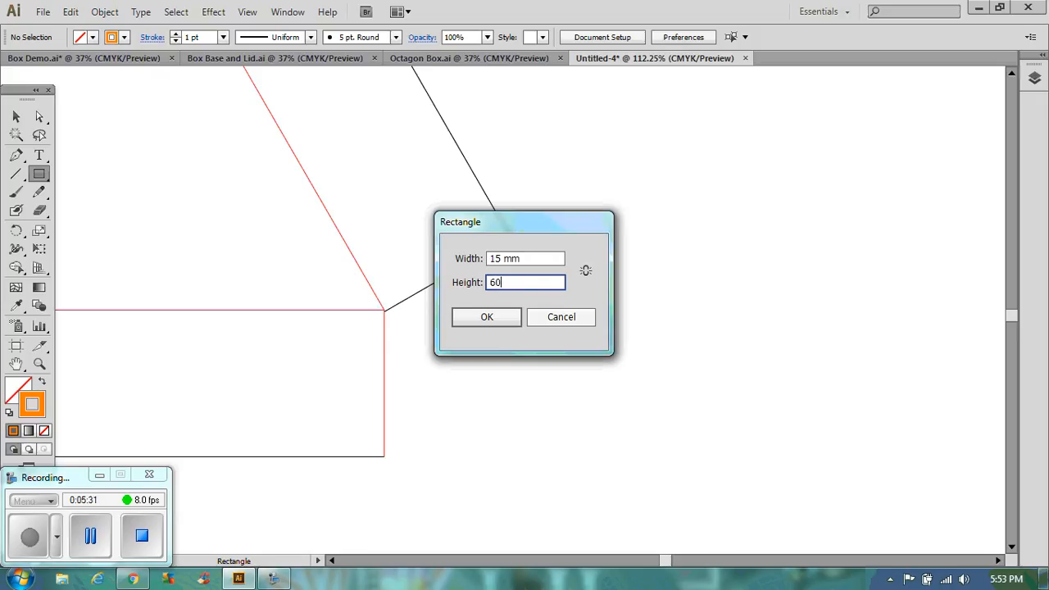
{"action": "left_click", "coordinate": [487, 318]}
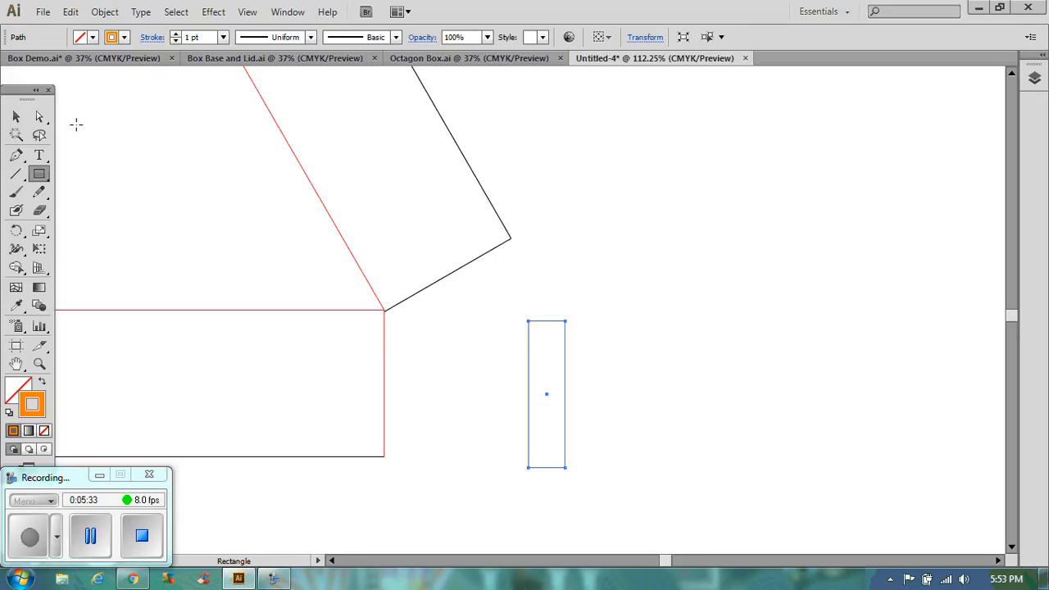
Move the rectangle flush against the base strip's right end.
{"action": "left_click", "coordinate": [14, 116]}
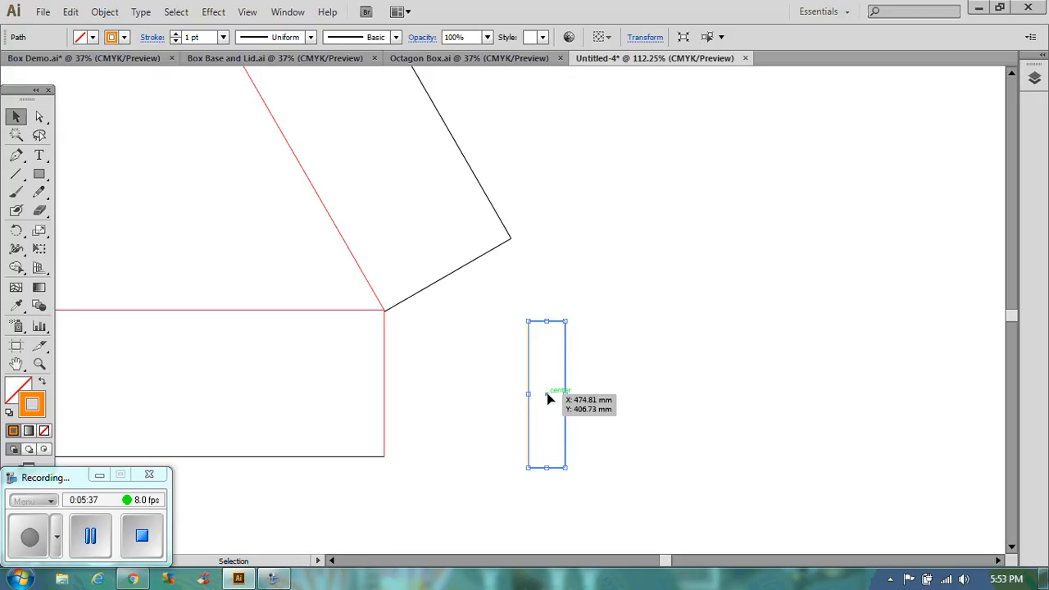
{"action": "left_click_drag", "start_coordinate": [547, 393], "coordinate": [402, 385]}
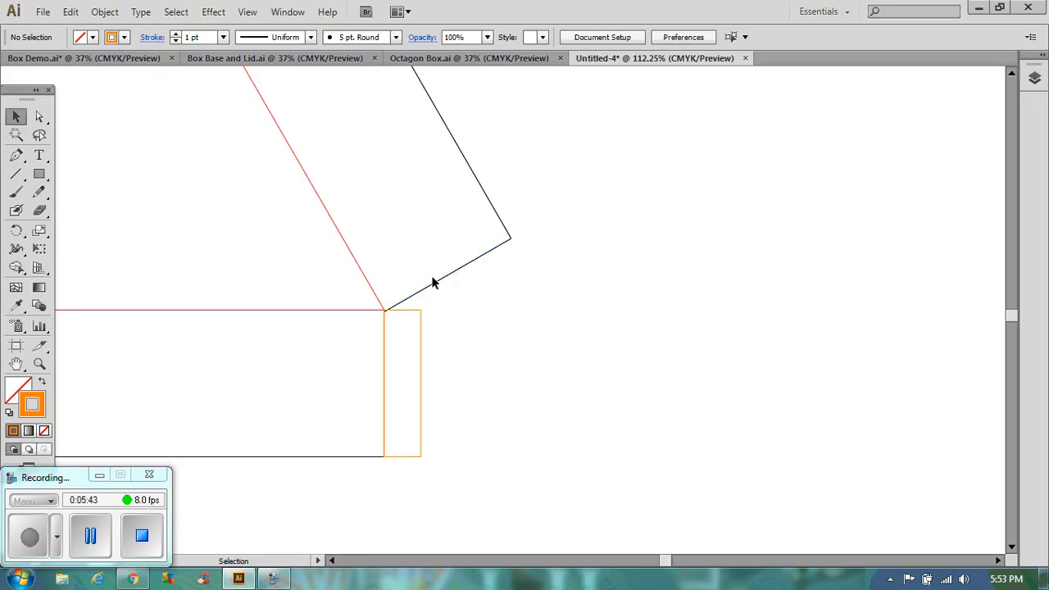
{"action": "left_click", "coordinate": [38, 364]}
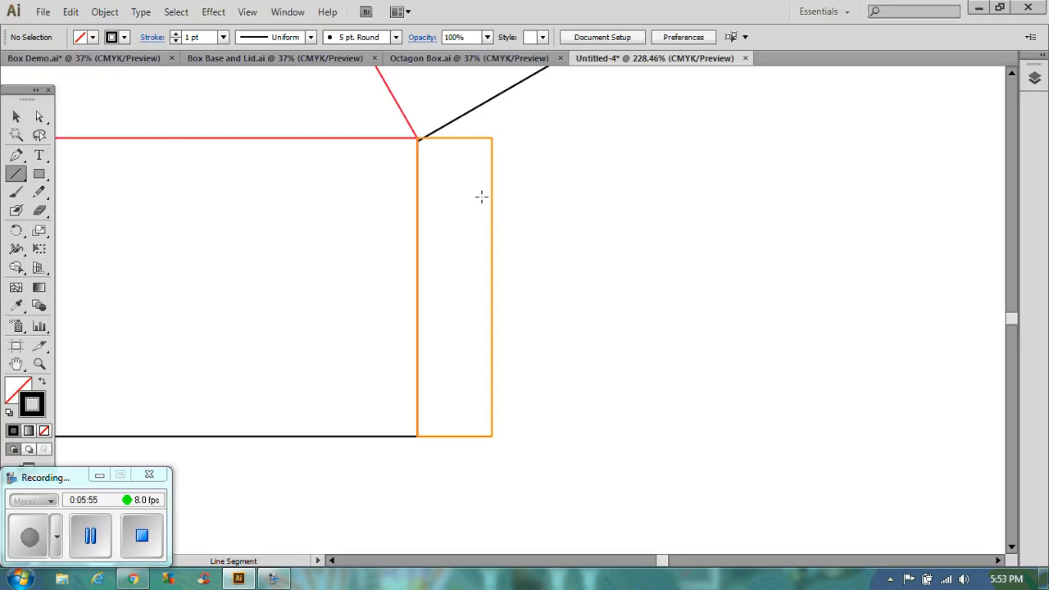
{"action": "mouse_move", "coordinate": [417, 138]}
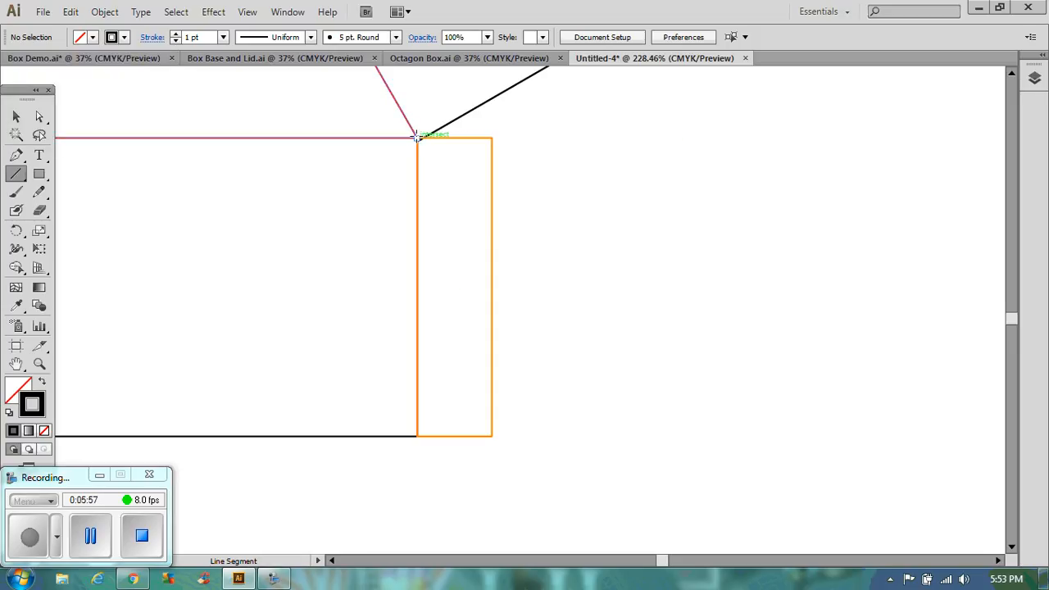
Draw angled top and bottom tab edges joined by a vertical line, then select the guide rectangle.
{"action": "left_click_drag", "start_coordinate": [416, 137], "coordinate": [486, 233]}
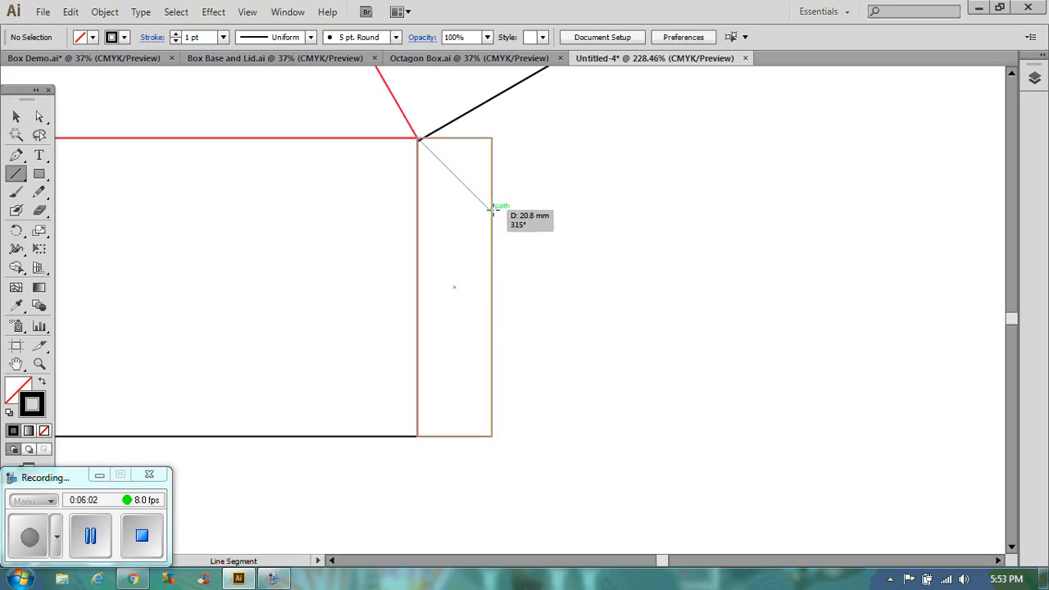
{"action": "left_click", "coordinate": [492, 210]}
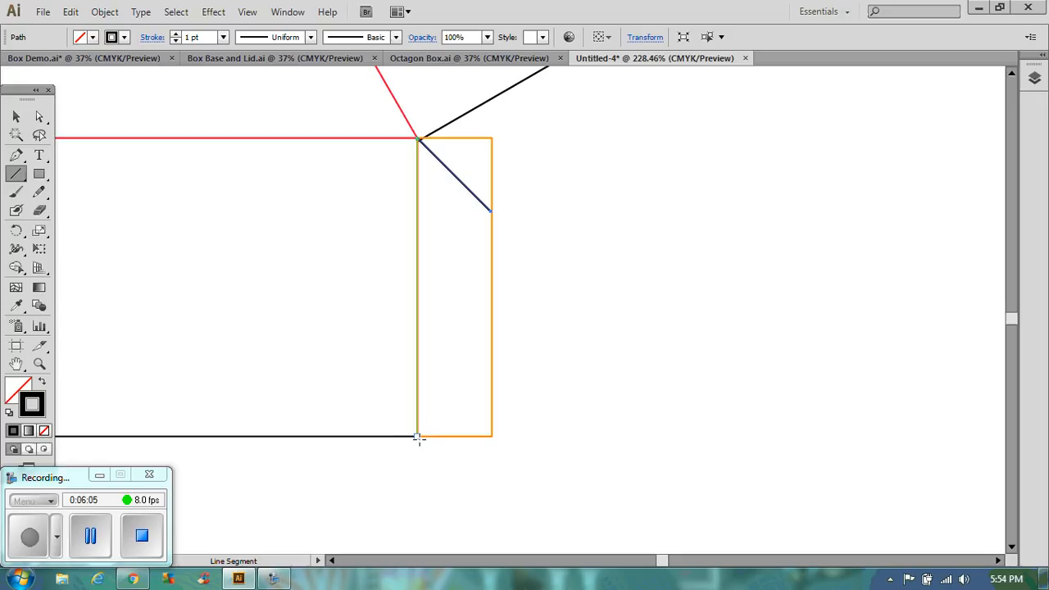
{"action": "left_click_drag", "start_coordinate": [420, 439], "coordinate": [474, 378]}
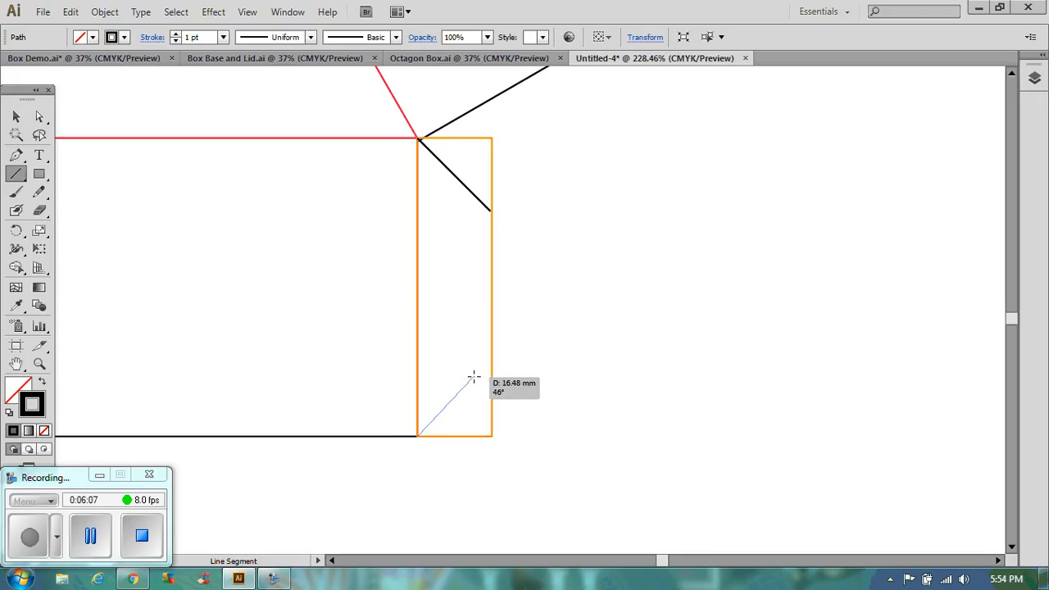
{"action": "mouse_move", "coordinate": [489, 363]}
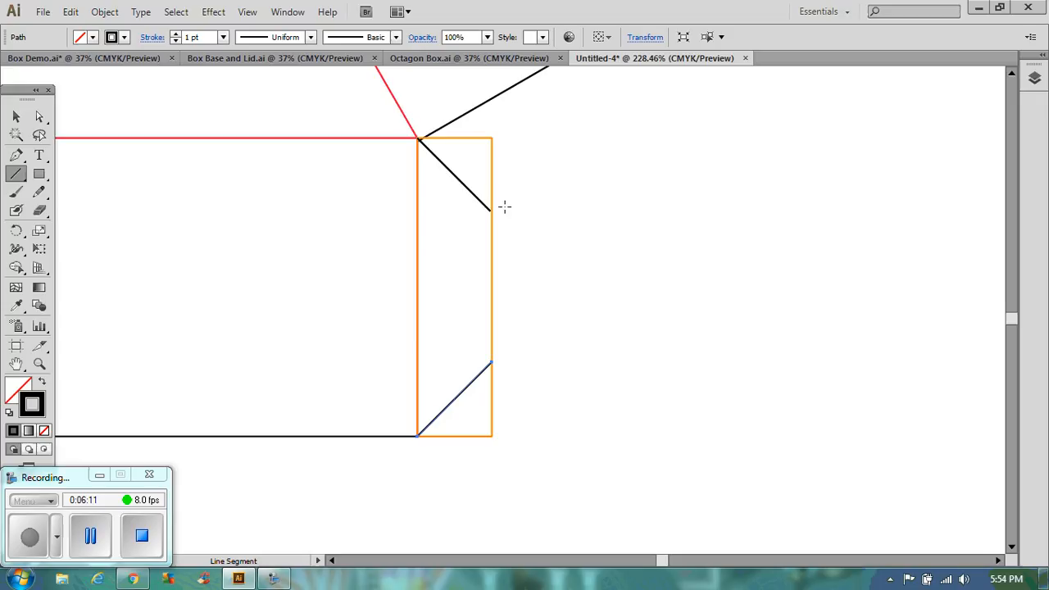
{"action": "left_click_drag", "start_coordinate": [504, 206], "coordinate": [491, 353]}
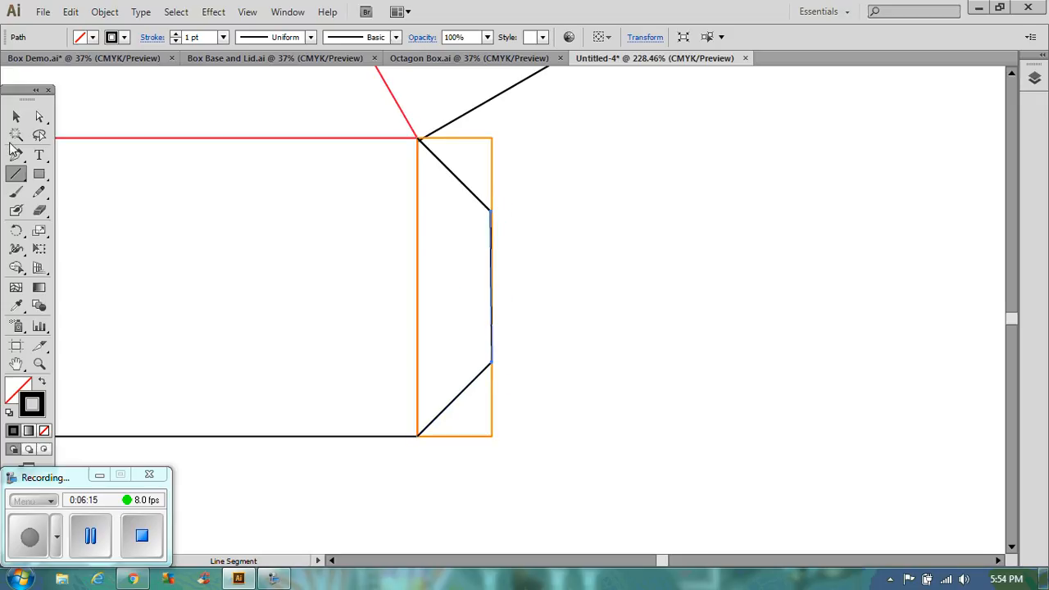
{"action": "left_click", "coordinate": [16, 116]}
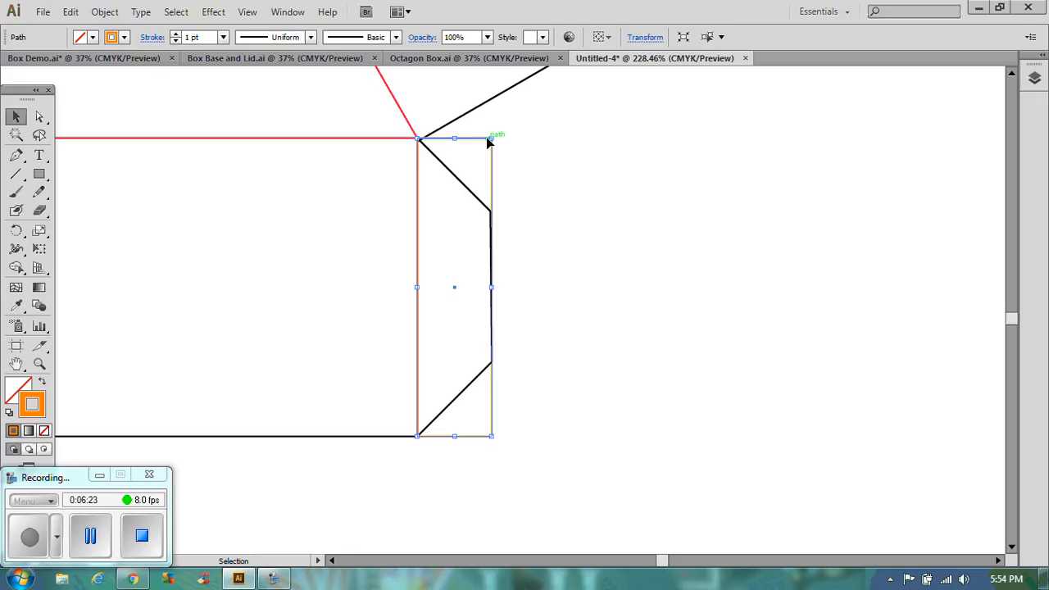
{"action": "left_click", "coordinate": [579, 314]}
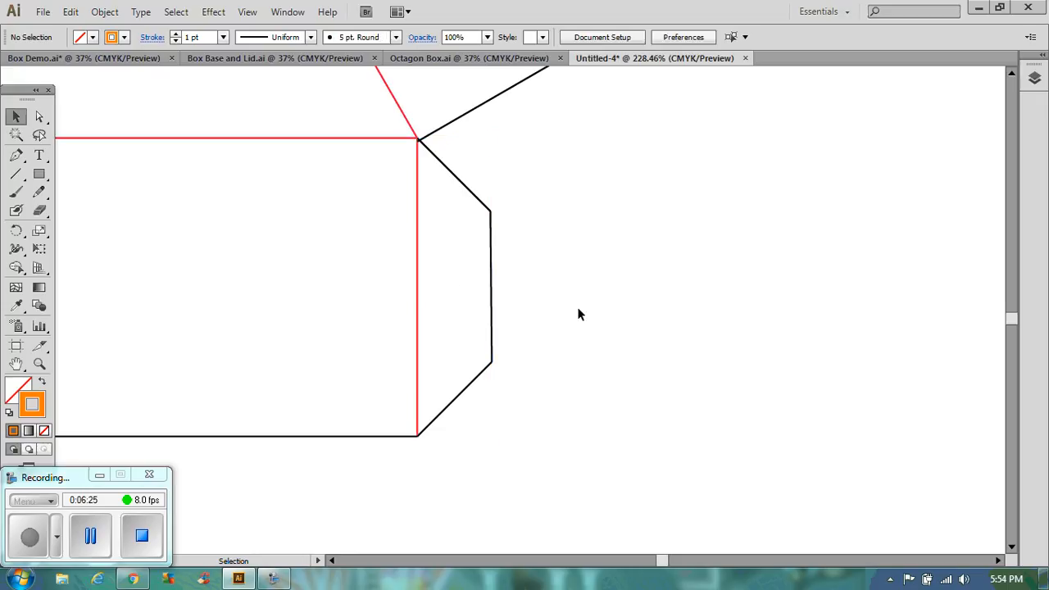
{"action": "mouse_move", "coordinate": [539, 435]}
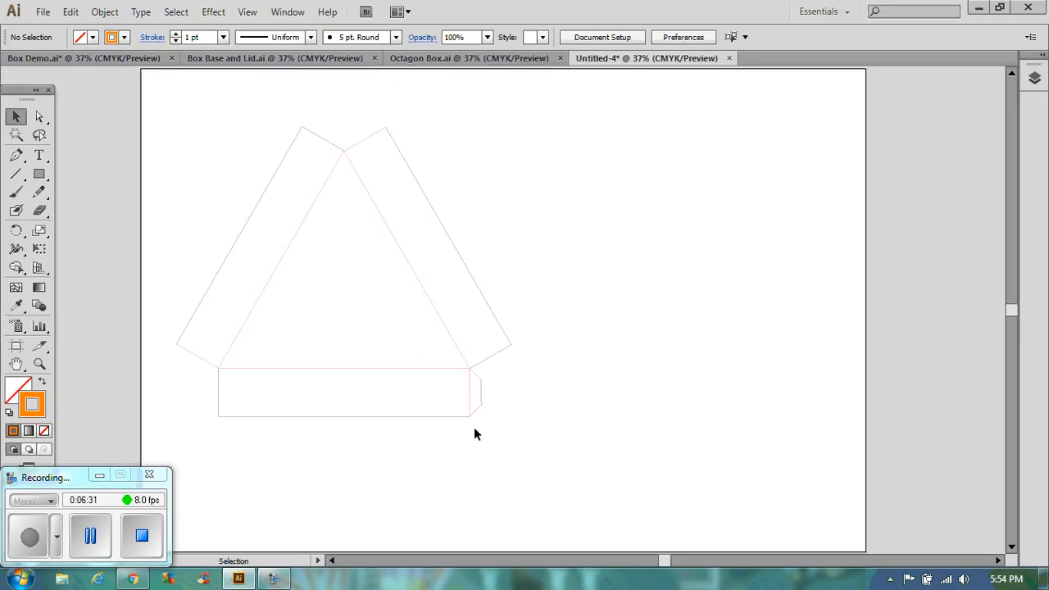
{"action": "mouse_move", "coordinate": [510, 431]}
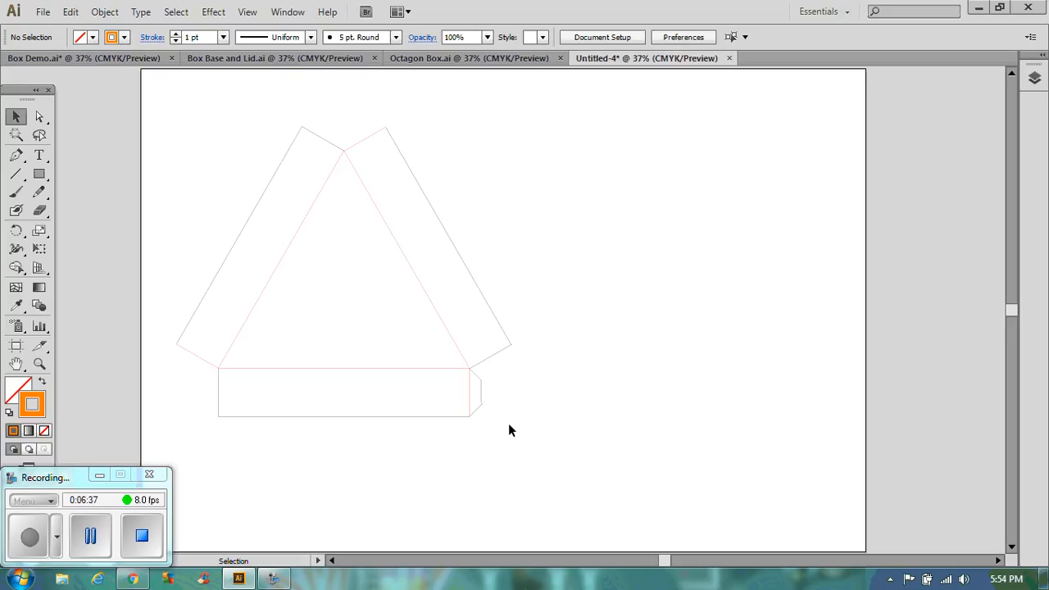
{"action": "mouse_move", "coordinate": [502, 432]}
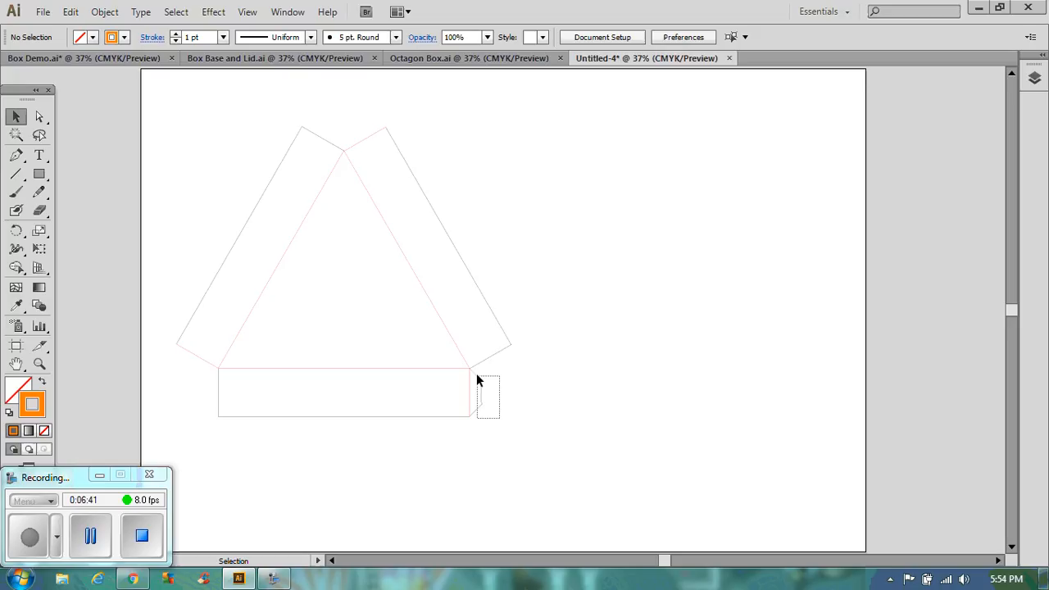
Rotate a copy of the right-end glue tab and drag it to the right panel's top end.
{"action": "left_click", "coordinate": [476, 393]}
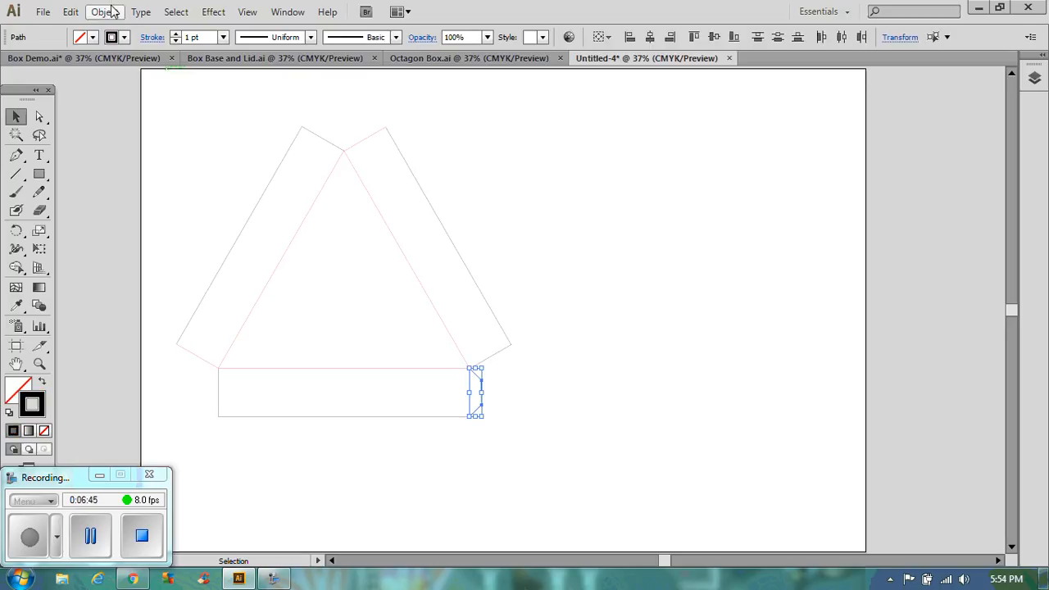
{"action": "left_click", "coordinate": [104, 11]}
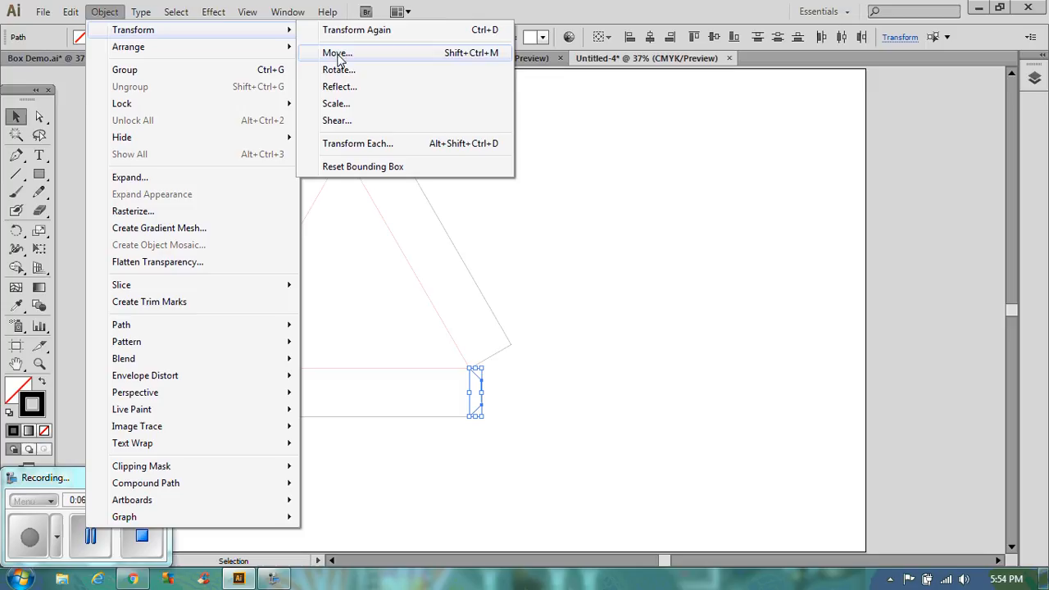
{"action": "left_click", "coordinate": [338, 70]}
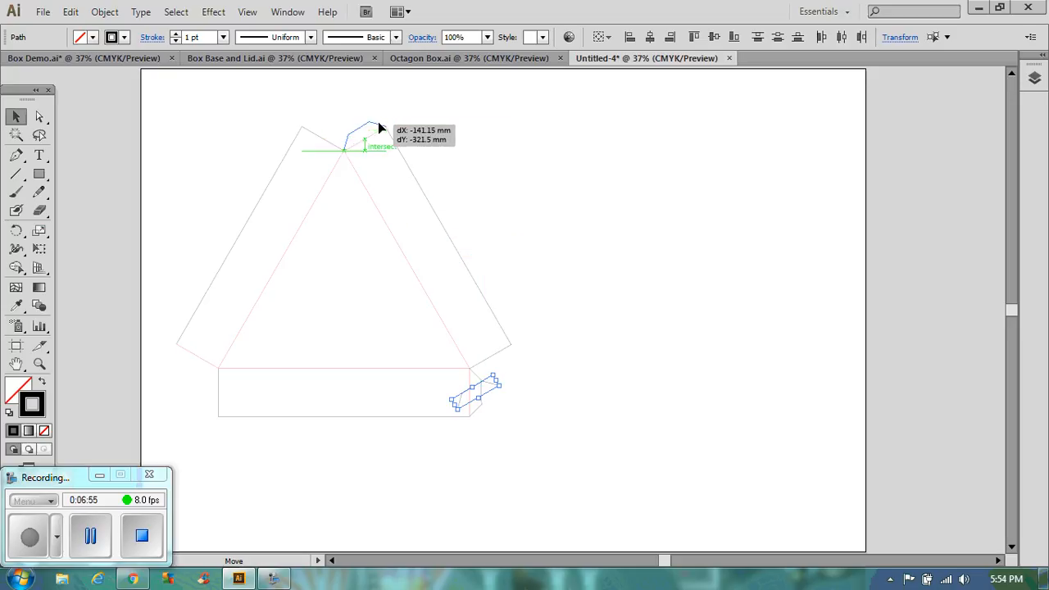
{"action": "left_click_drag", "start_coordinate": [475, 394], "coordinate": [365, 135]}
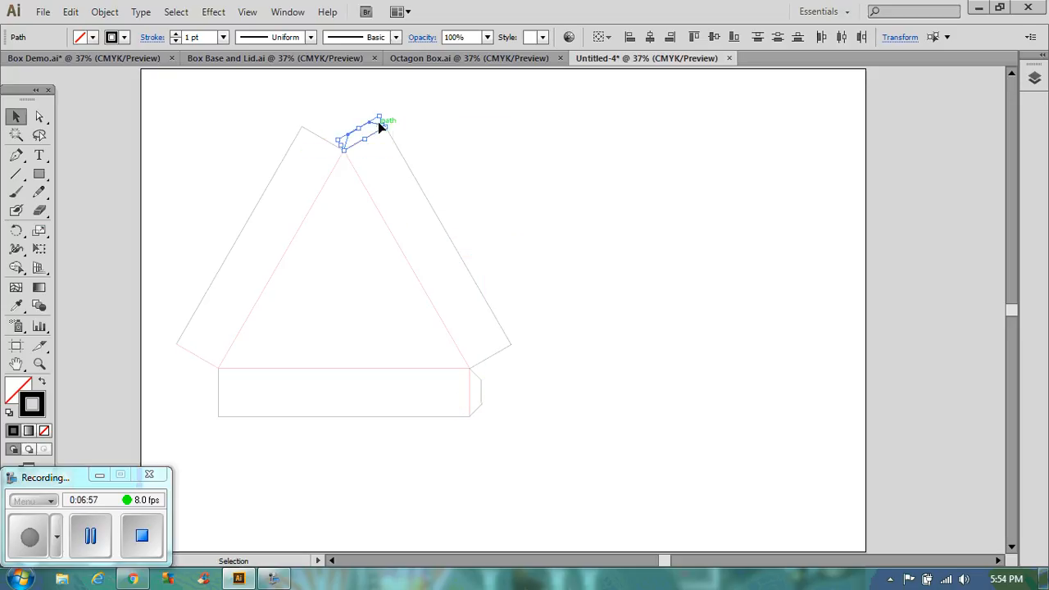
Nudge the top tab flush against the panel end and zoom in on the net.
{"action": "left_click", "coordinate": [344, 121]}
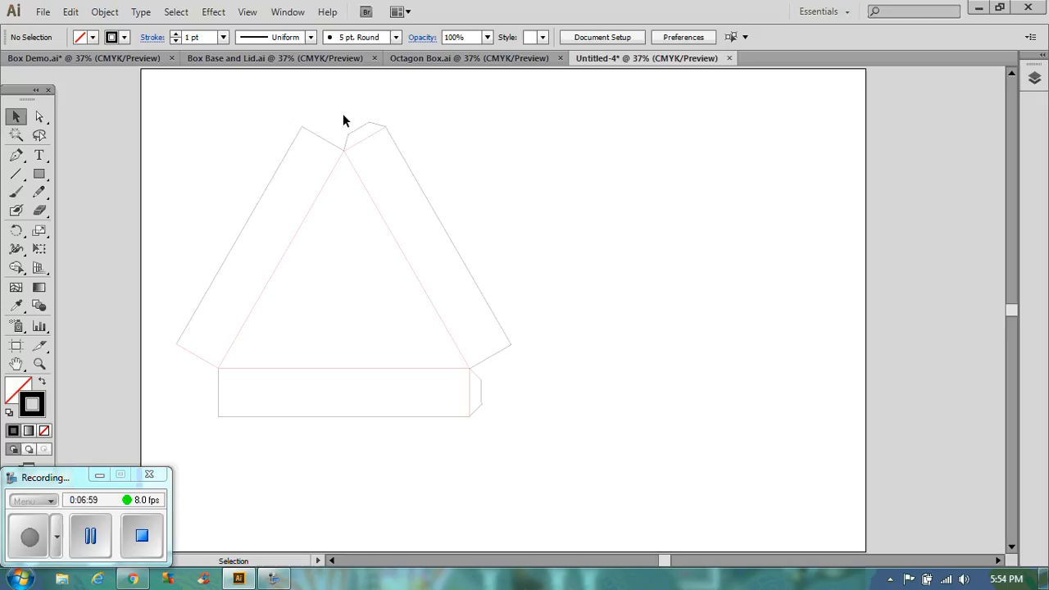
{"action": "left_click_drag", "start_coordinate": [337, 121], "coordinate": [378, 132]}
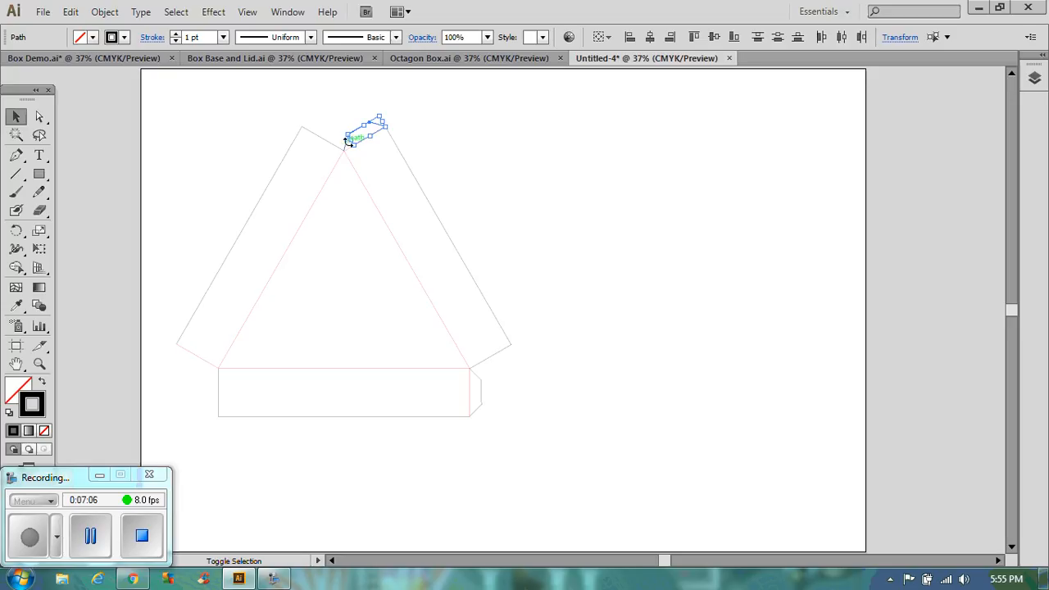
{"action": "left_click", "coordinate": [61, 362]}
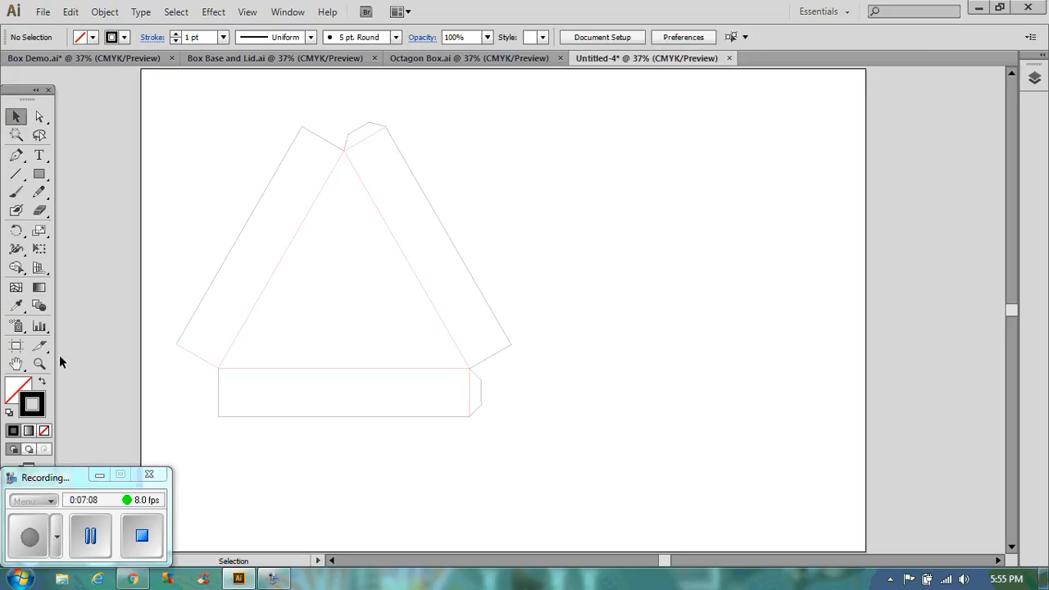
{"action": "left_click_drag", "start_coordinate": [205, 102], "coordinate": [422, 352]}
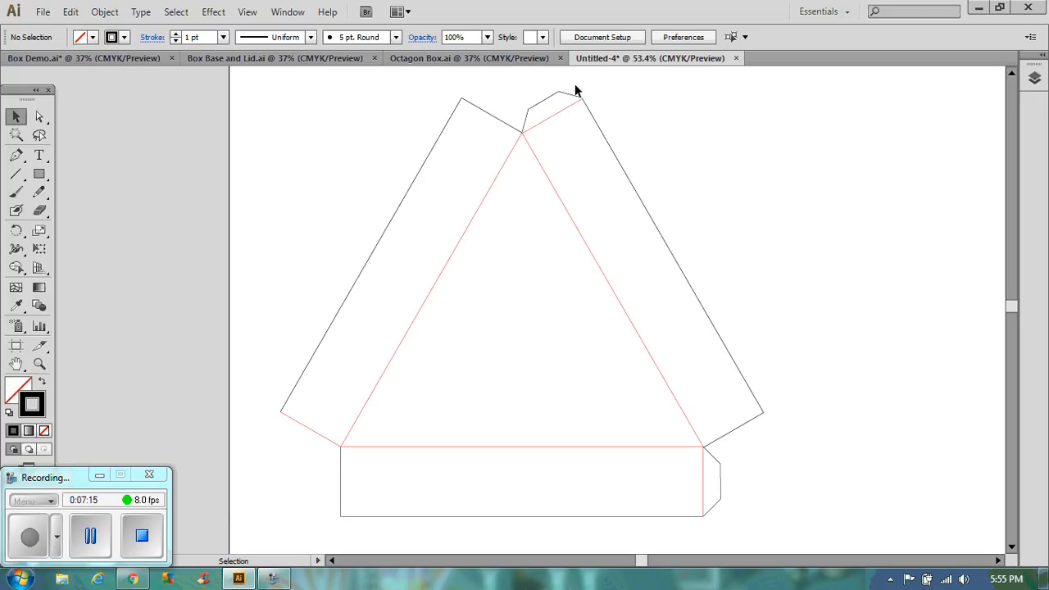
Copy the top glue tab rotated 120° and place it at the left panel's lower end.
{"action": "left_click", "coordinate": [566, 94]}
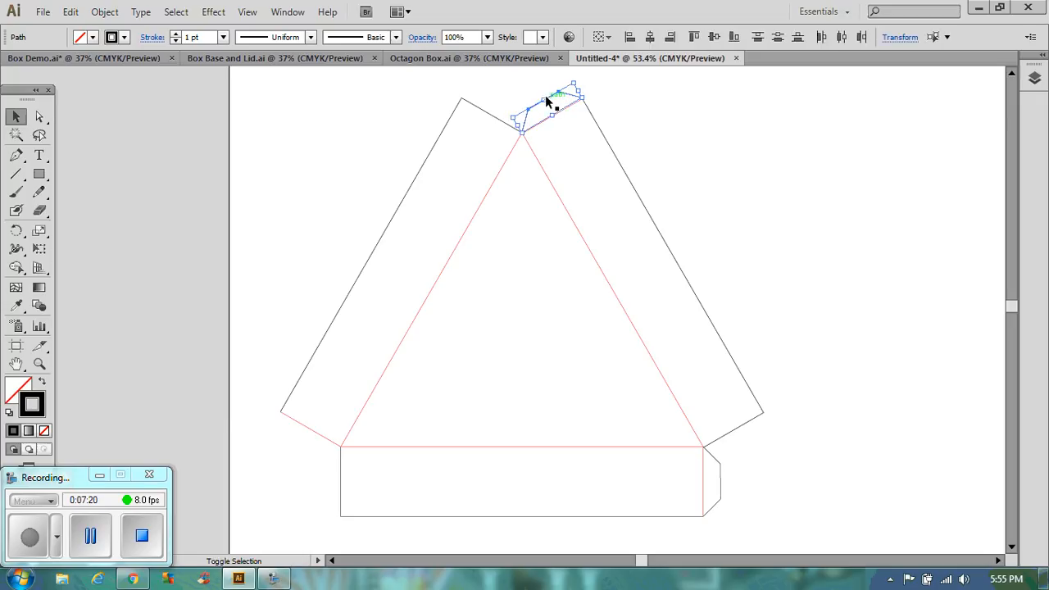
{"action": "left_click", "coordinate": [104, 11]}
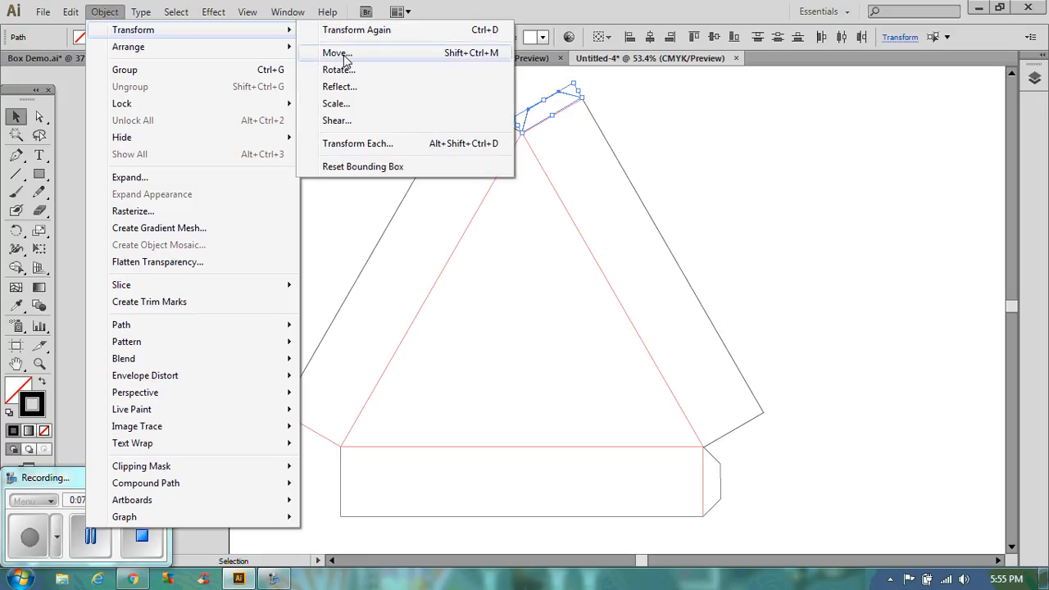
{"action": "left_click", "coordinate": [338, 70]}
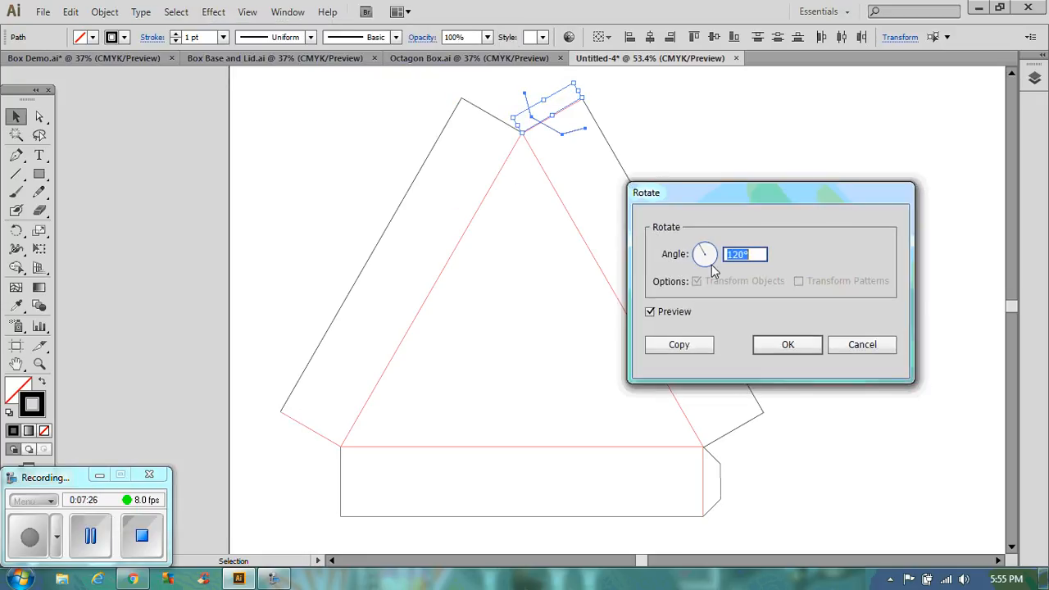
{"action": "left_click", "coordinate": [787, 344]}
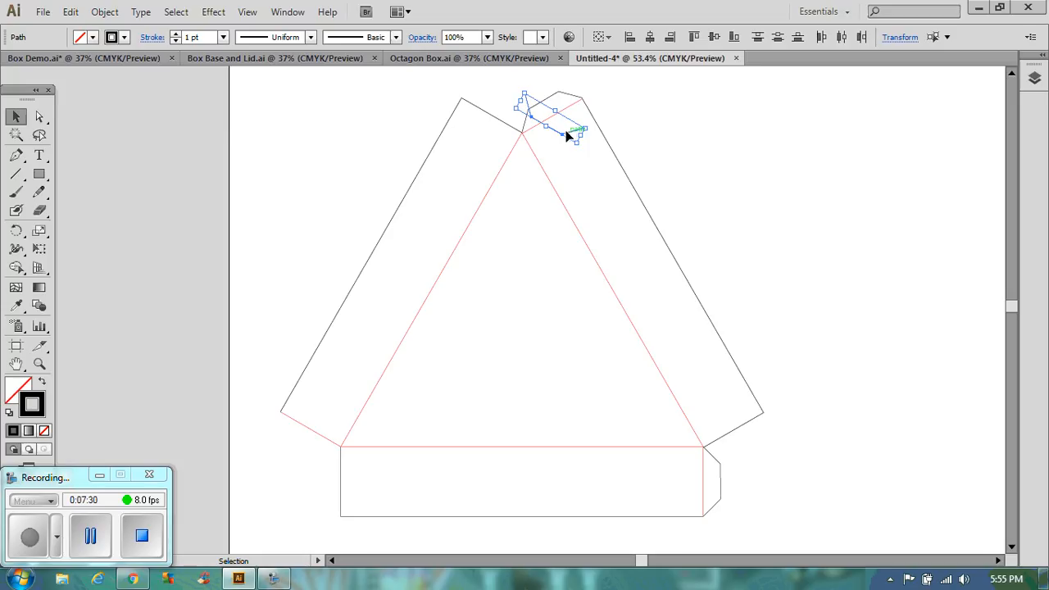
{"action": "left_click_drag", "start_coordinate": [566, 135], "coordinate": [323, 459]}
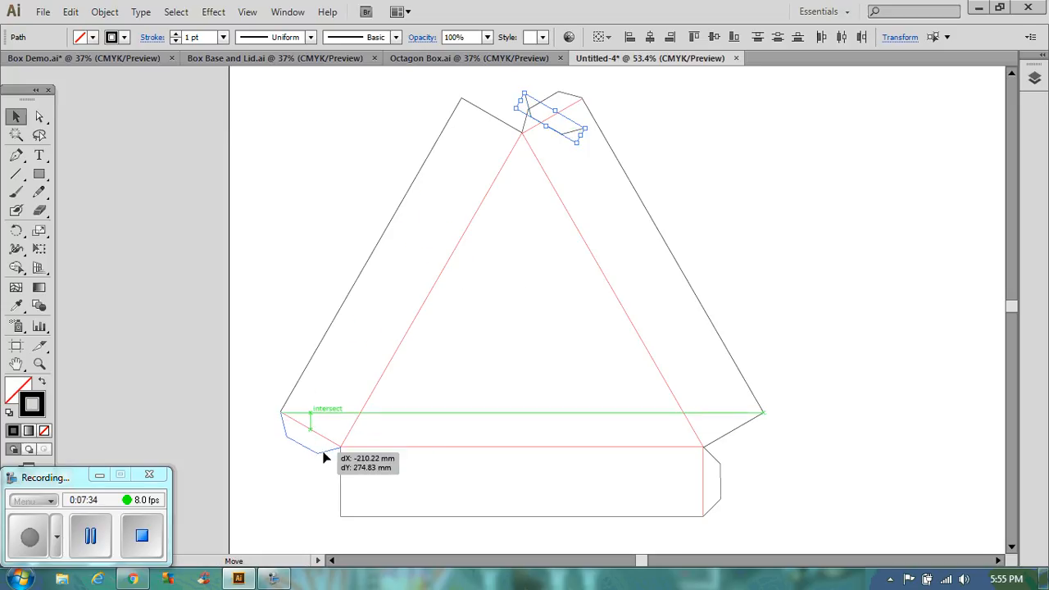
{"action": "left_click_drag", "start_coordinate": [549, 115], "coordinate": [303, 434]}
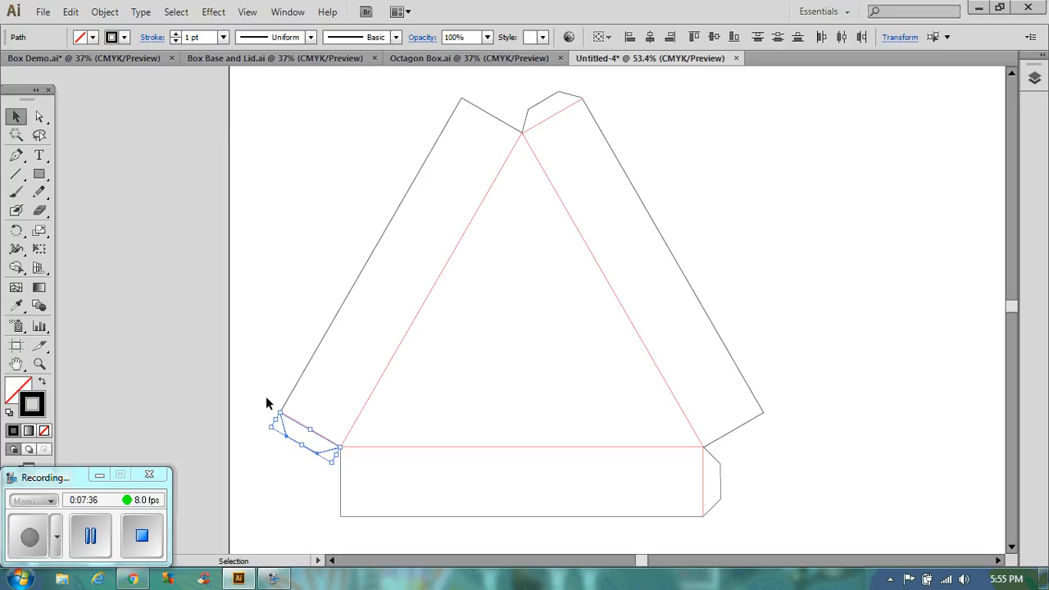
{"action": "left_click", "coordinate": [277, 374]}
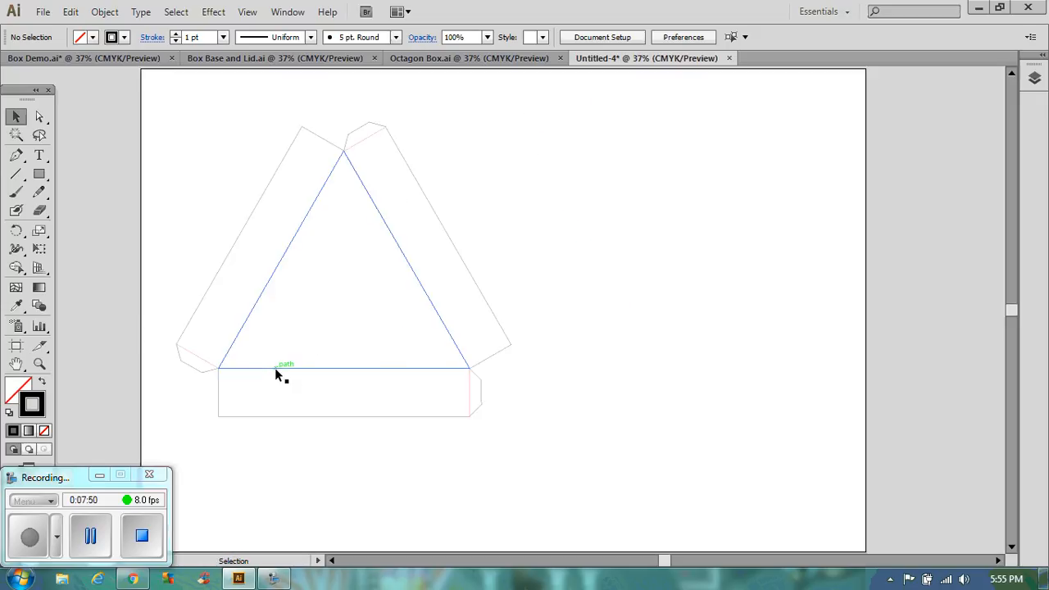
Drag a duplicate of the entire triangular net, tabs included, to the right of the original.
{"action": "left_click", "coordinate": [580, 378]}
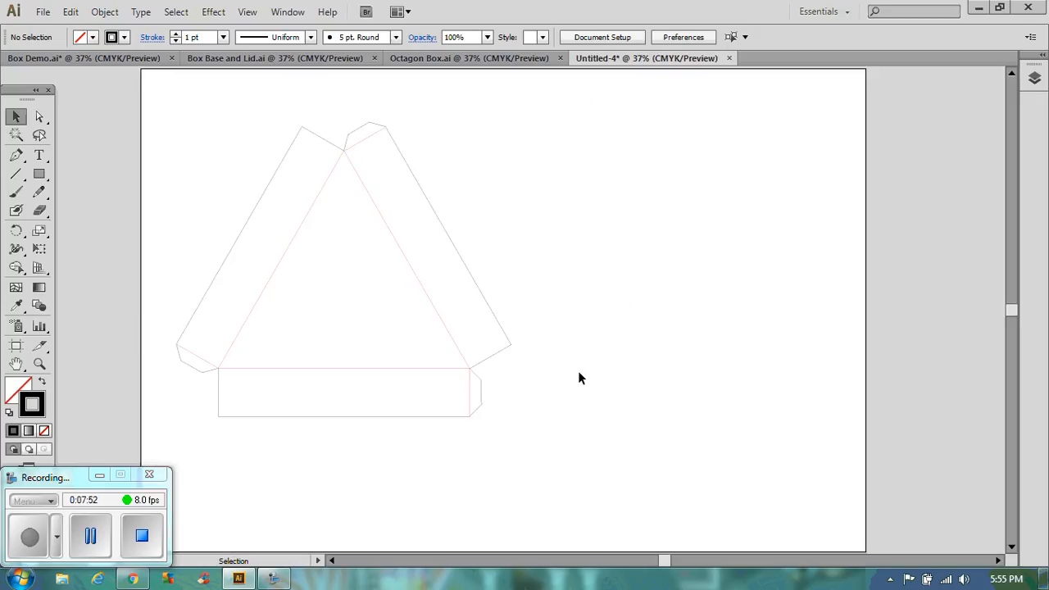
{"action": "mouse_move", "coordinate": [587, 375]}
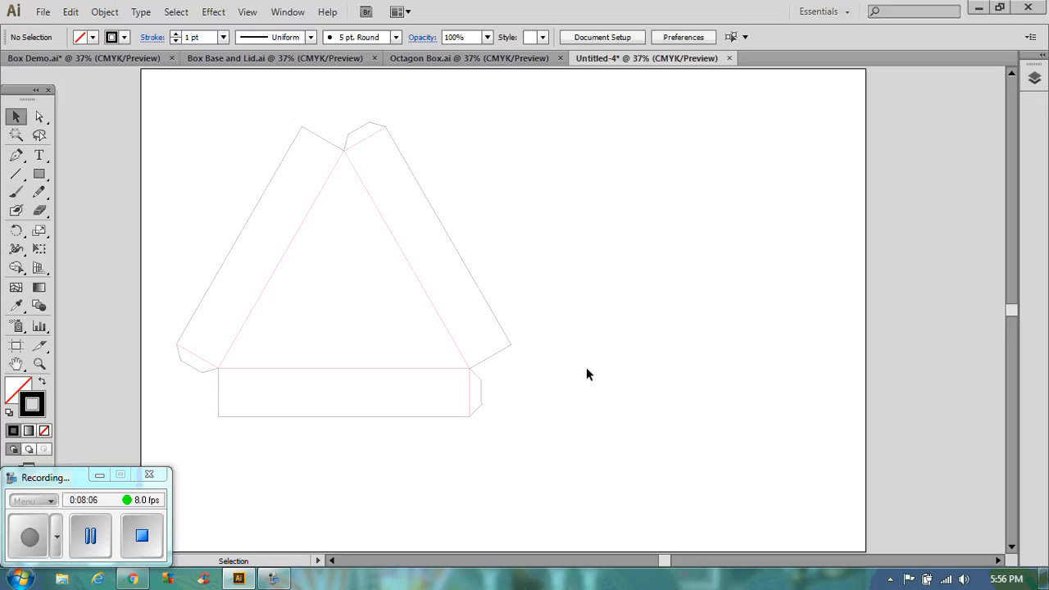
{"action": "mouse_move", "coordinate": [187, 137]}
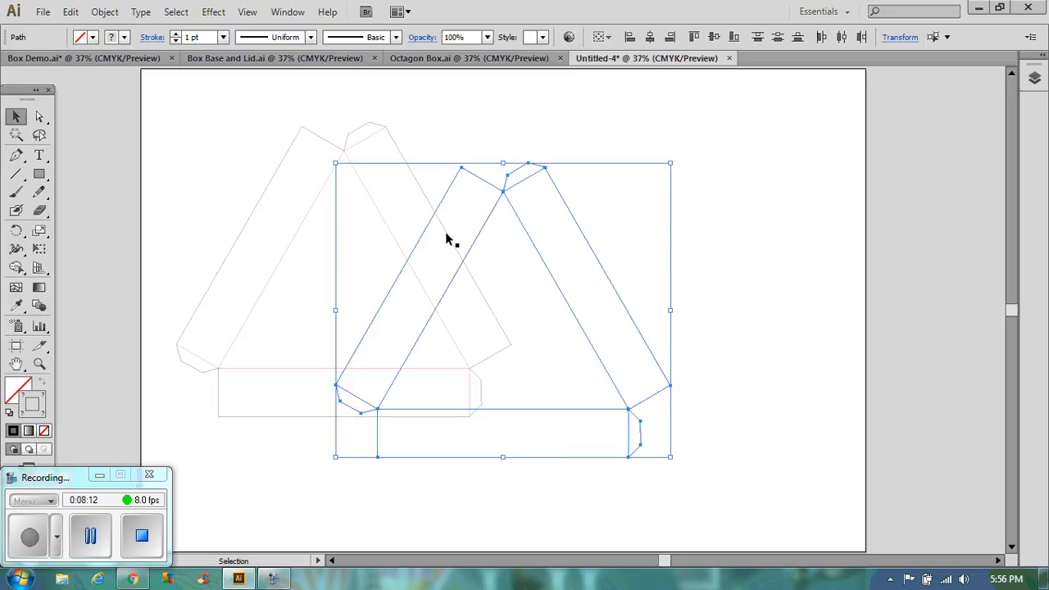
{"action": "left_click_drag", "start_coordinate": [451, 237], "coordinate": [648, 168]}
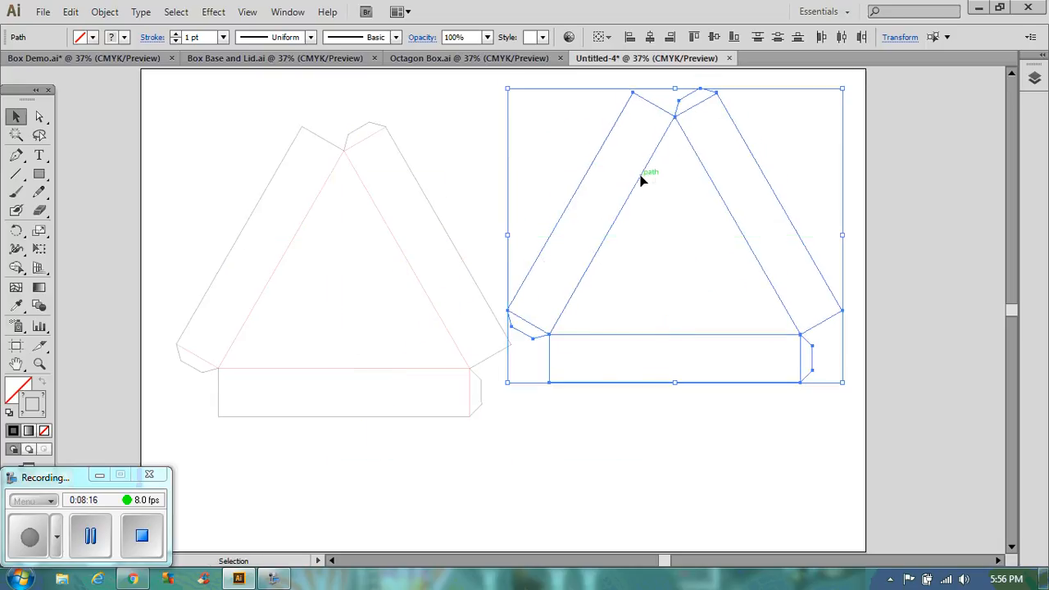
{"action": "left_click", "coordinate": [104, 11]}
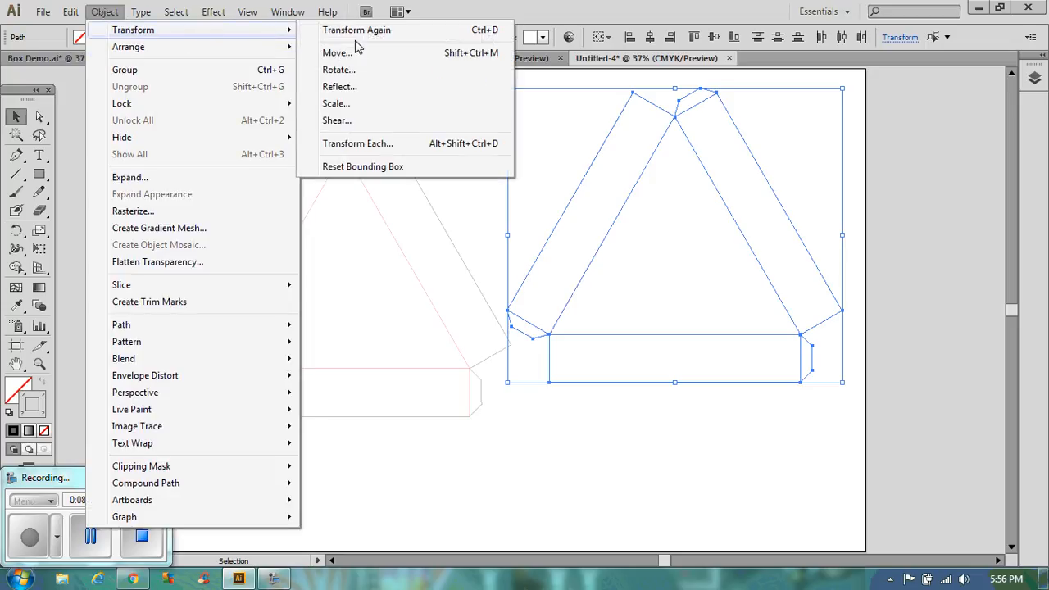
{"action": "mouse_move", "coordinate": [336, 103]}
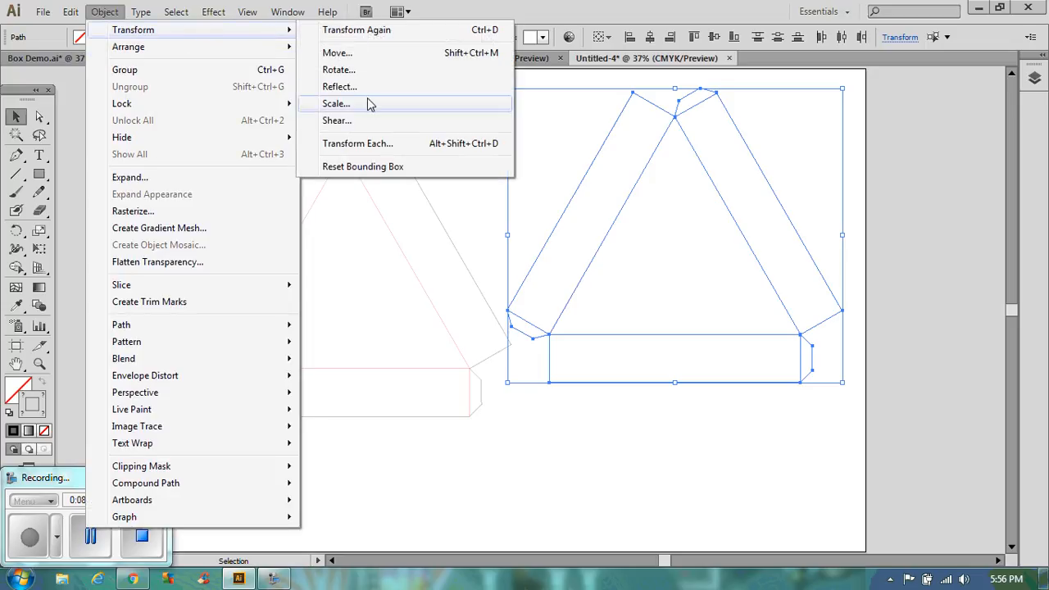
Scale the right-hand copy uniformly to 103% as the lid net, then deselect it.
{"action": "left_click", "coordinate": [336, 104]}
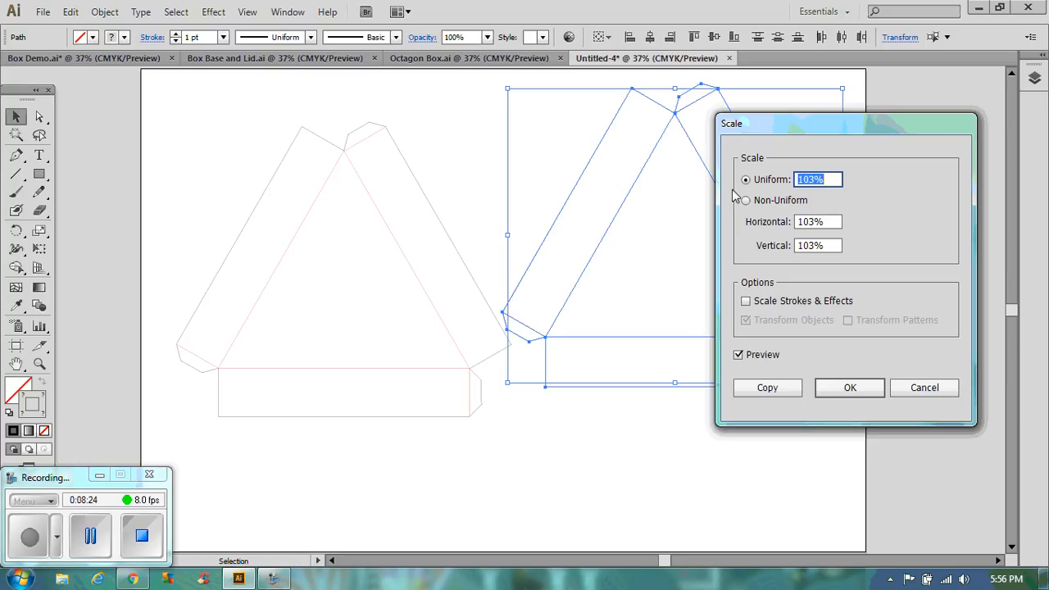
{"action": "mouse_move", "coordinate": [746, 178]}
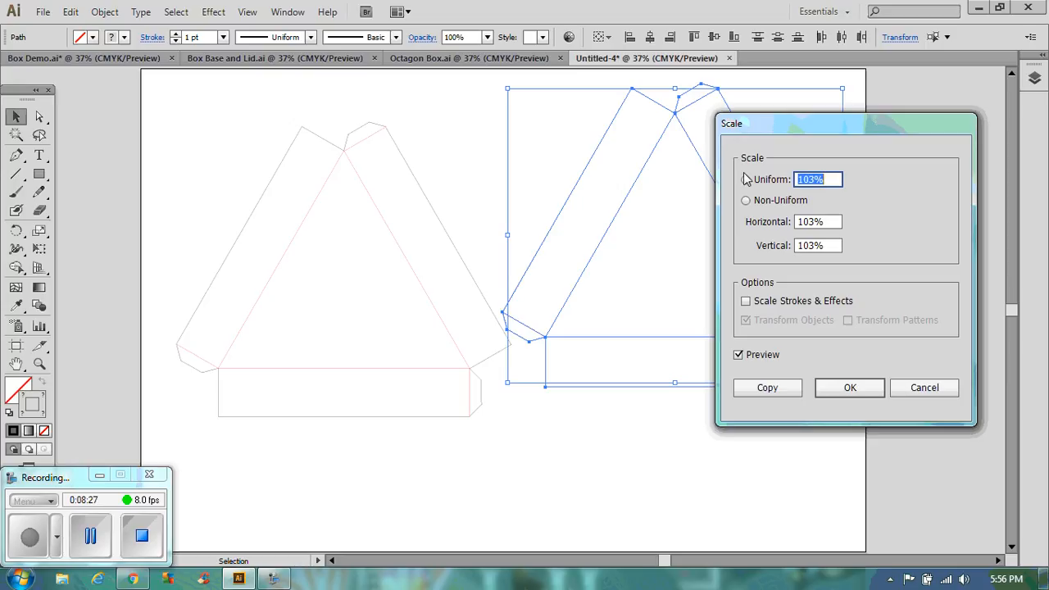
{"action": "left_click", "coordinate": [746, 180]}
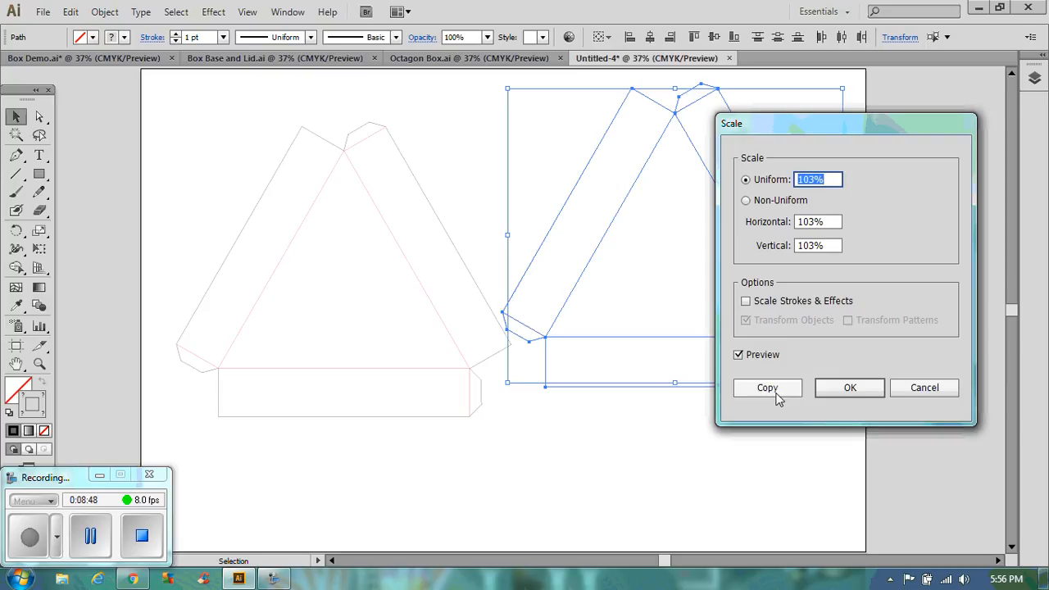
{"action": "mouse_move", "coordinate": [851, 388]}
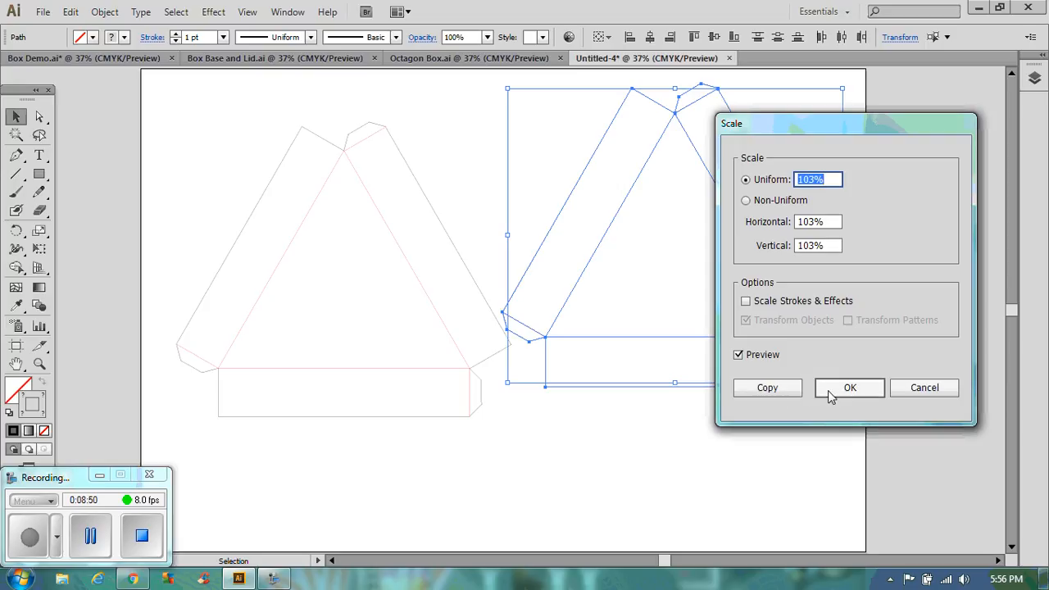
{"action": "left_click", "coordinate": [851, 388]}
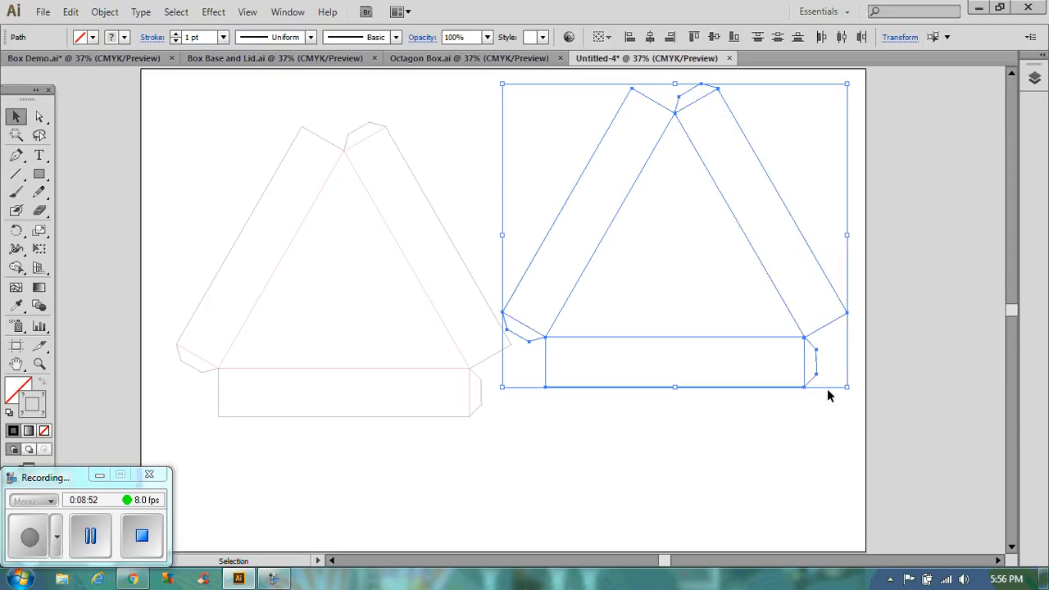
{"action": "left_click", "coordinate": [709, 433]}
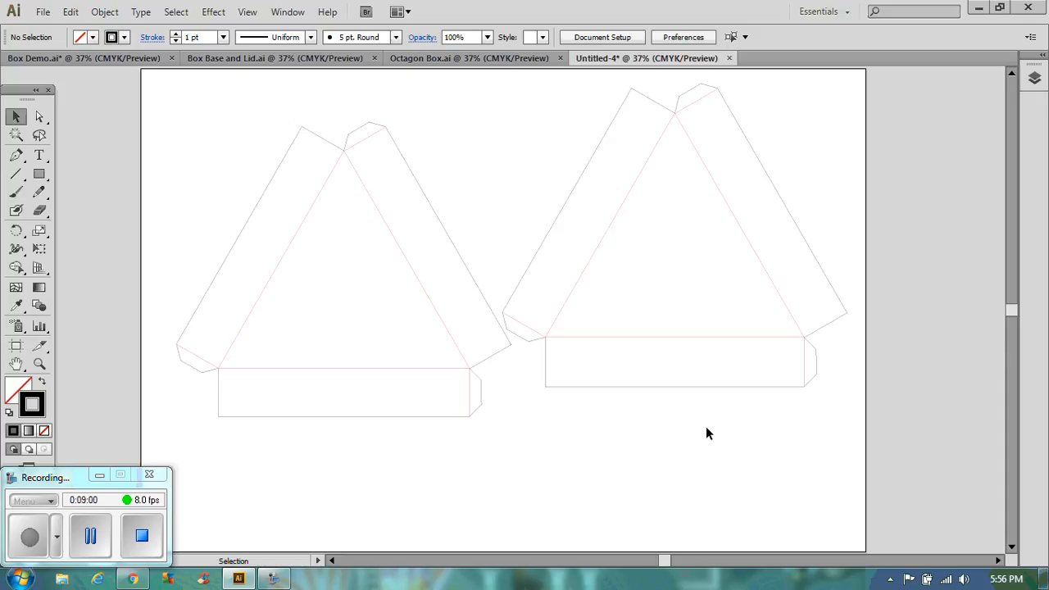
{"action": "mouse_move", "coordinate": [16, 231]}
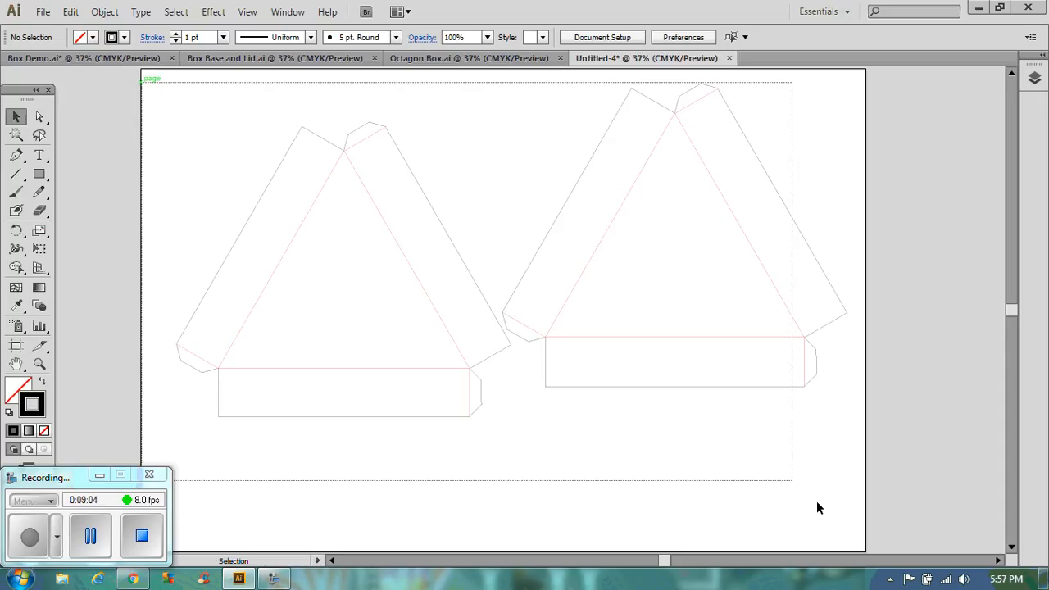
{"action": "key", "text": "ctrl+a"}
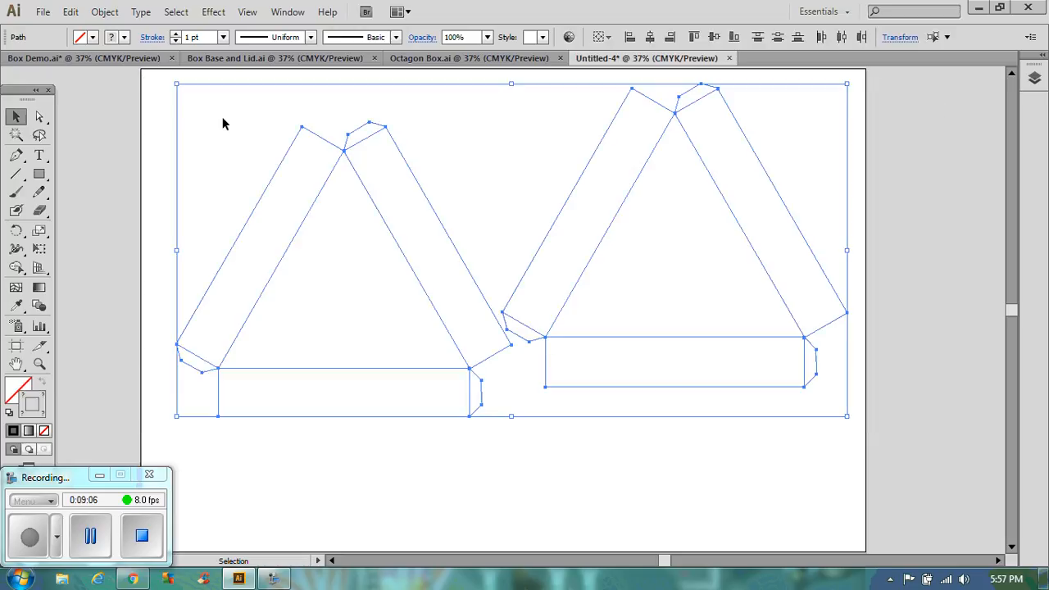
{"action": "mouse_move", "coordinate": [82, 37]}
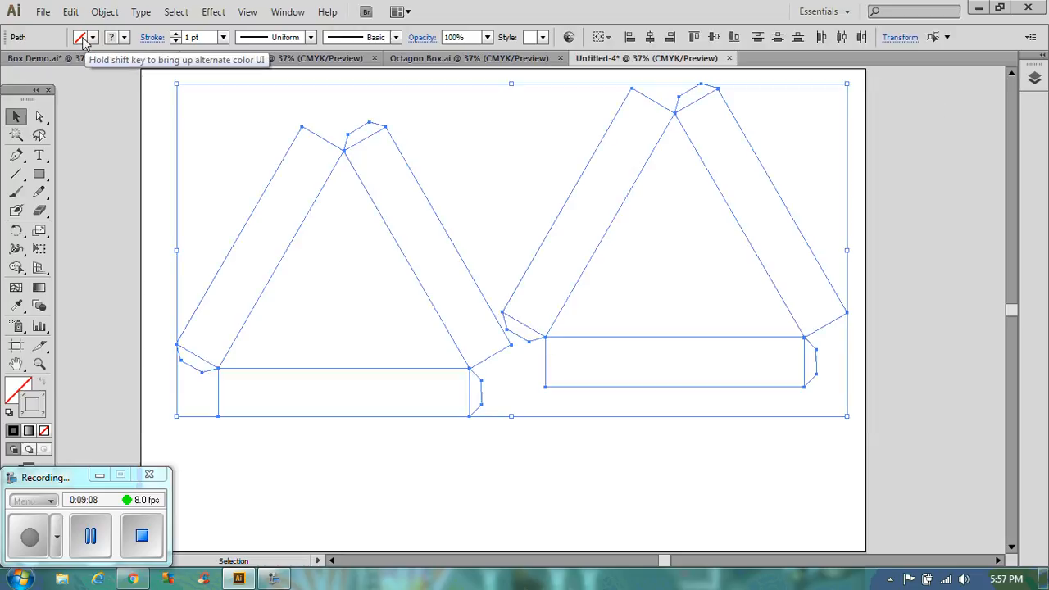
{"action": "mouse_move", "coordinate": [117, 46]}
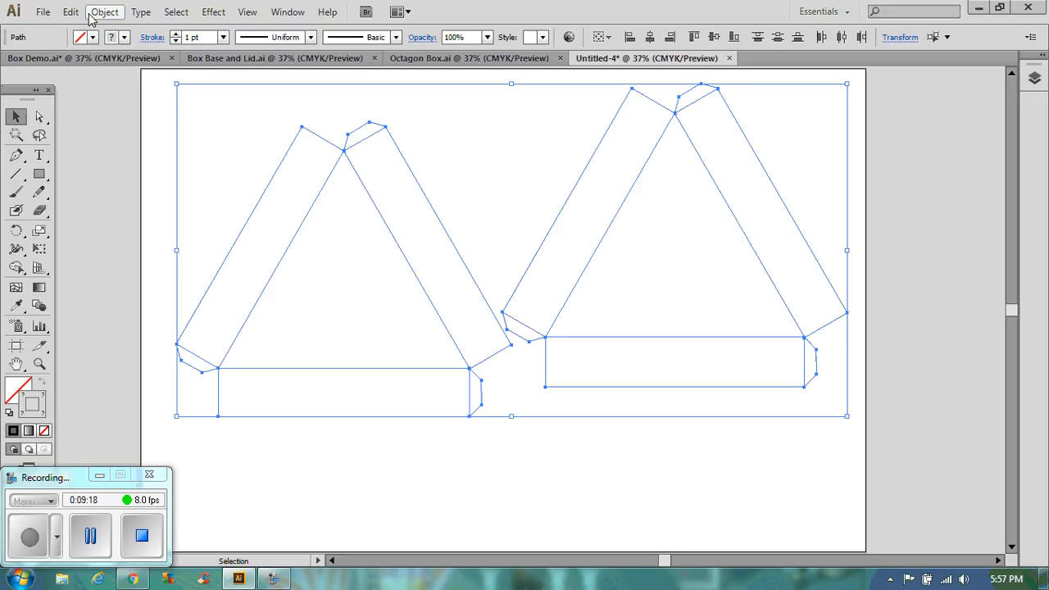
{"action": "left_click", "coordinate": [104, 11]}
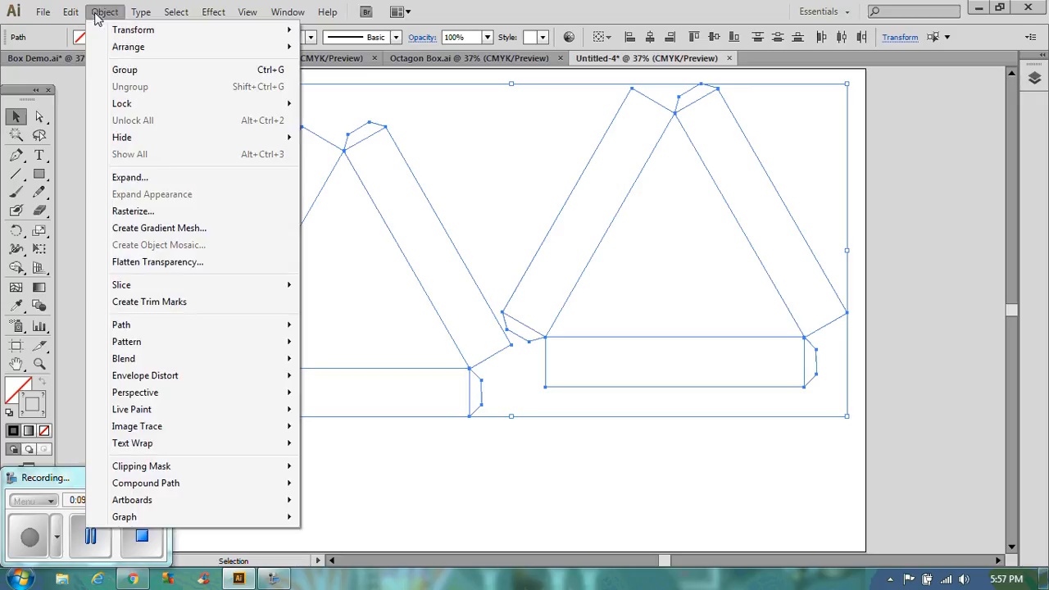
{"action": "mouse_move", "coordinate": [121, 104]}
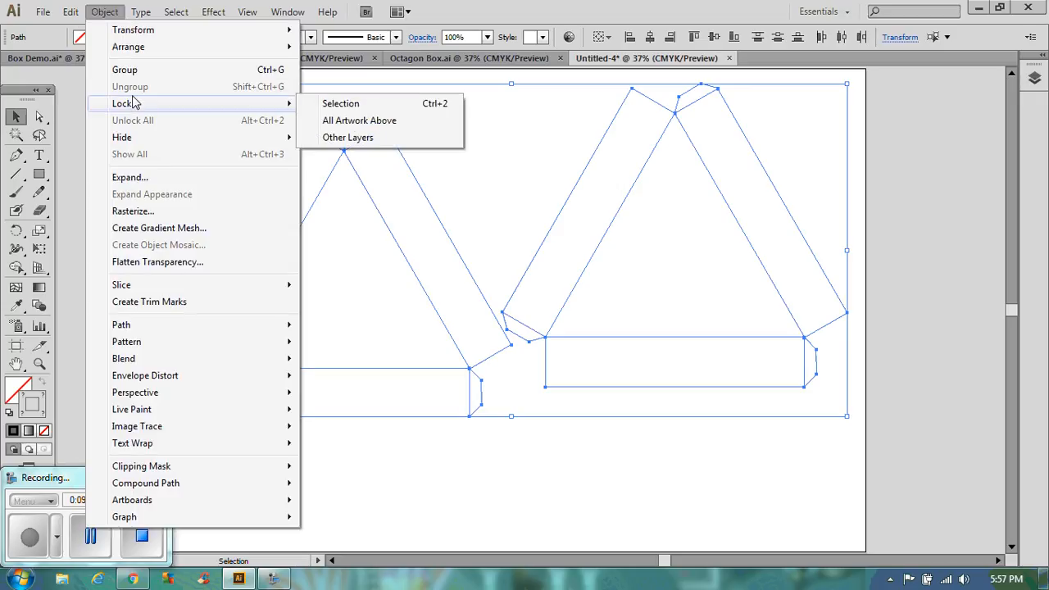
{"action": "mouse_move", "coordinate": [129, 86]}
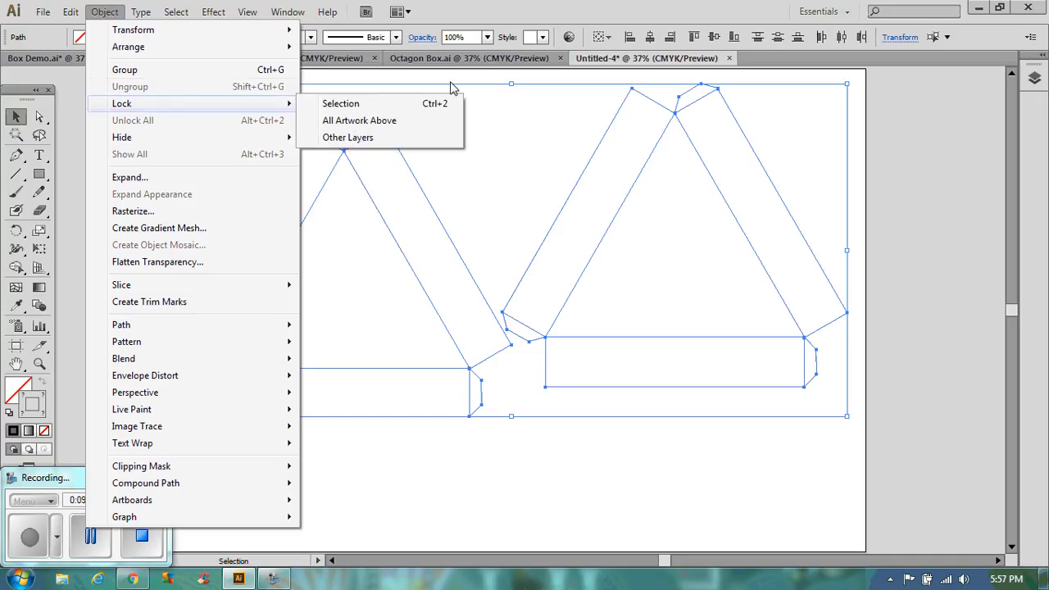
{"action": "left_click", "coordinate": [340, 103]}
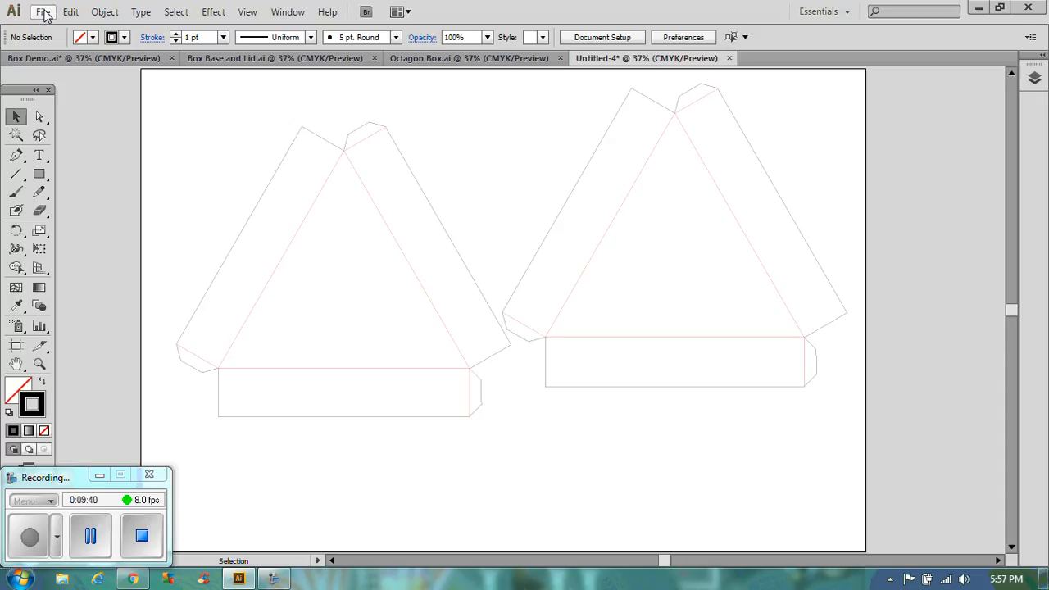
Save the document to the Desktop as 'Triangle box.ai' with default Illustrator options.
{"action": "left_click", "coordinate": [42, 11]}
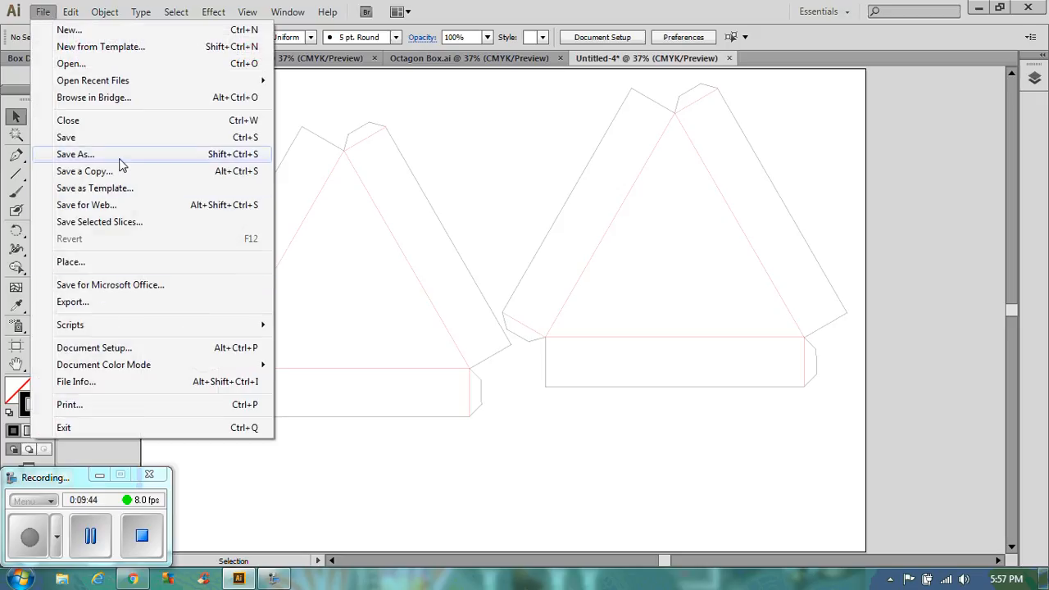
{"action": "left_click", "coordinate": [75, 154]}
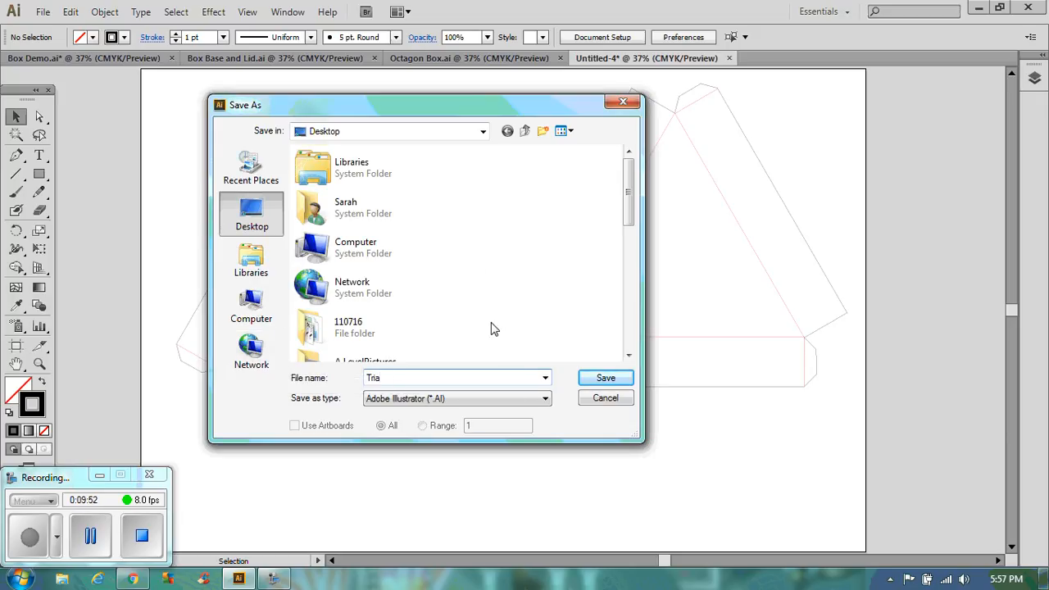
{"action": "type", "text": "Triangle"}
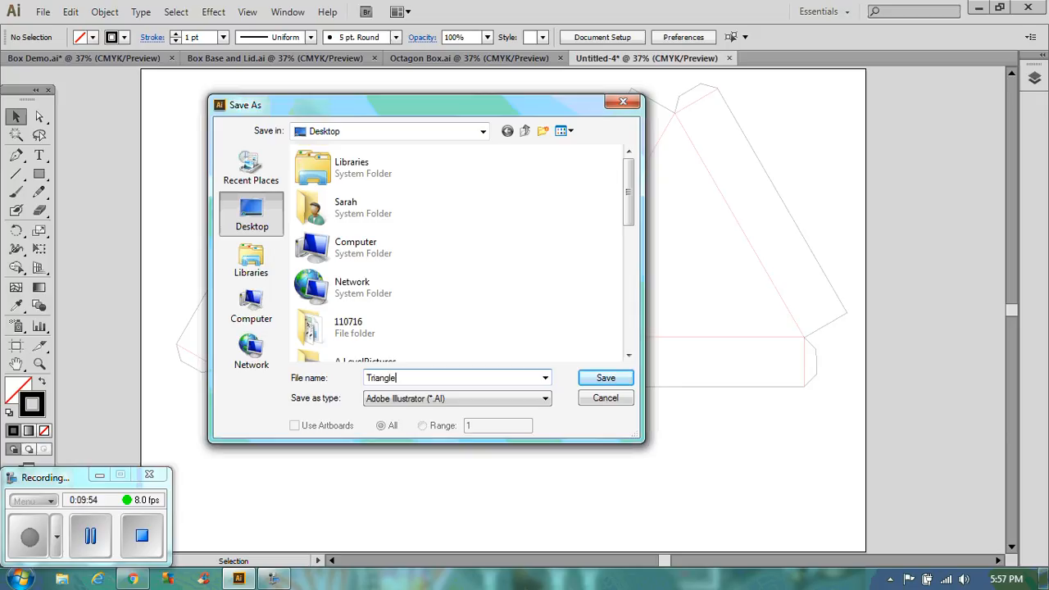
{"action": "type", "text": "box"}
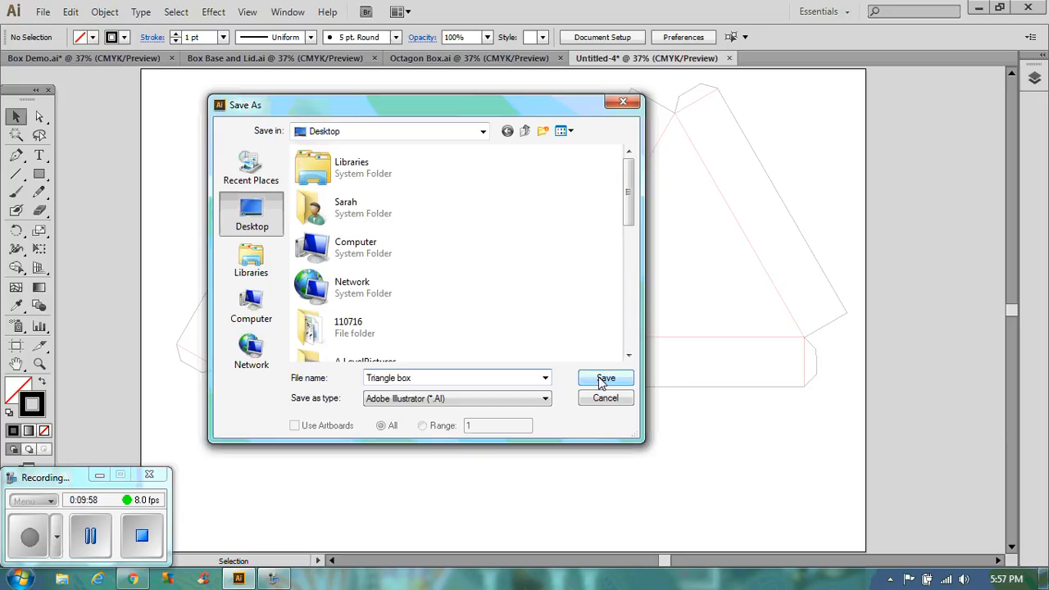
{"action": "left_click", "coordinate": [605, 378]}
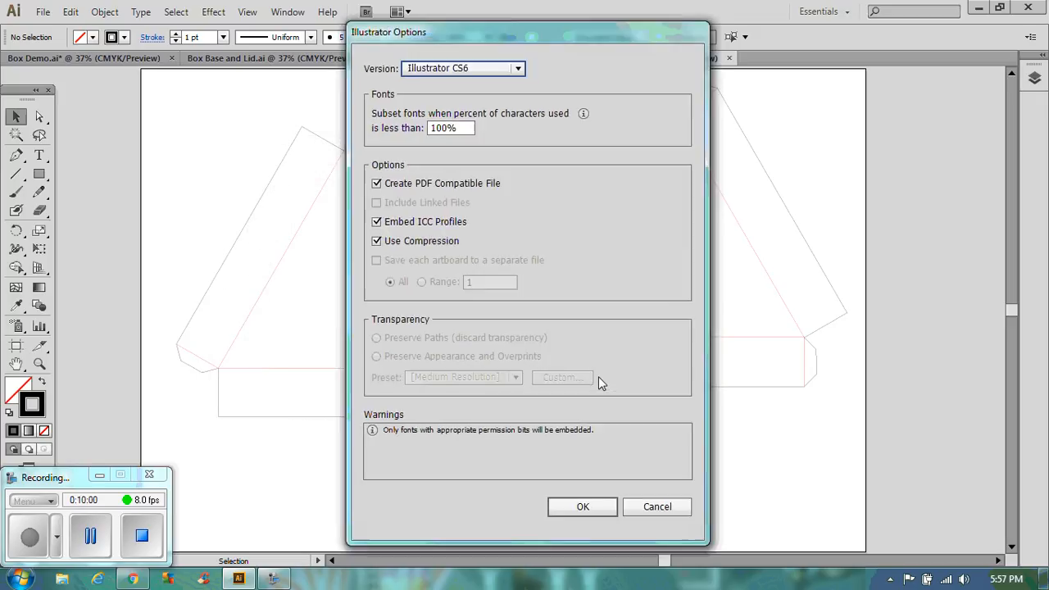
{"action": "left_click", "coordinate": [582, 507]}
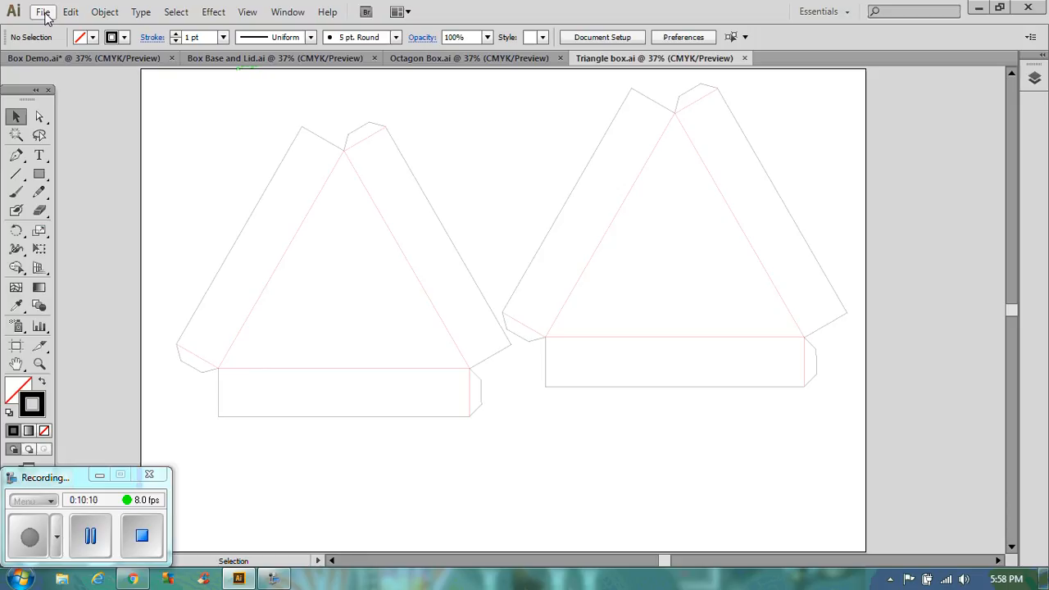
Export the nets to the Desktop as AutoCAD DXF 'Triangle box.dxf' with default export options.
{"action": "left_click", "coordinate": [43, 12]}
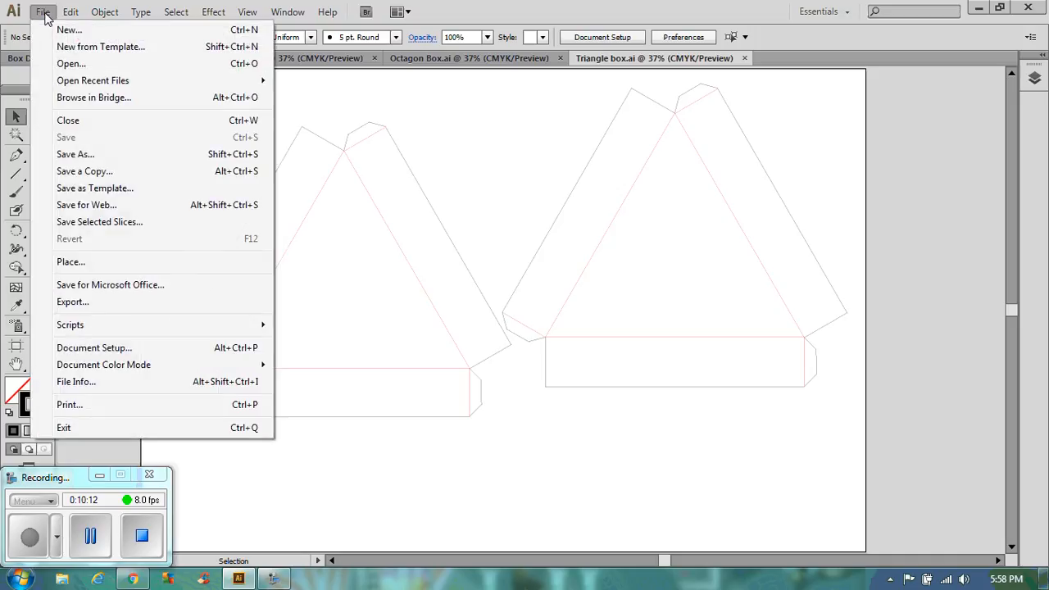
{"action": "mouse_move", "coordinate": [110, 285]}
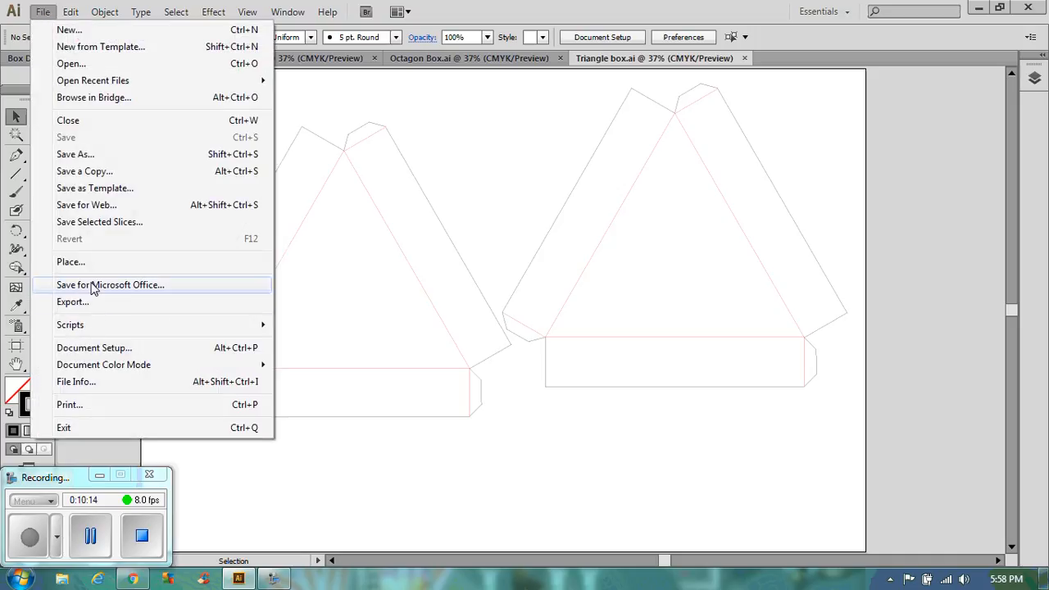
{"action": "left_click", "coordinate": [72, 302]}
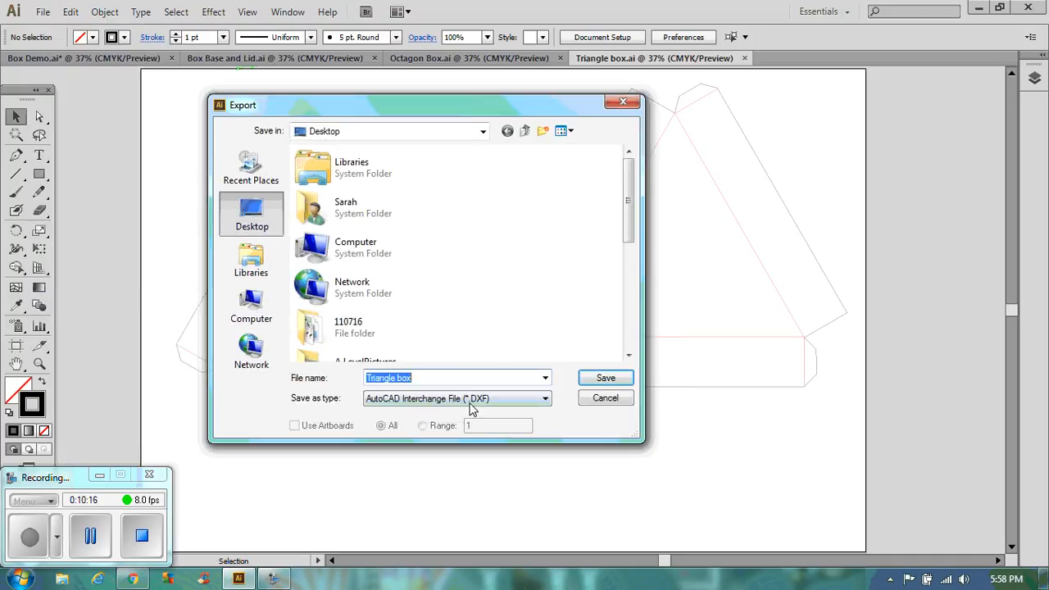
{"action": "left_click", "coordinate": [545, 399]}
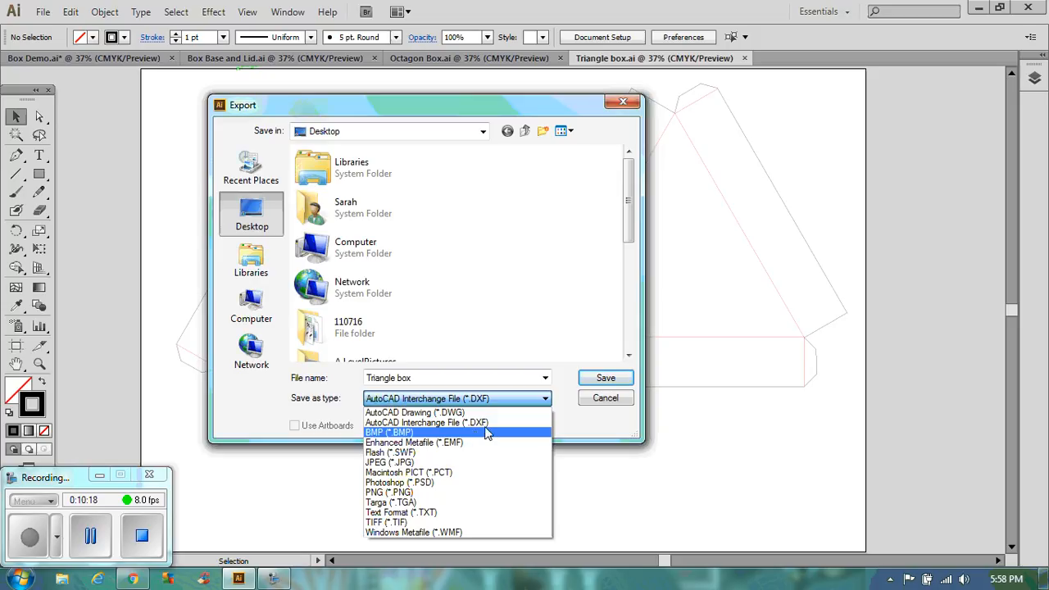
{"action": "left_click", "coordinate": [426, 423]}
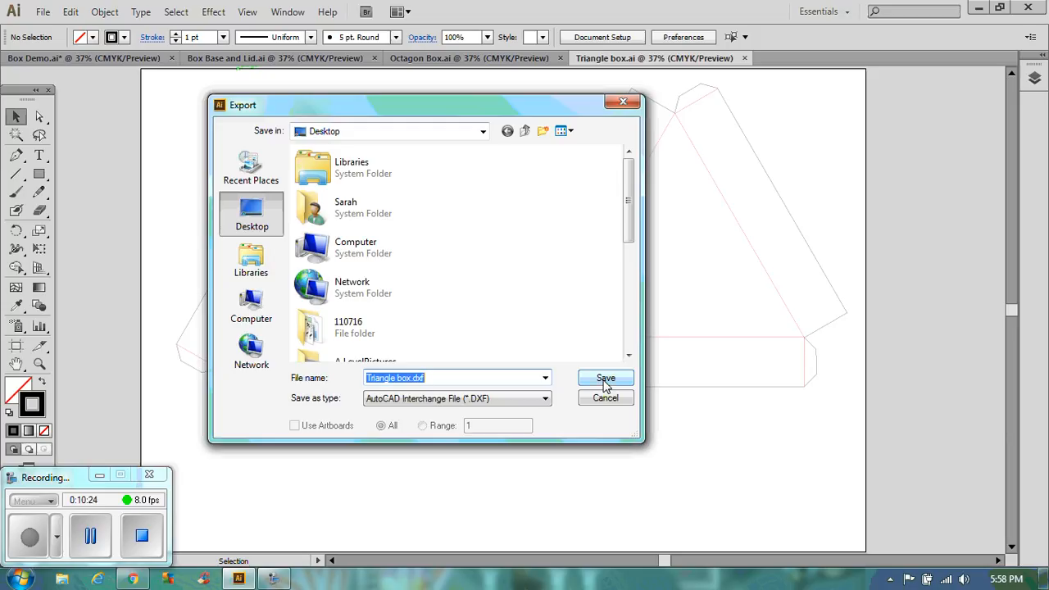
{"action": "left_click", "coordinate": [605, 378]}
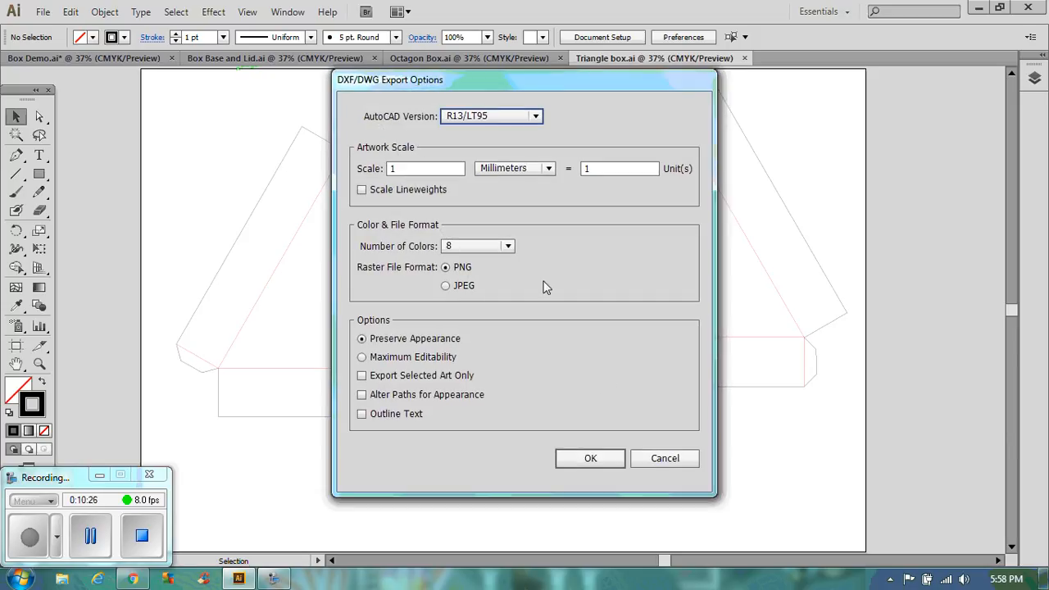
{"action": "mouse_move", "coordinate": [378, 401]}
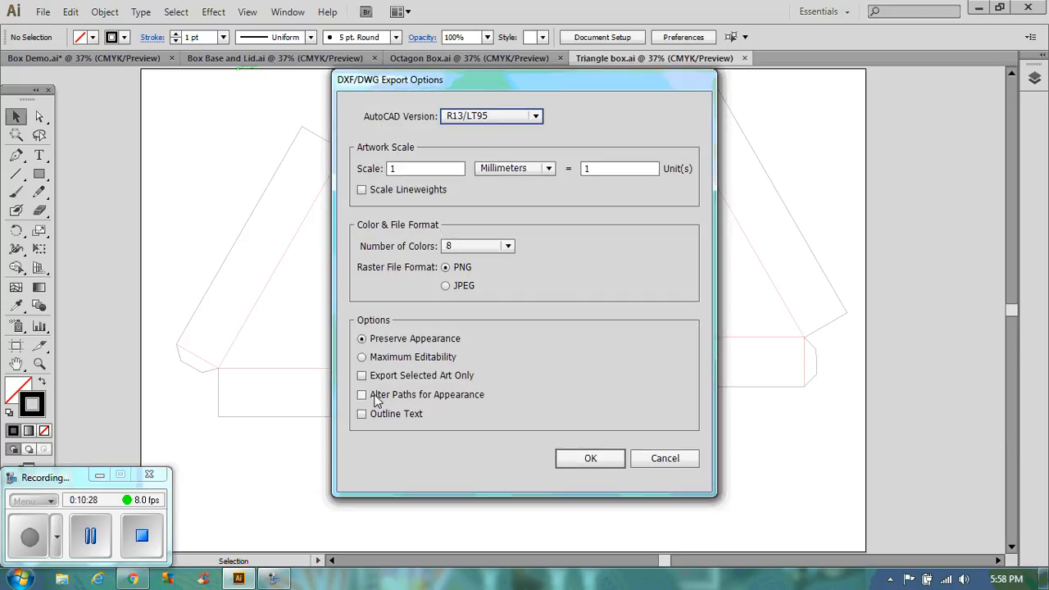
{"action": "mouse_move", "coordinate": [414, 371]}
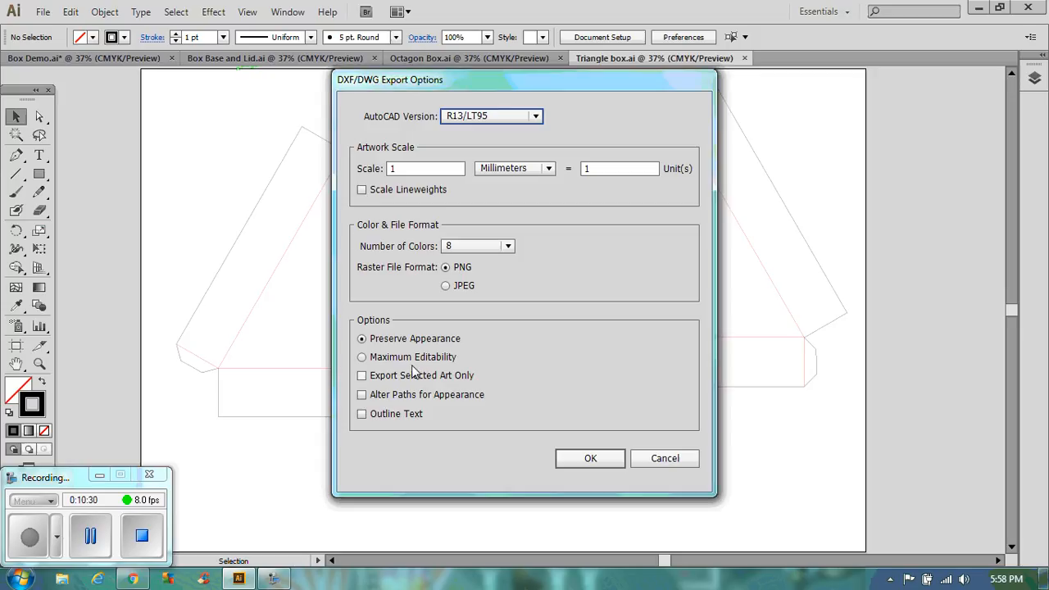
{"action": "mouse_move", "coordinate": [370, 146]}
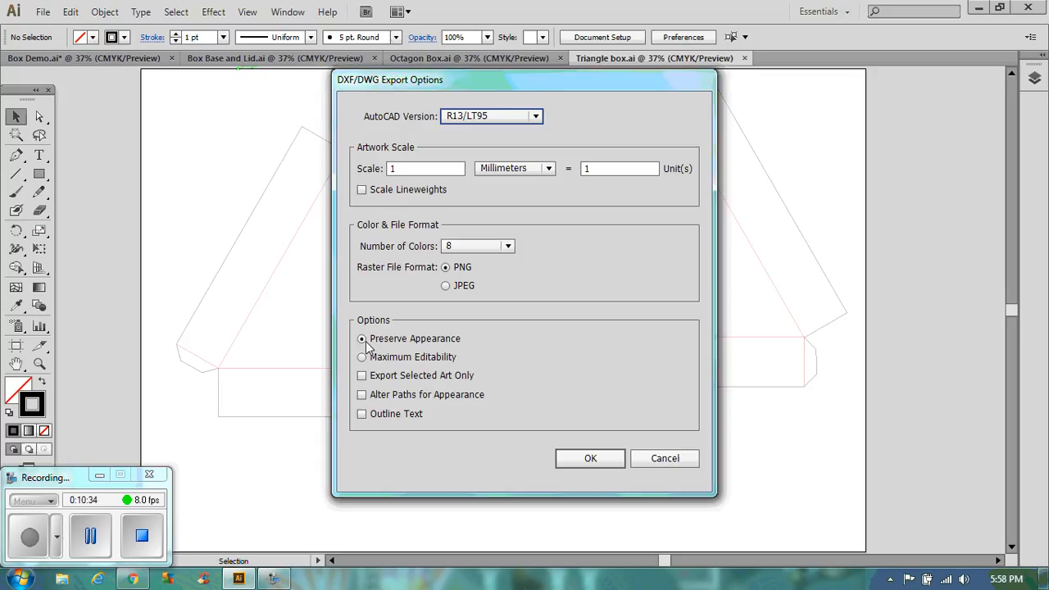
{"action": "mouse_move", "coordinate": [534, 444]}
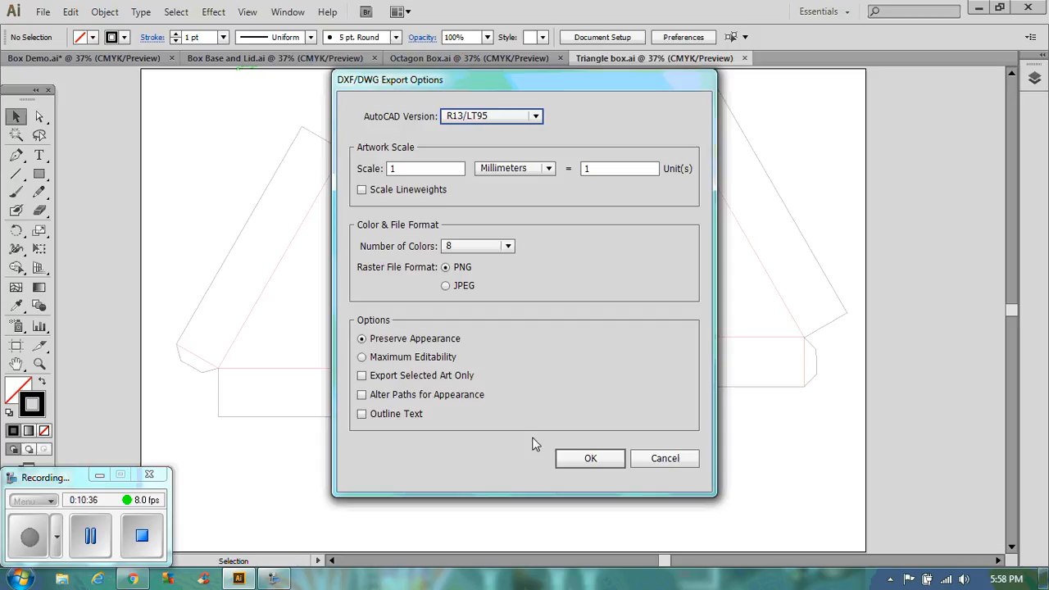
{"action": "left_click", "coordinate": [590, 458]}
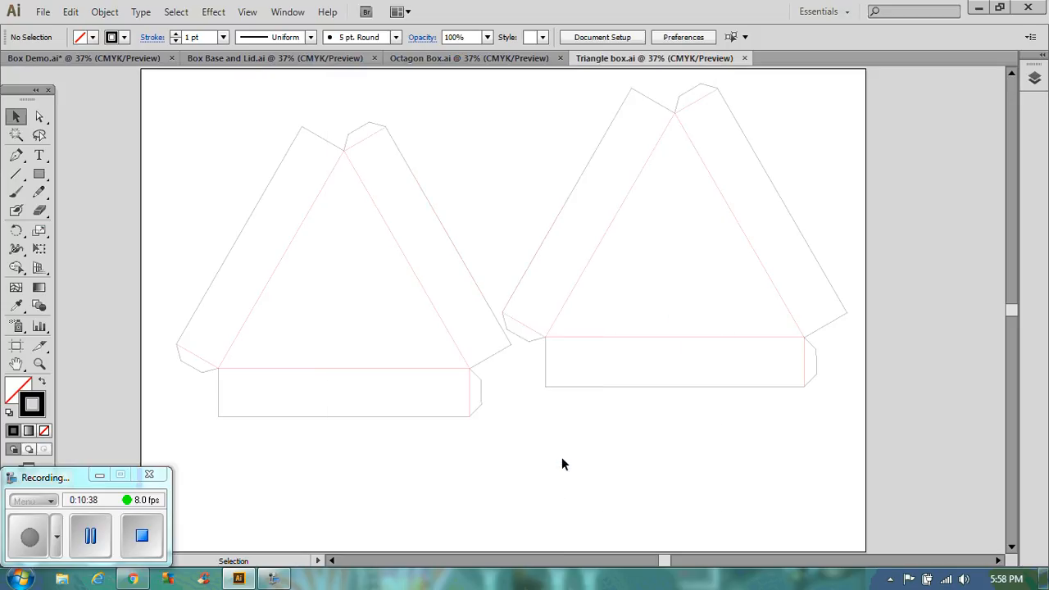